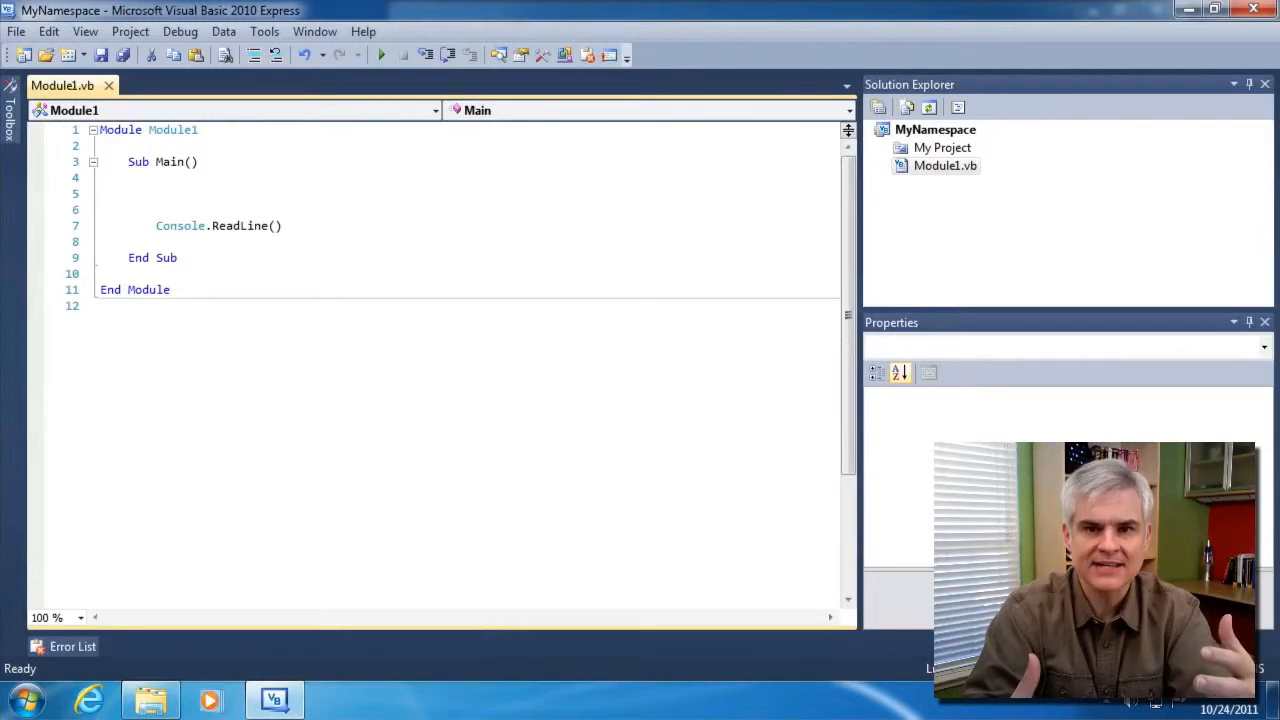
# Add Console.WriteLine(My.Computer.Name) on a new line inside Sub Main.
pyautogui.click(101, 193)
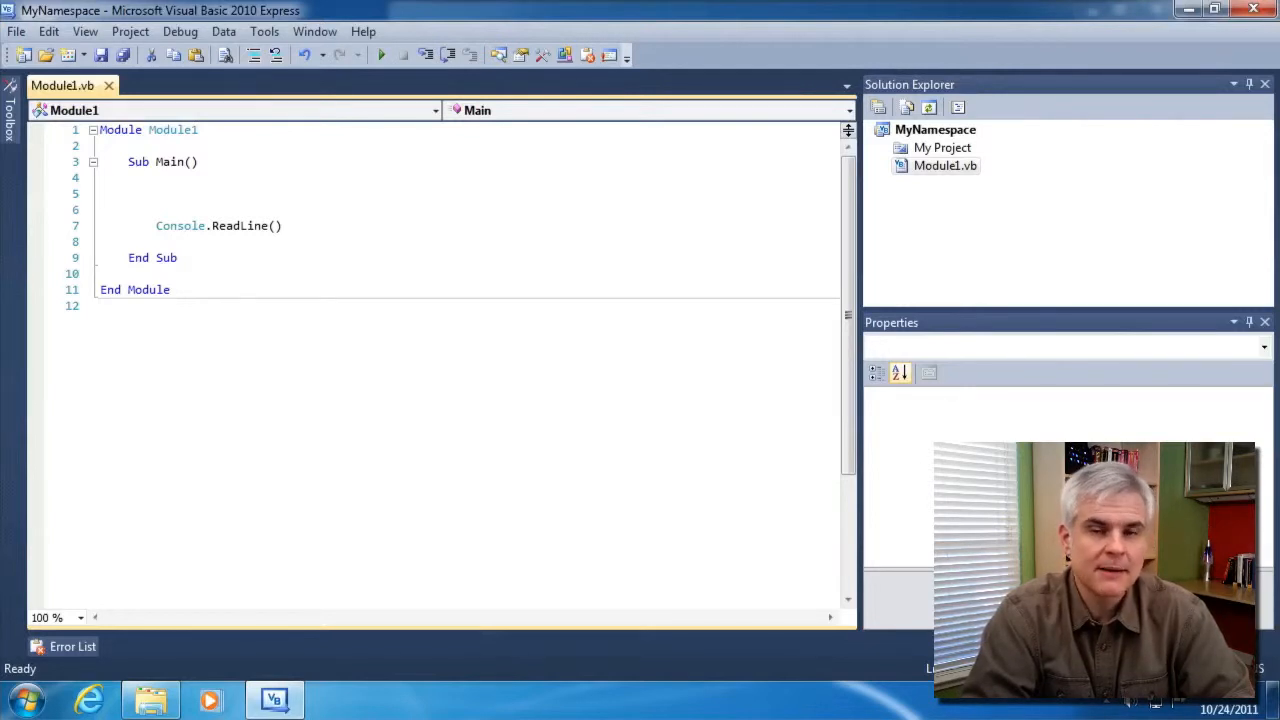
pyautogui.click(100, 193)
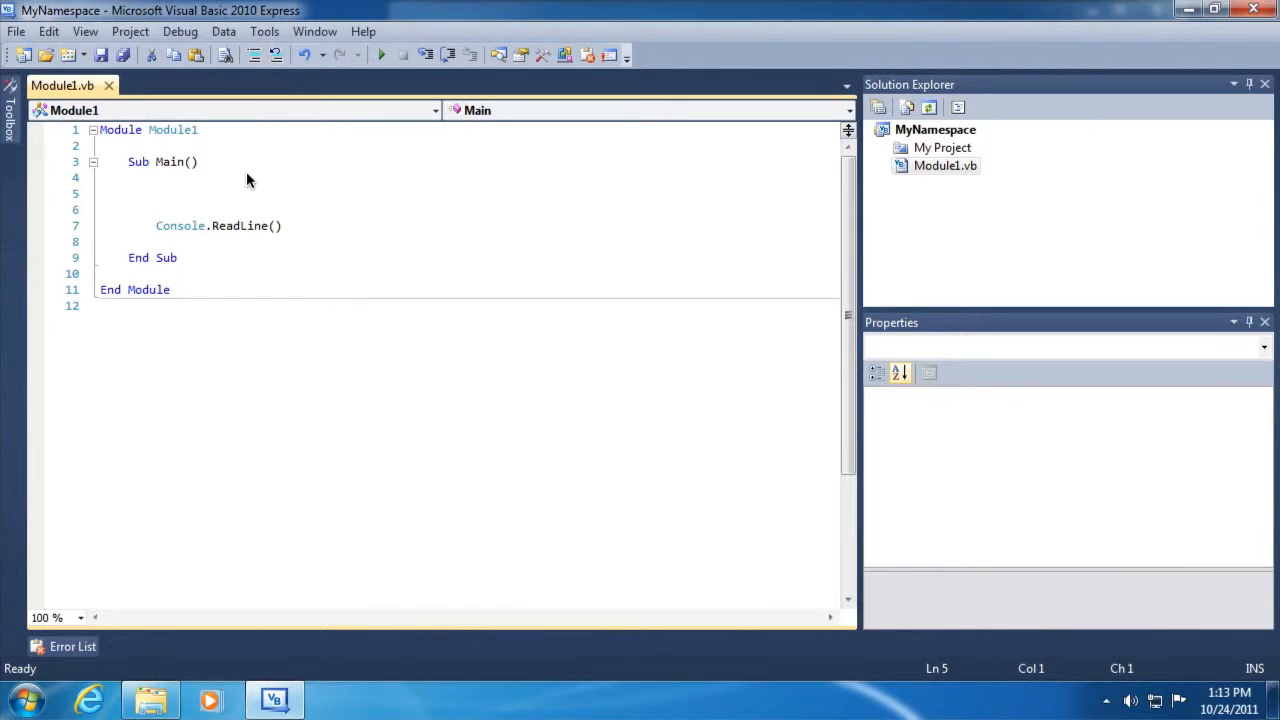
pyautogui.click(100, 193)
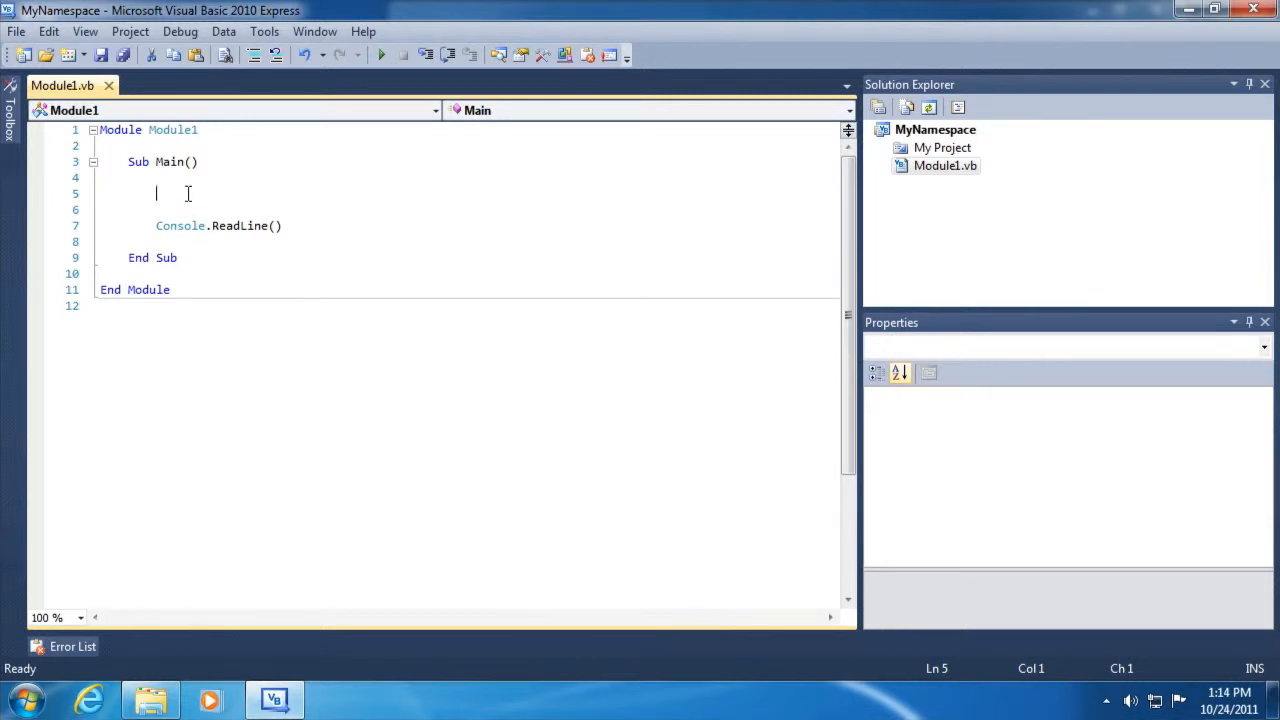
pyautogui.press('enter')
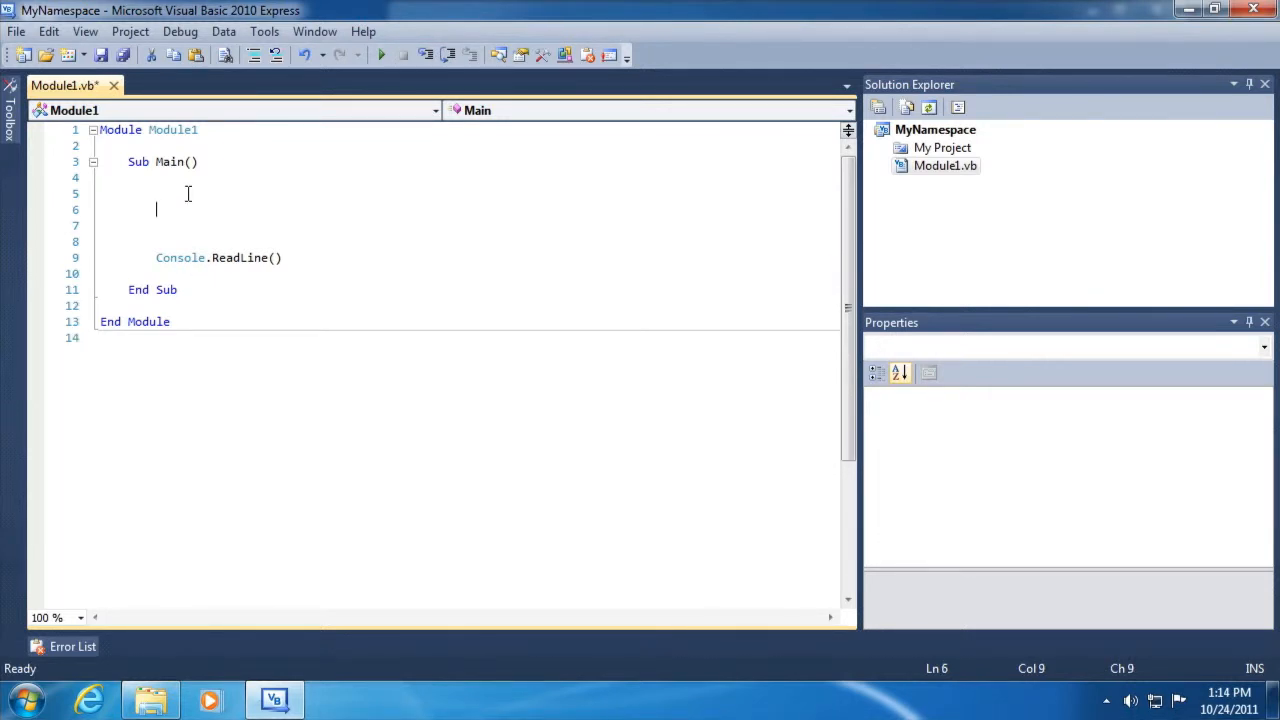
pyautogui.write('Console.')
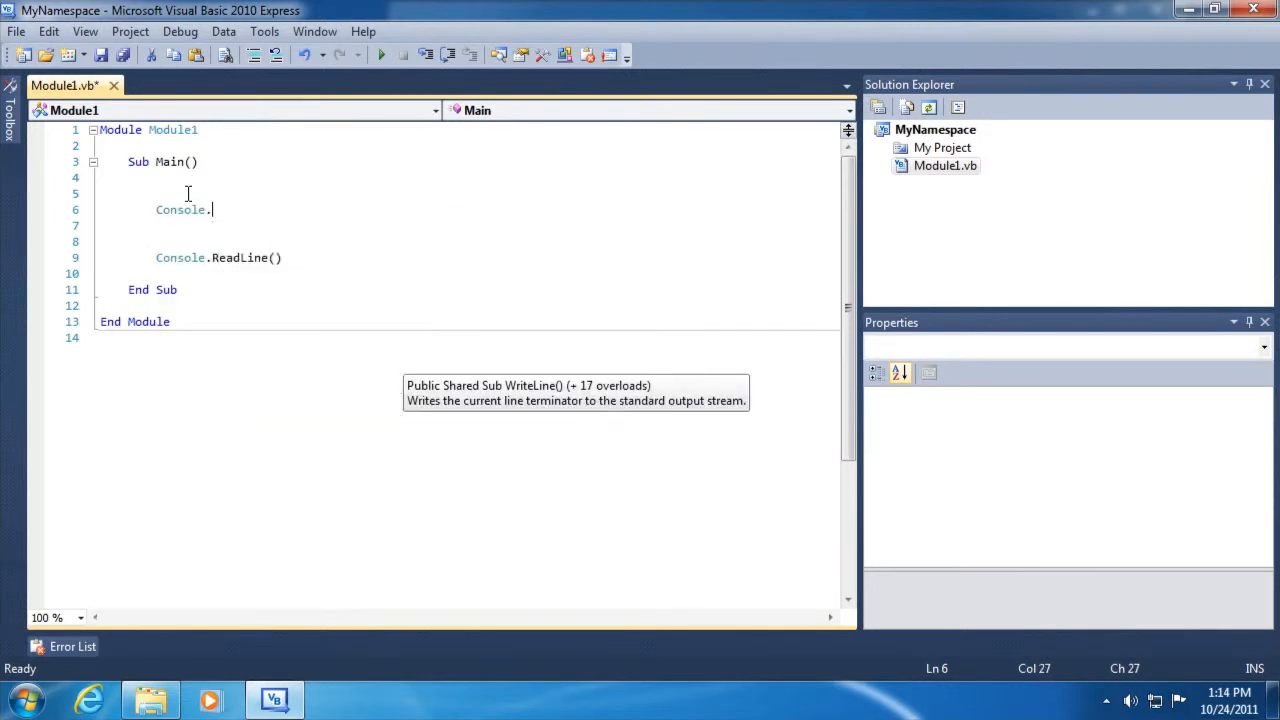
pyautogui.write('WriteLine(My')
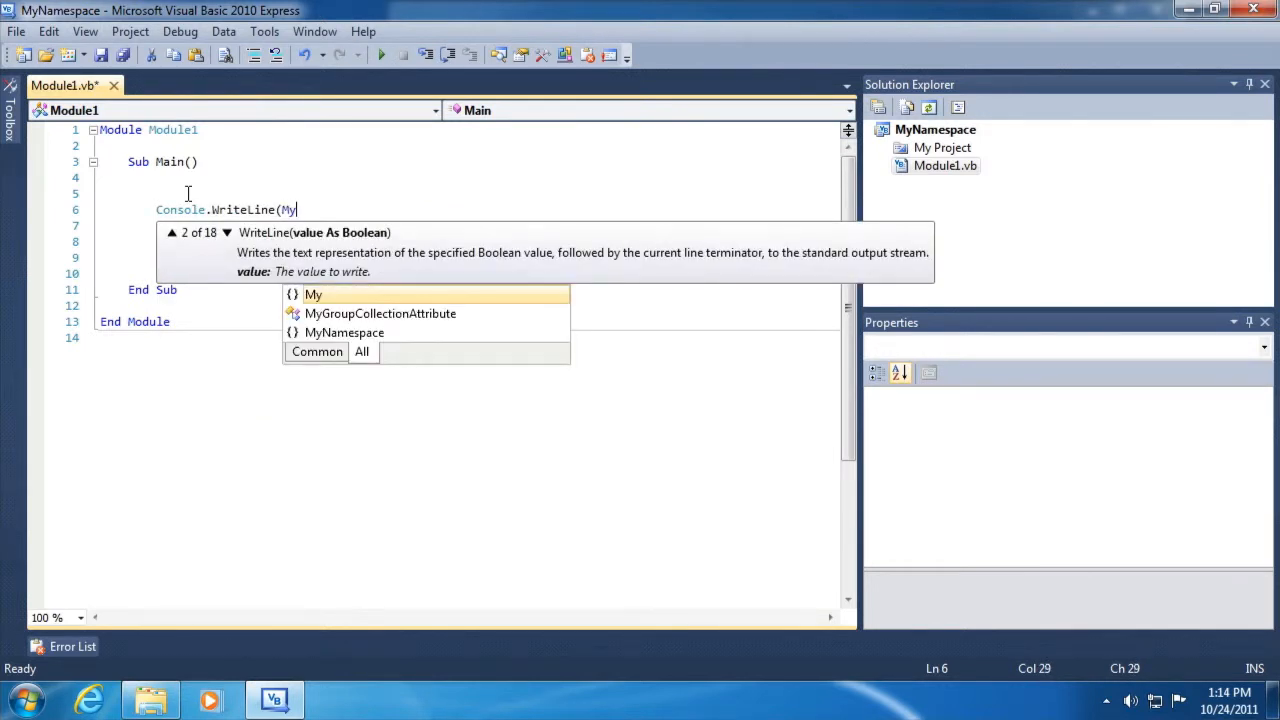
pyautogui.write('.')
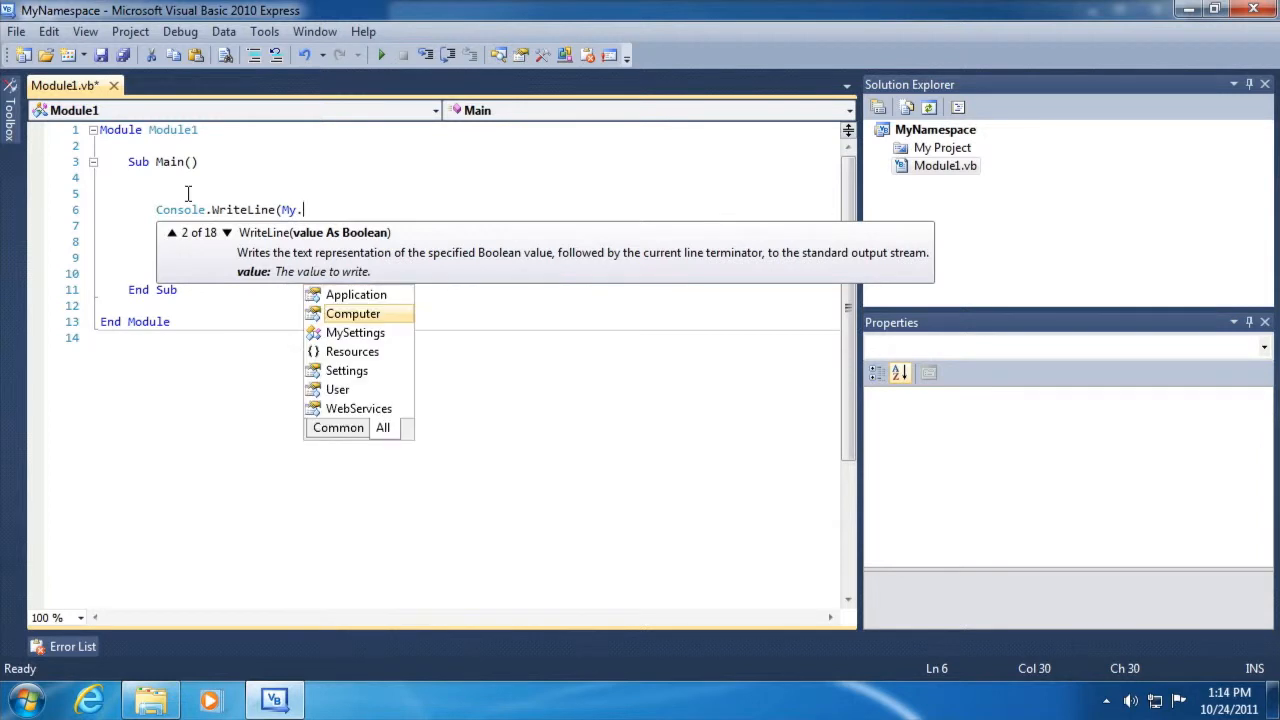
pyautogui.moveTo(353, 313)
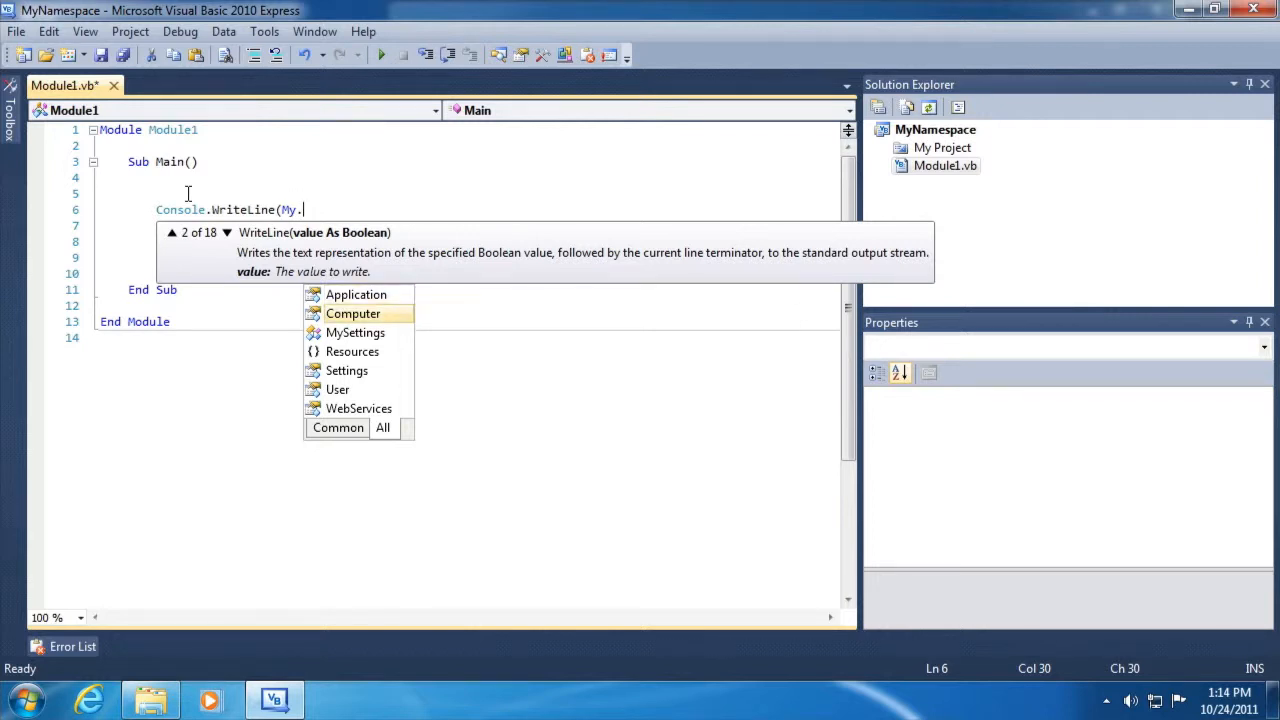
pyautogui.moveTo(353, 313)
pyautogui.write('Computer.')
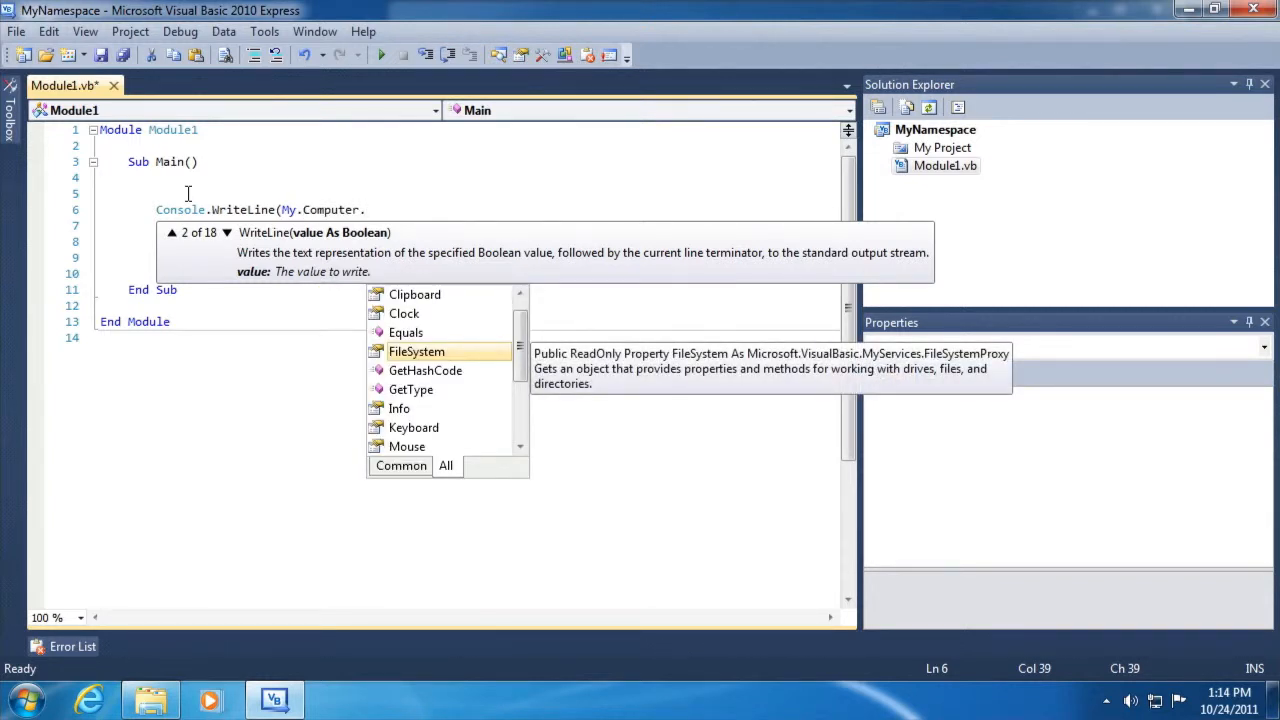
pyautogui.write('Name)')
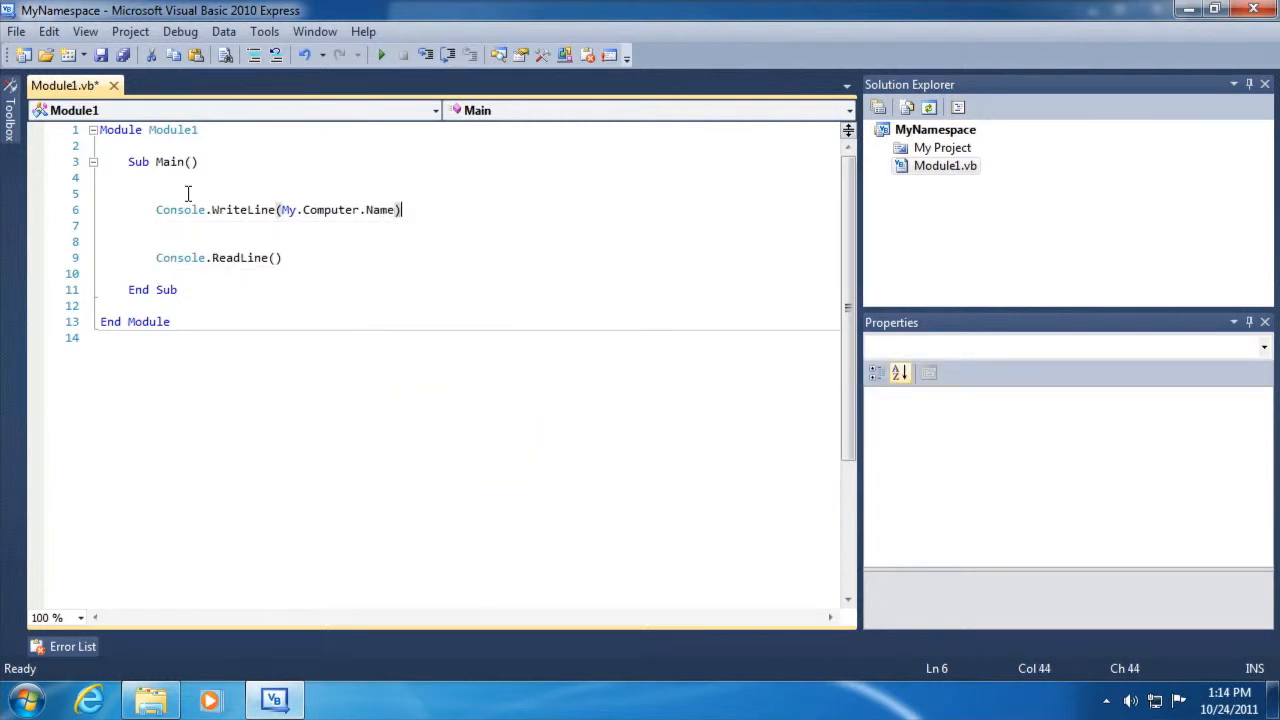
# Add a line printing My.Computer.Info.AvailablePhysicalMemory.ToString().
pyautogui.write('Co')
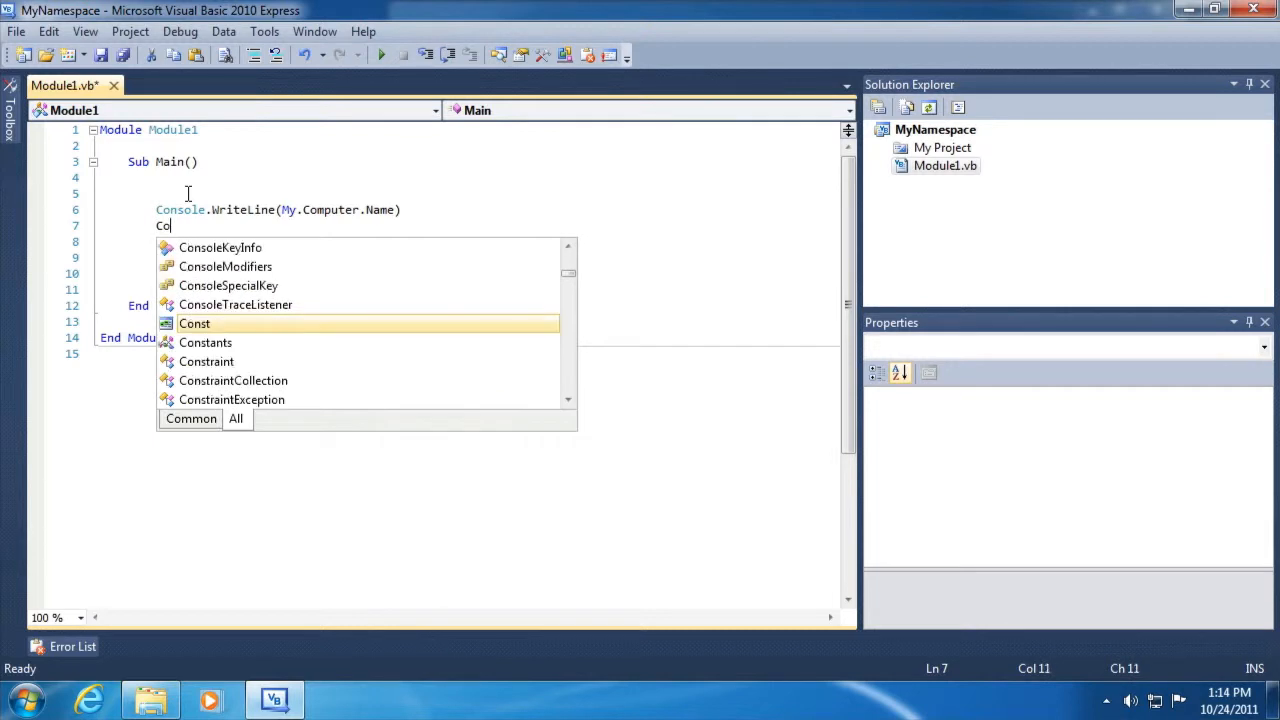
pyautogui.write('nsole.WriteLine(My.')
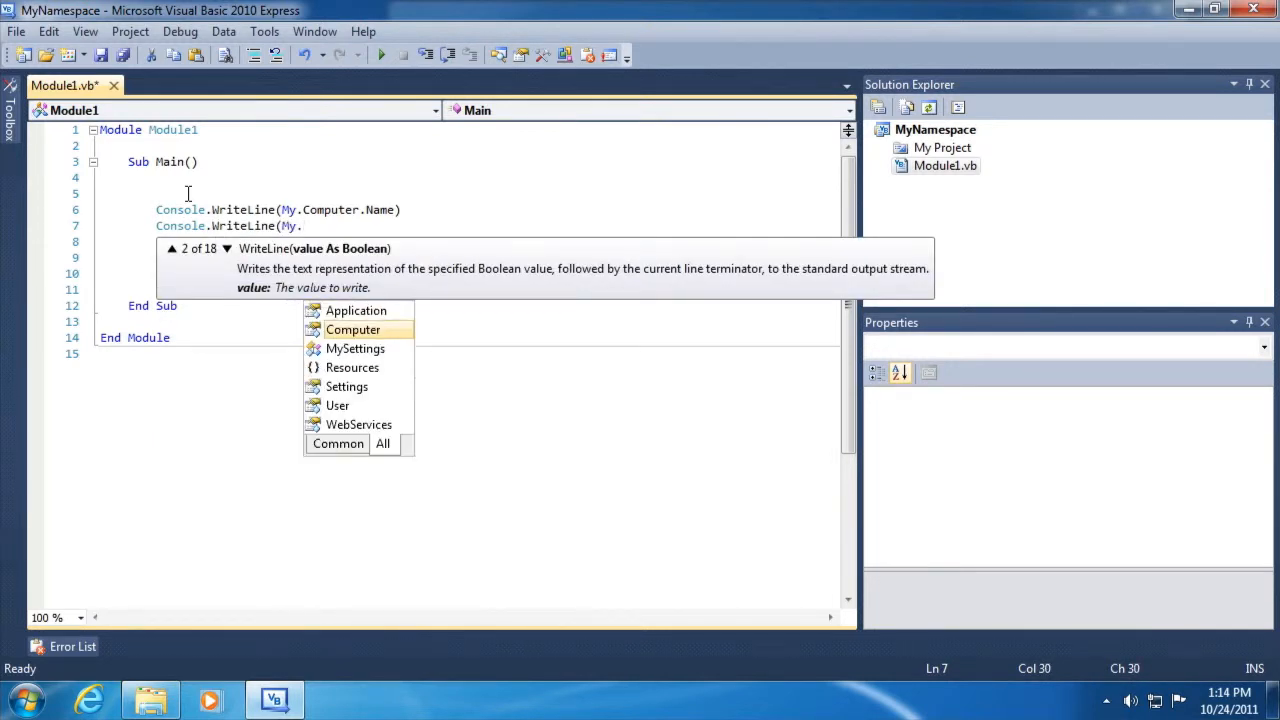
pyautogui.write('Co')
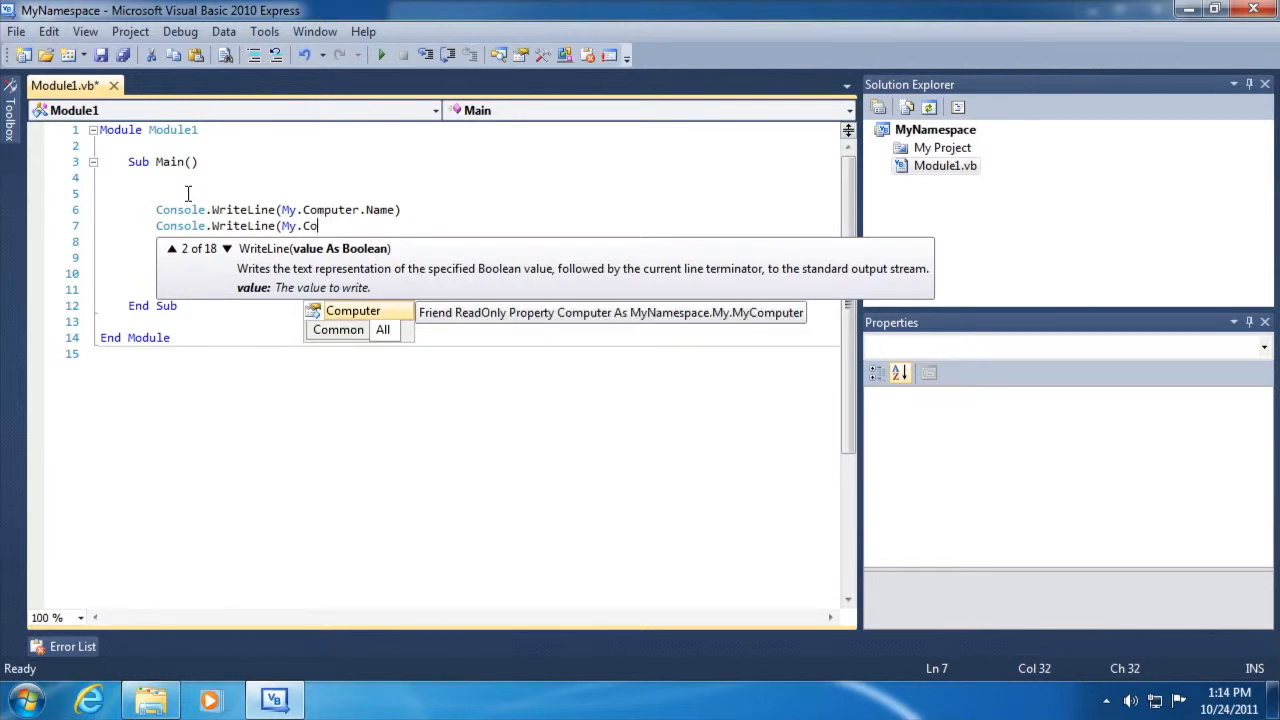
pyautogui.write('mputer.')
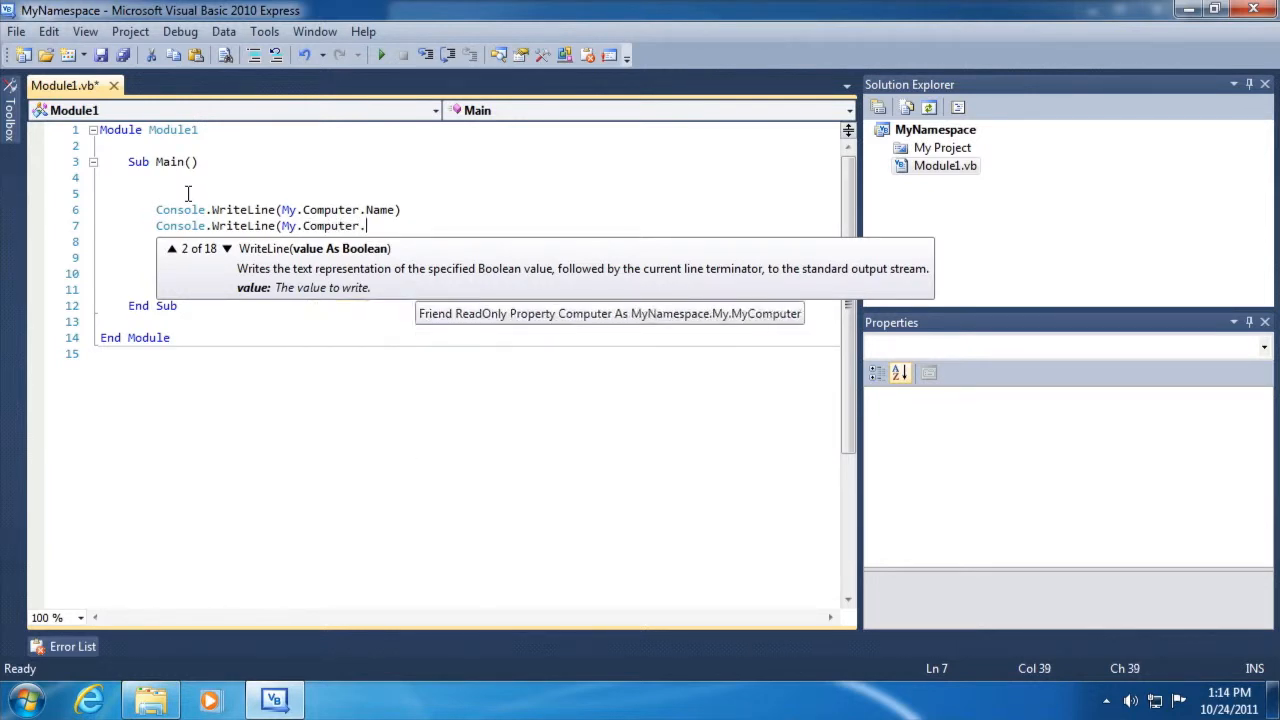
pyautogui.write('Info.')
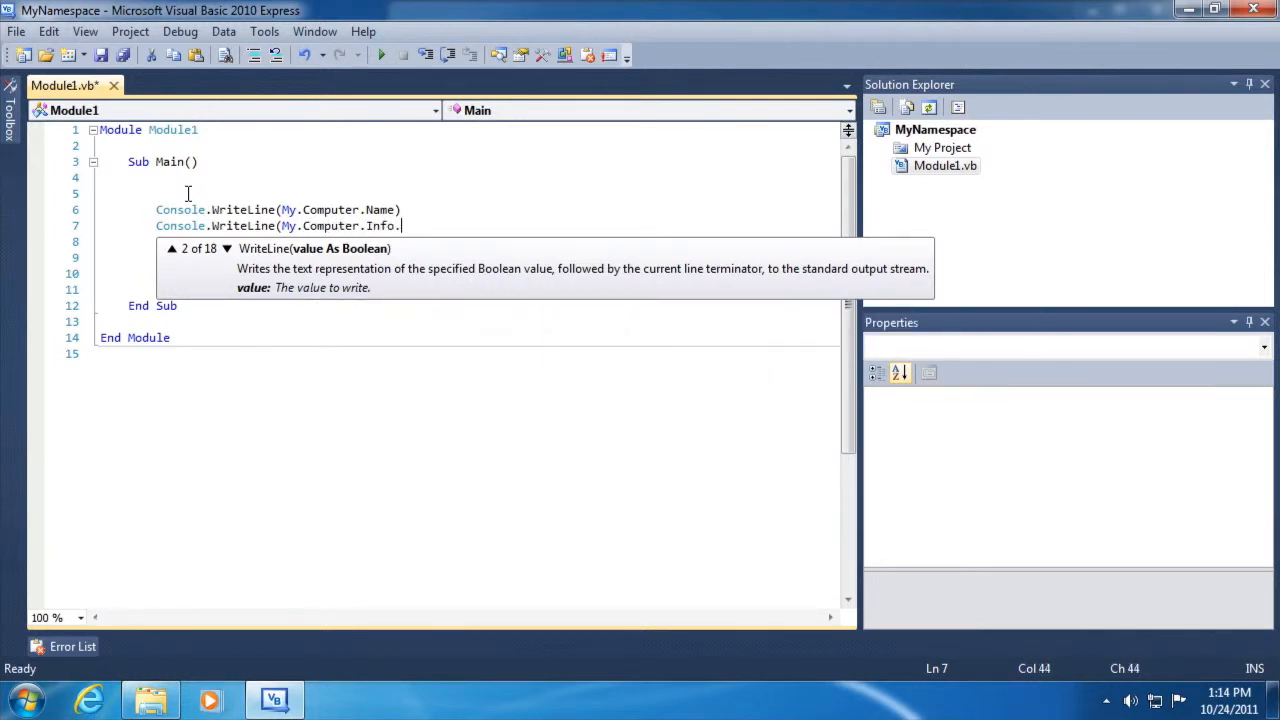
pyautogui.write('AvailablePhysicalMemory.ToString())')
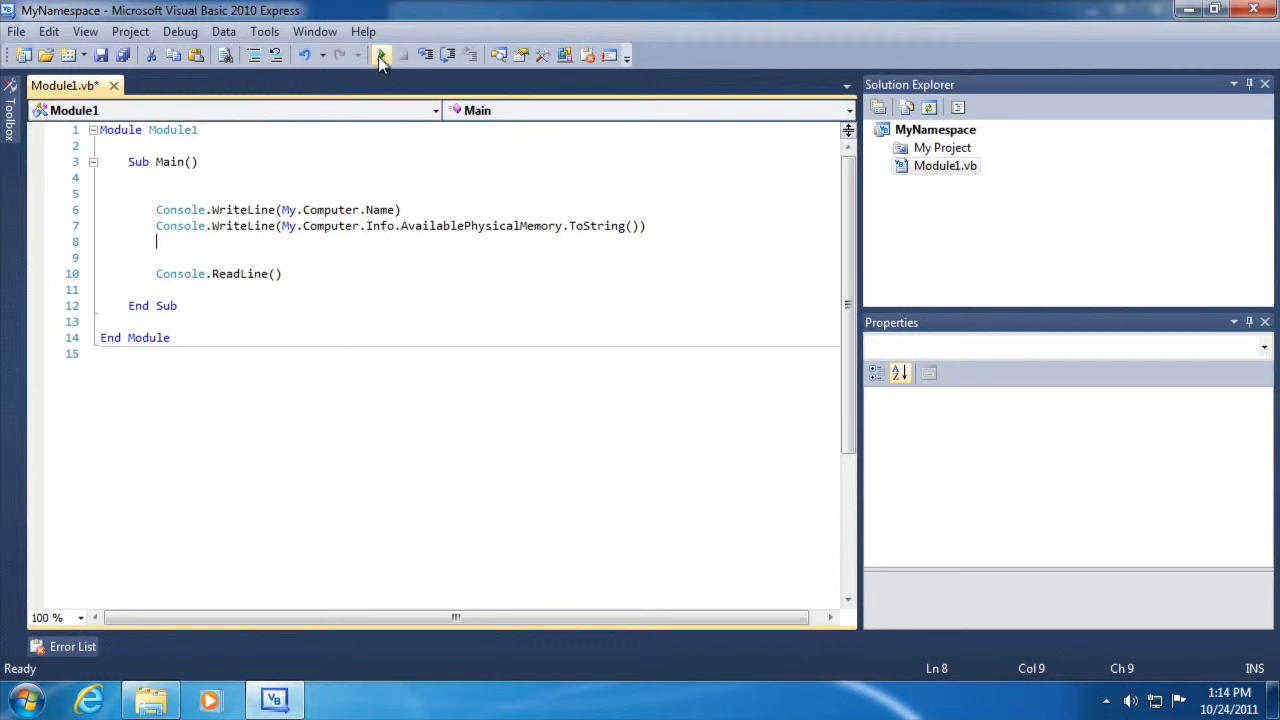
# Run the program to view the computer name and available memory.
pyautogui.click(380, 55)
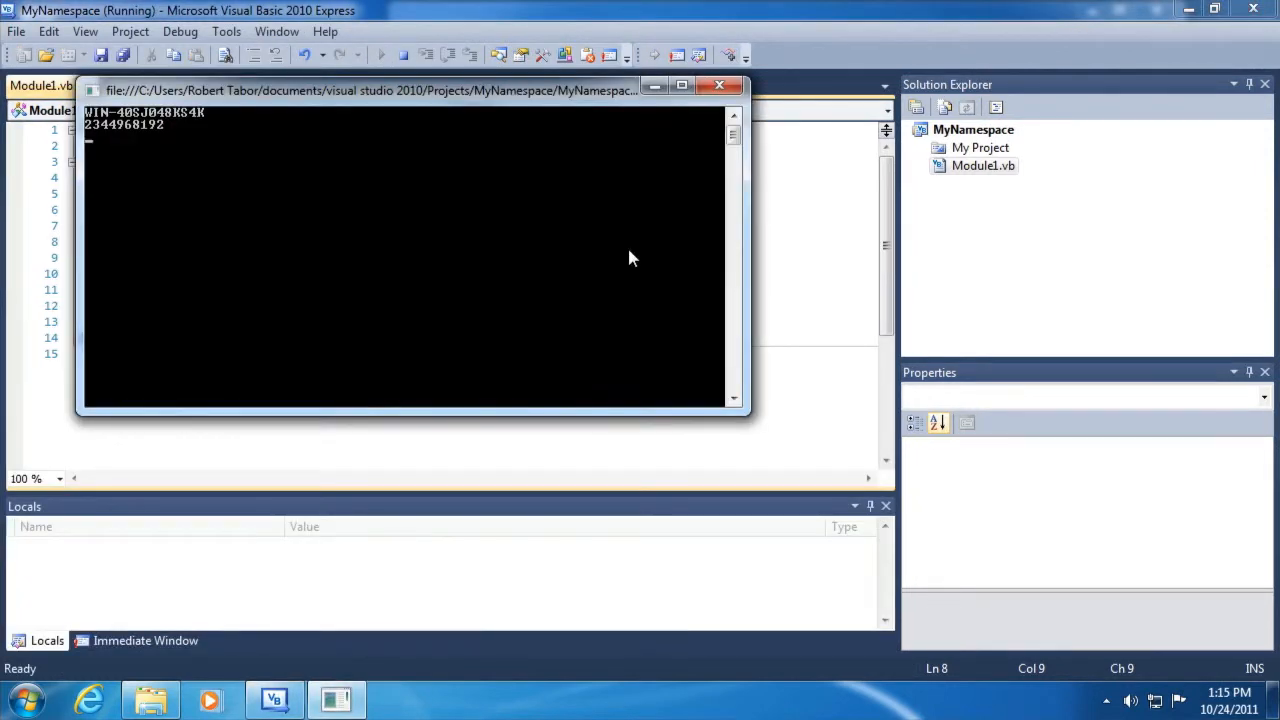
pyautogui.moveTo(205, 120)
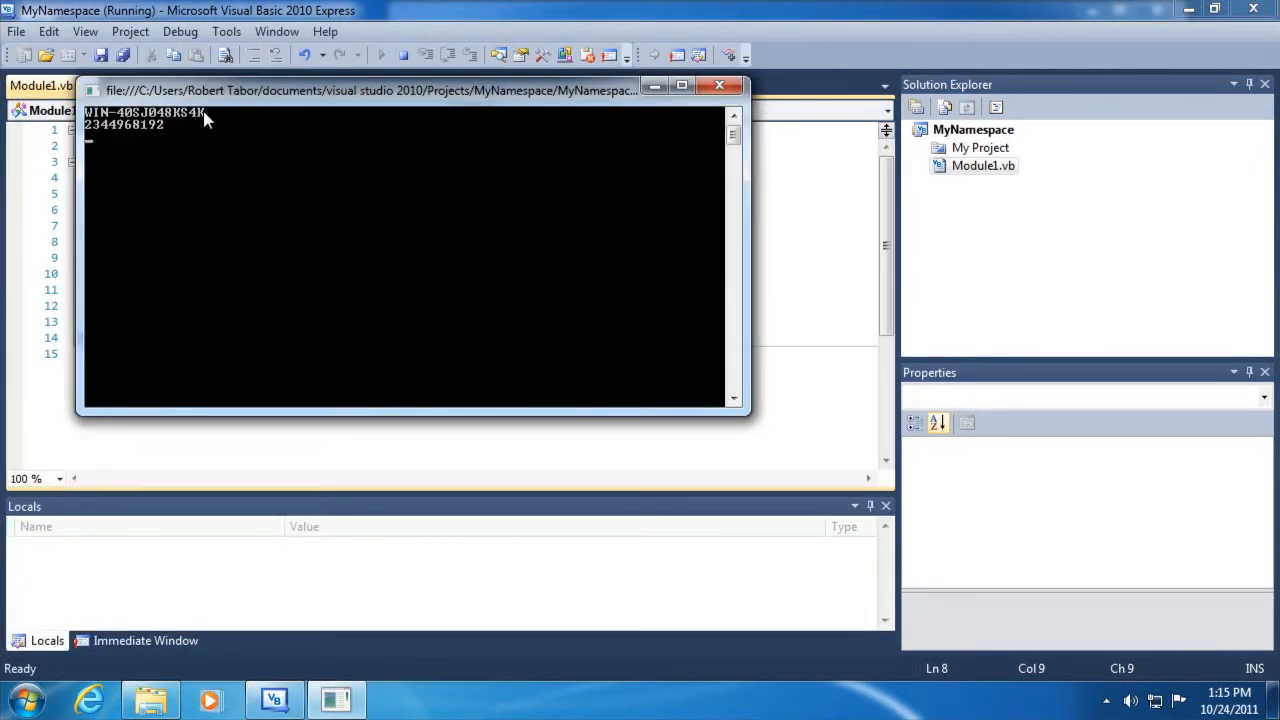
pyautogui.moveTo(195, 120)
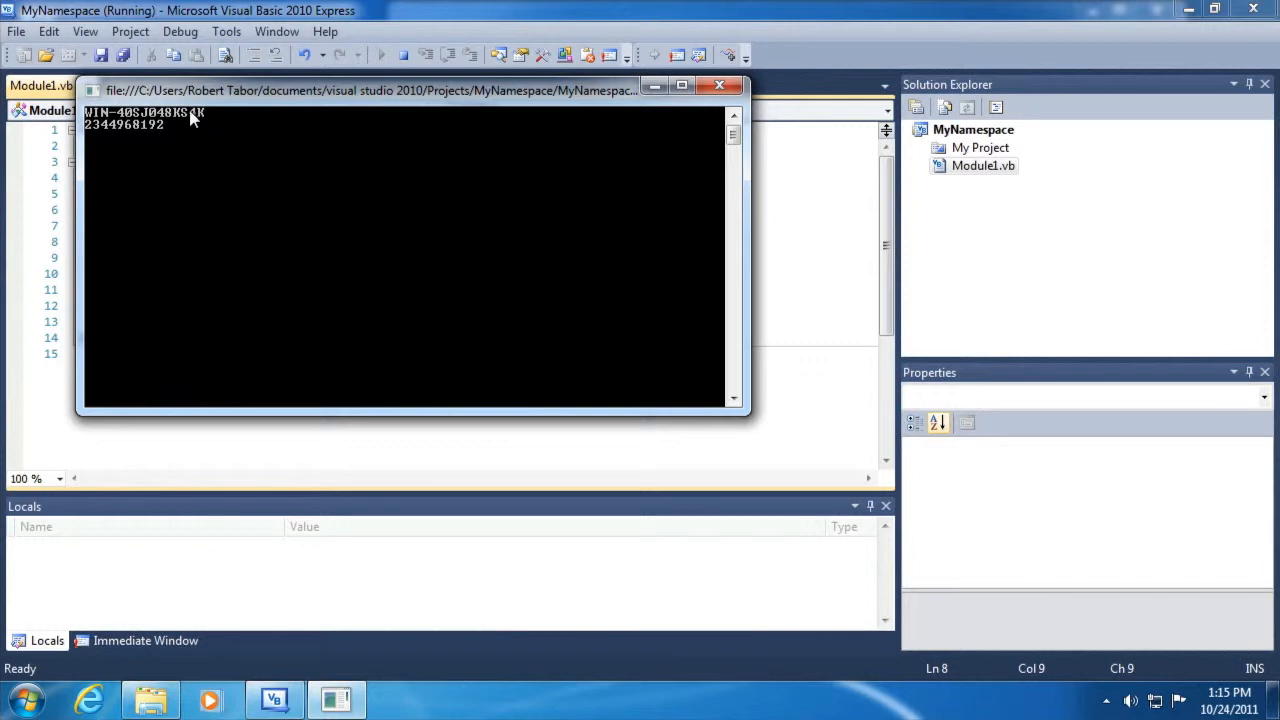
pyautogui.moveTo(253, 135)
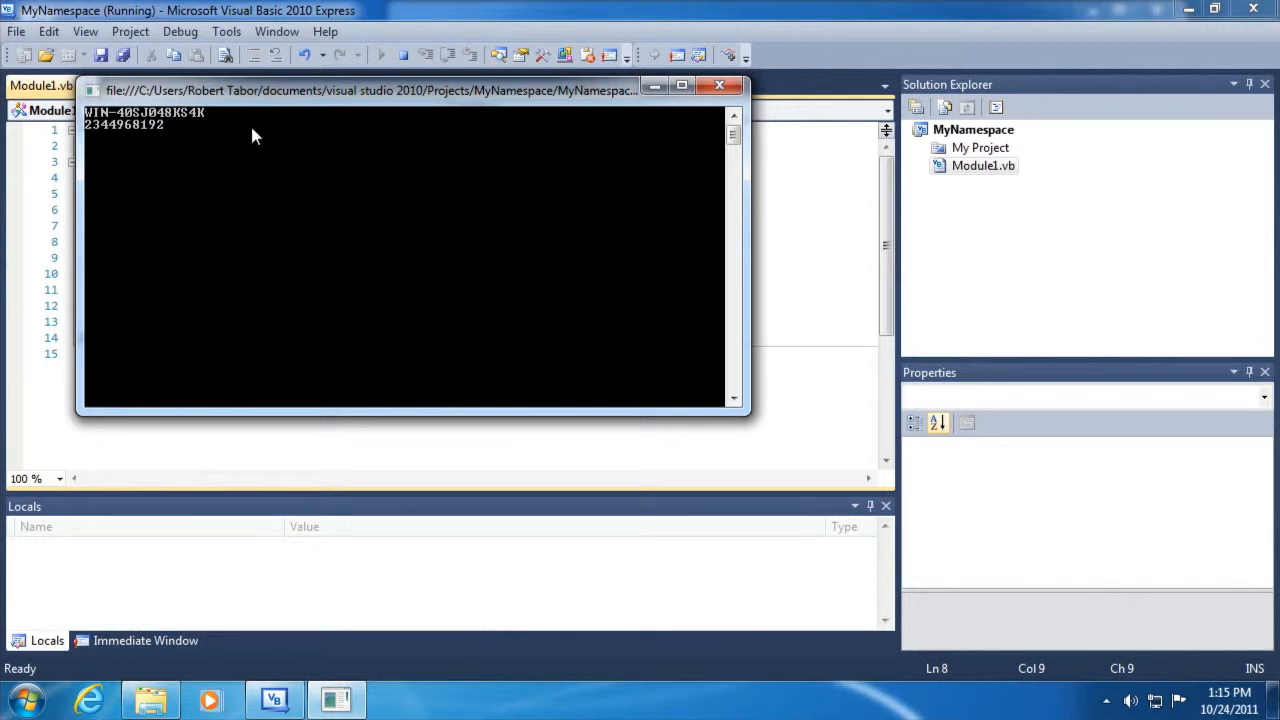
pyautogui.moveTo(266, 136)
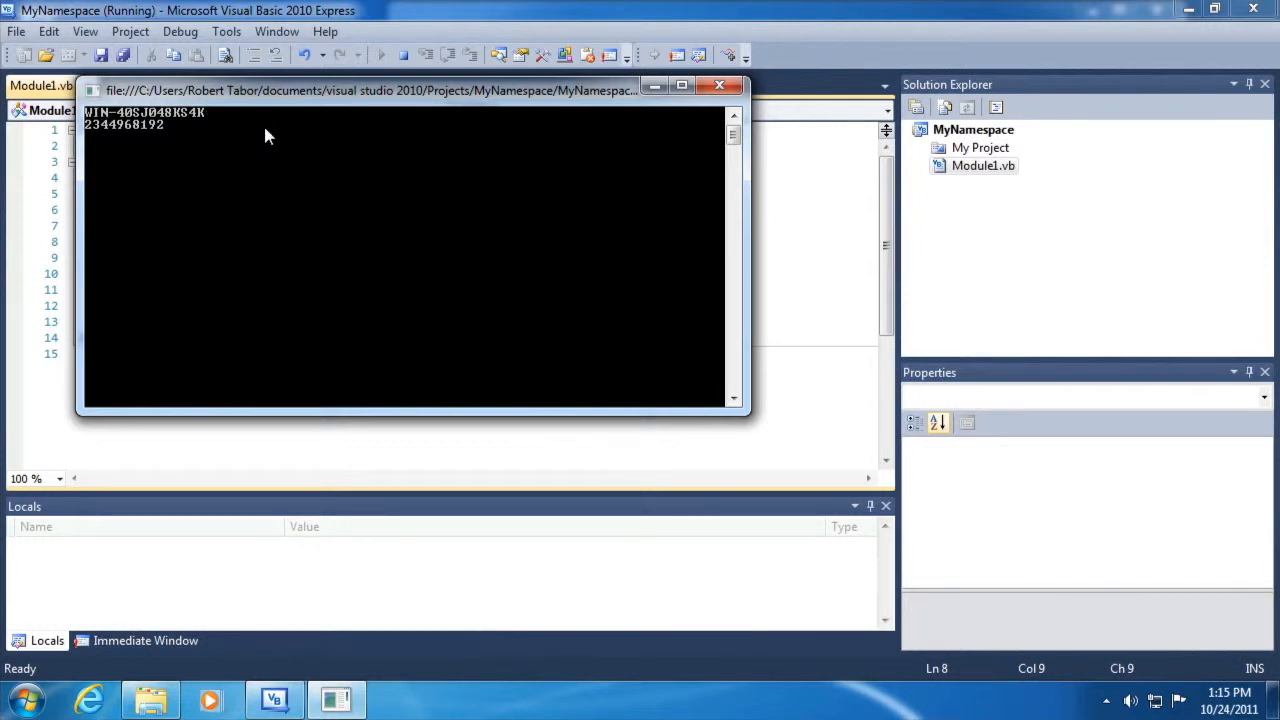
pyautogui.moveTo(158, 150)
pyautogui.write('Console.W')
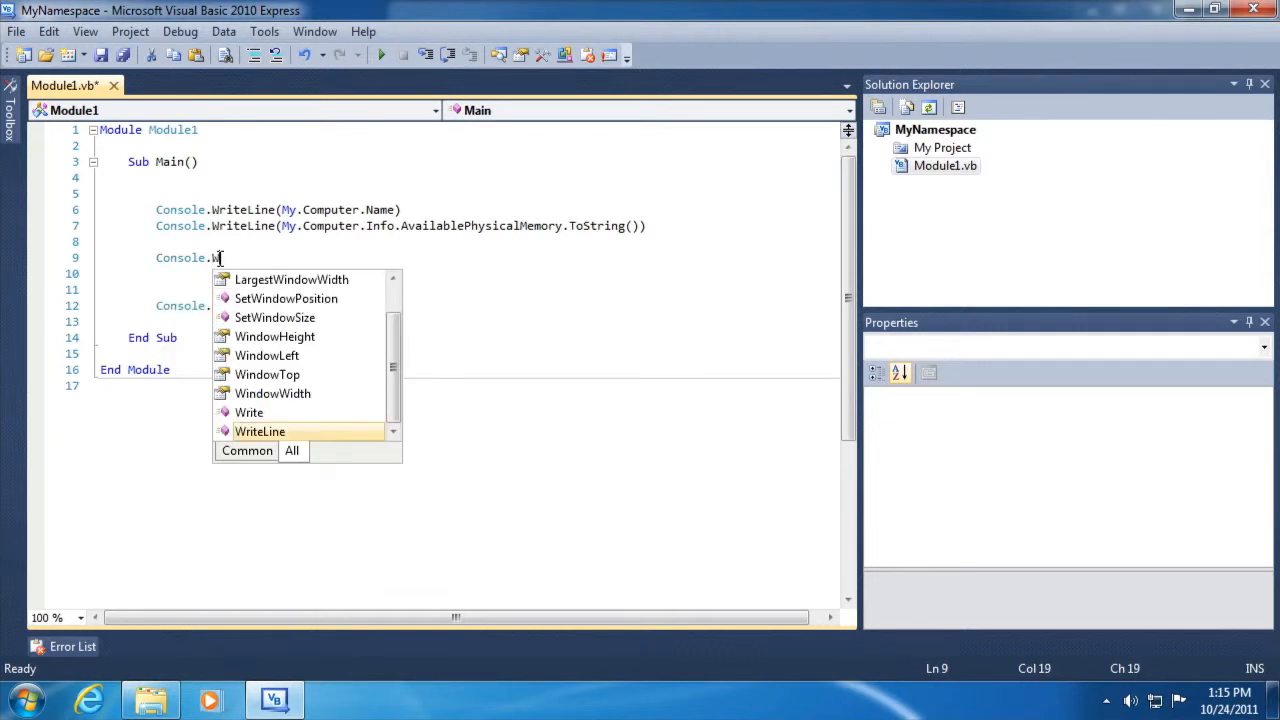
# Type Console.WriteLine(My.Computer.FileSystem.FindInFiles(" on line 9, choosing members via IntelliSense.
pyautogui.write('riteLine(My.Computer.')
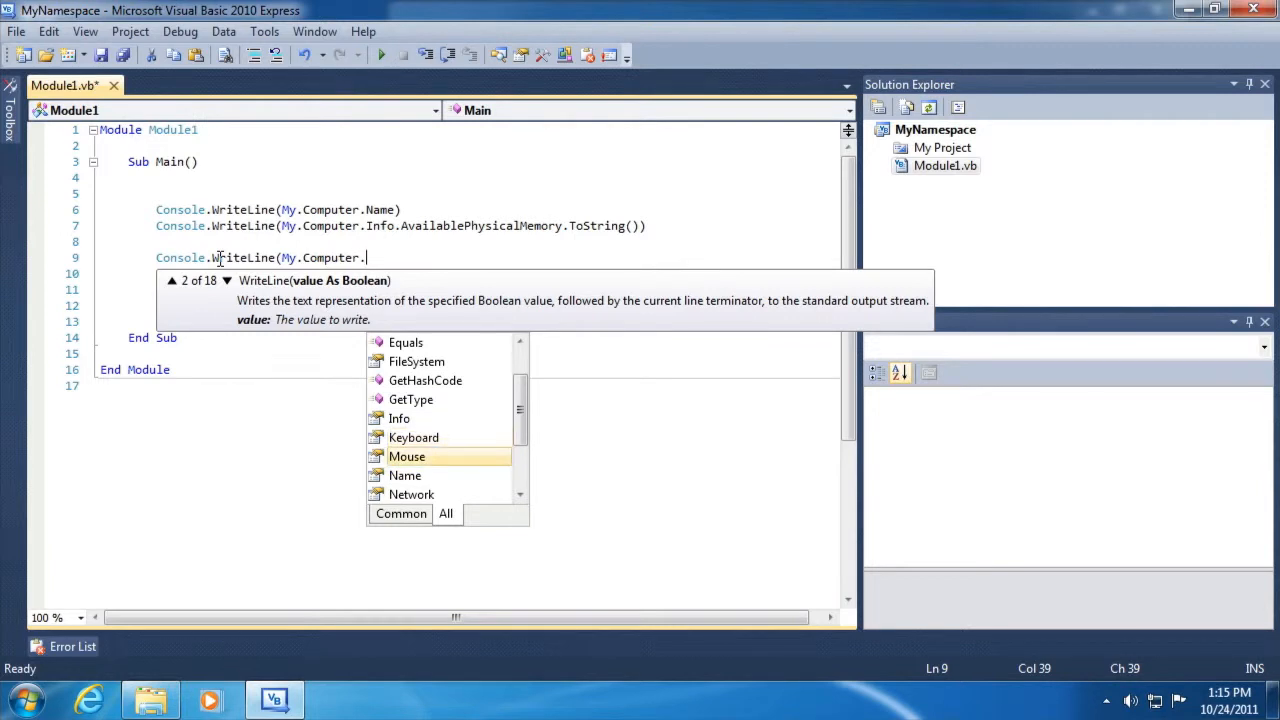
pyautogui.moveTo(399, 418)
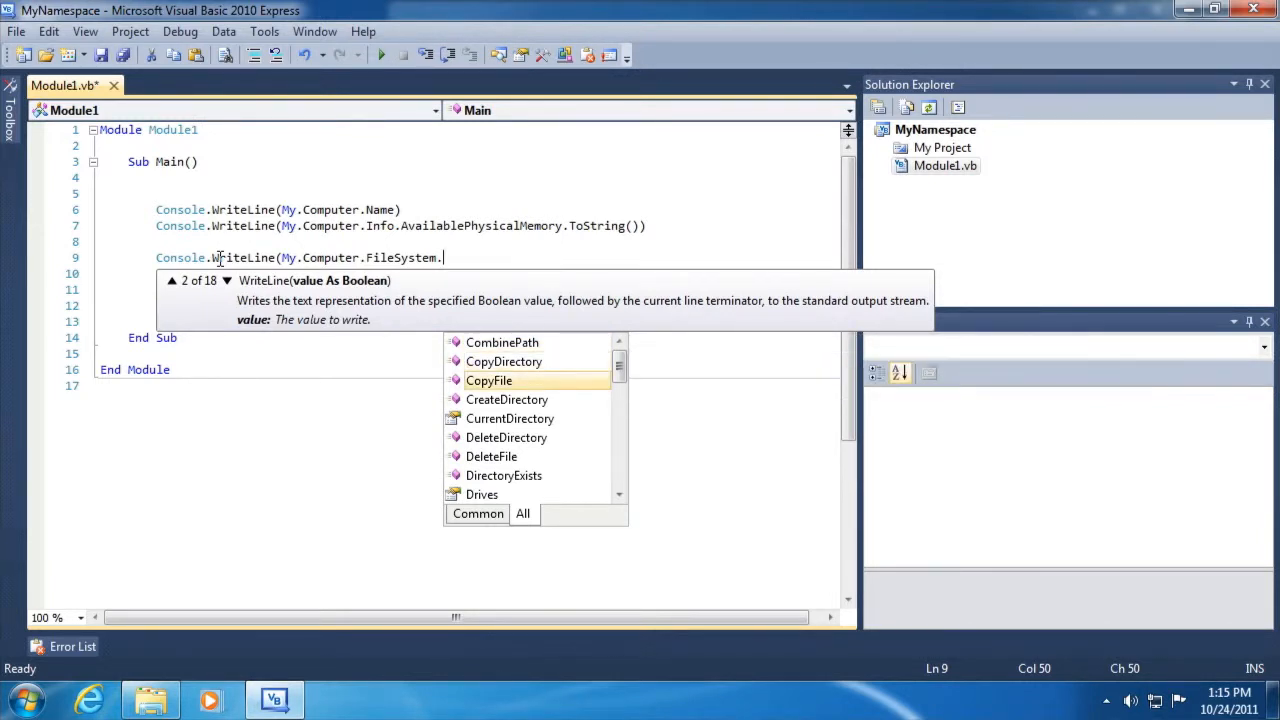
pyautogui.press('Down')
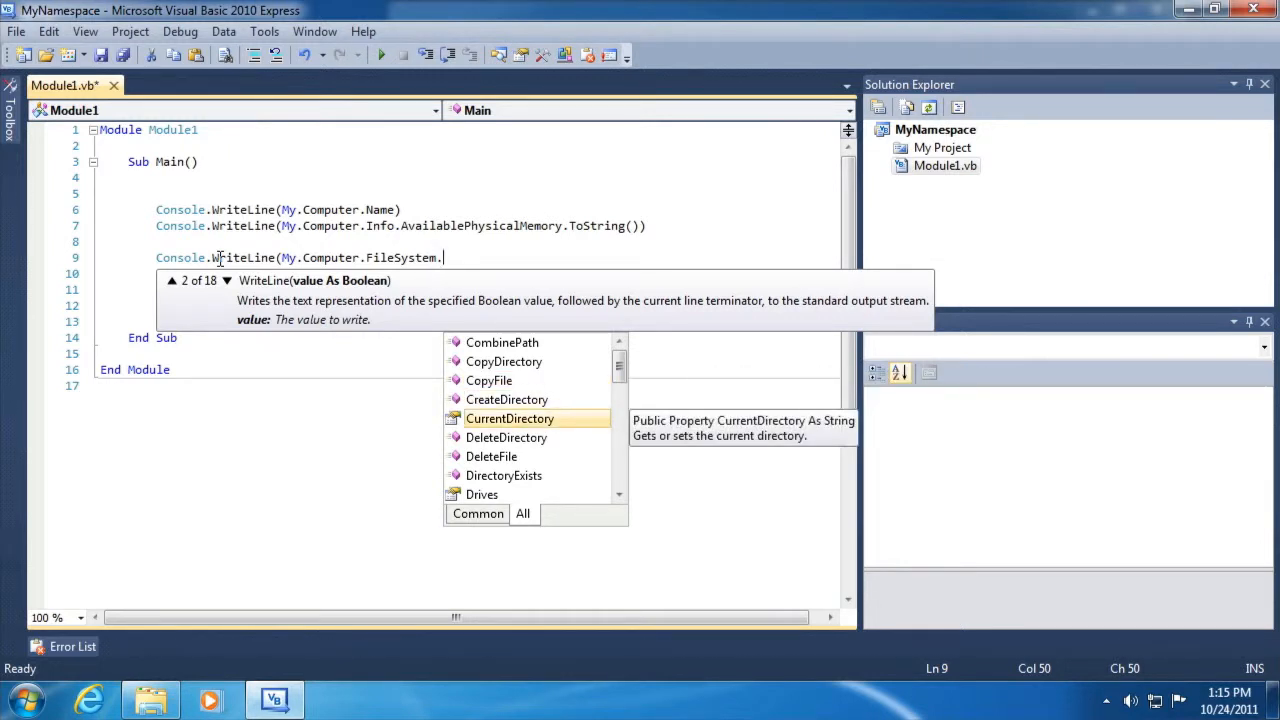
pyautogui.press('Down')
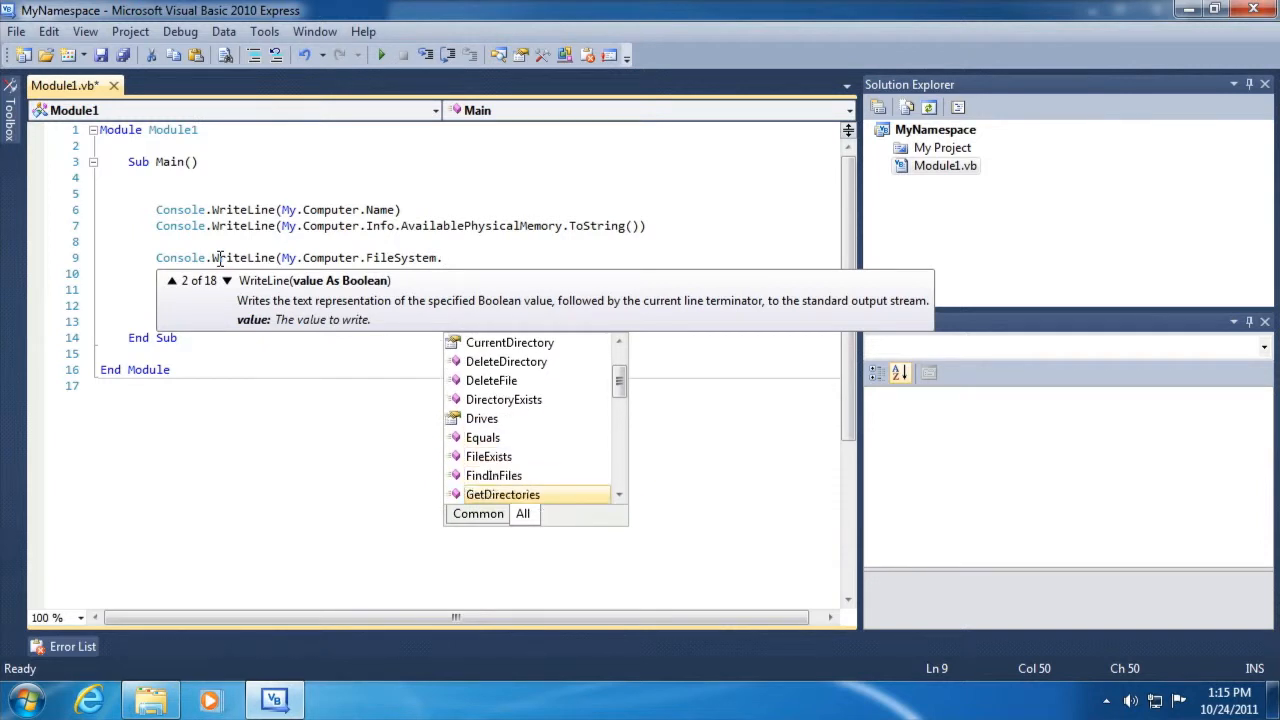
pyautogui.scroll(-3)
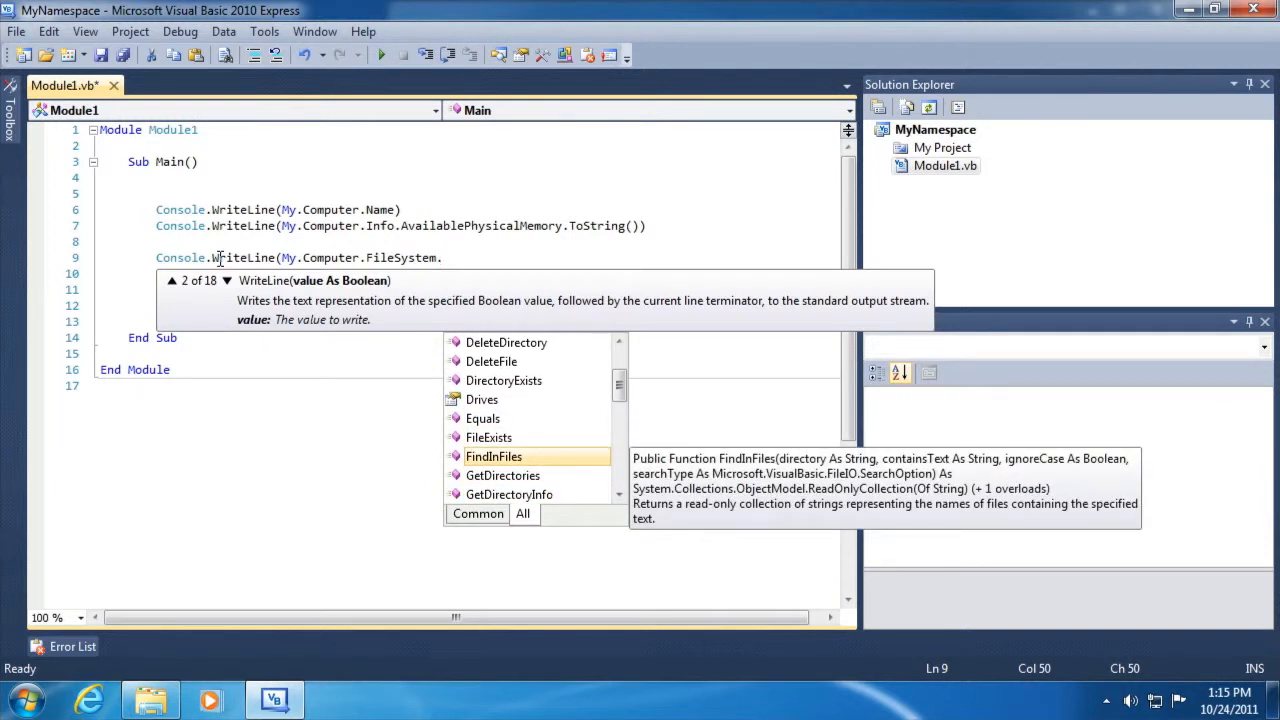
pyautogui.write('FindInFiles(')
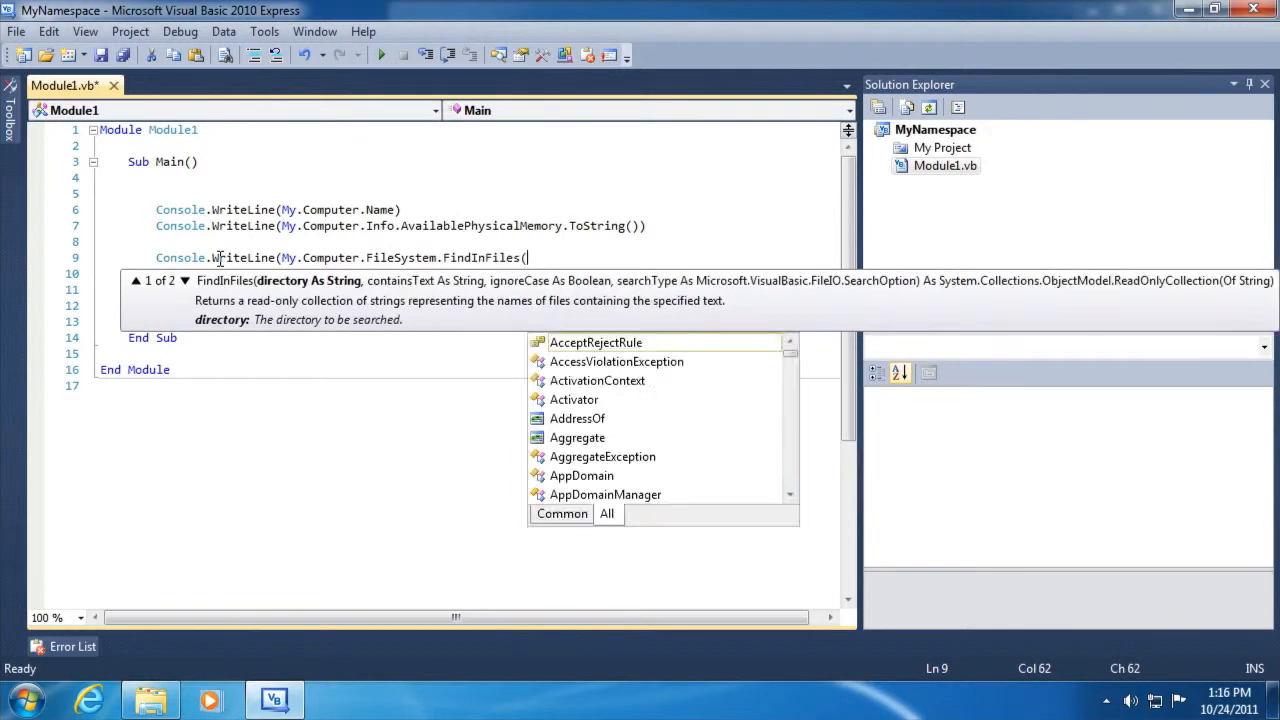
pyautogui.write('"')
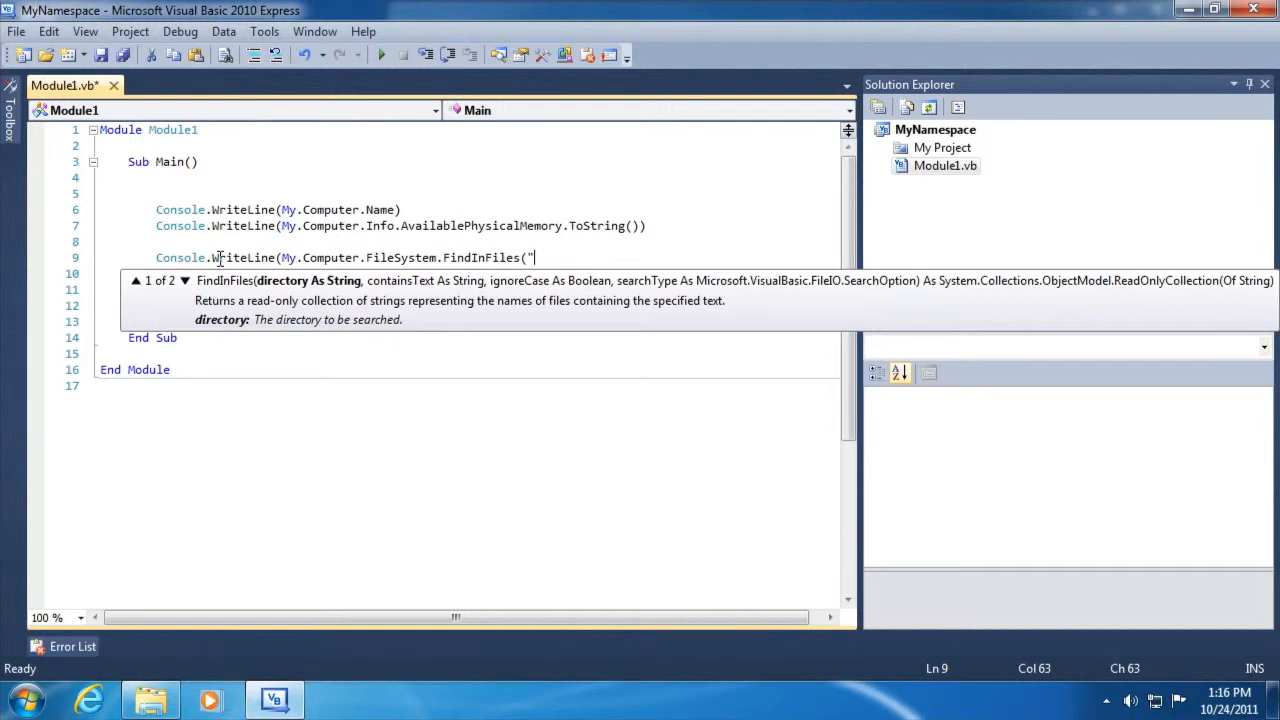
# Fill FindInFiles with "C:\test", "good", True and SearchTopLevelOnly, dropping the WriteLine wrapper.
pyautogui.write('C')
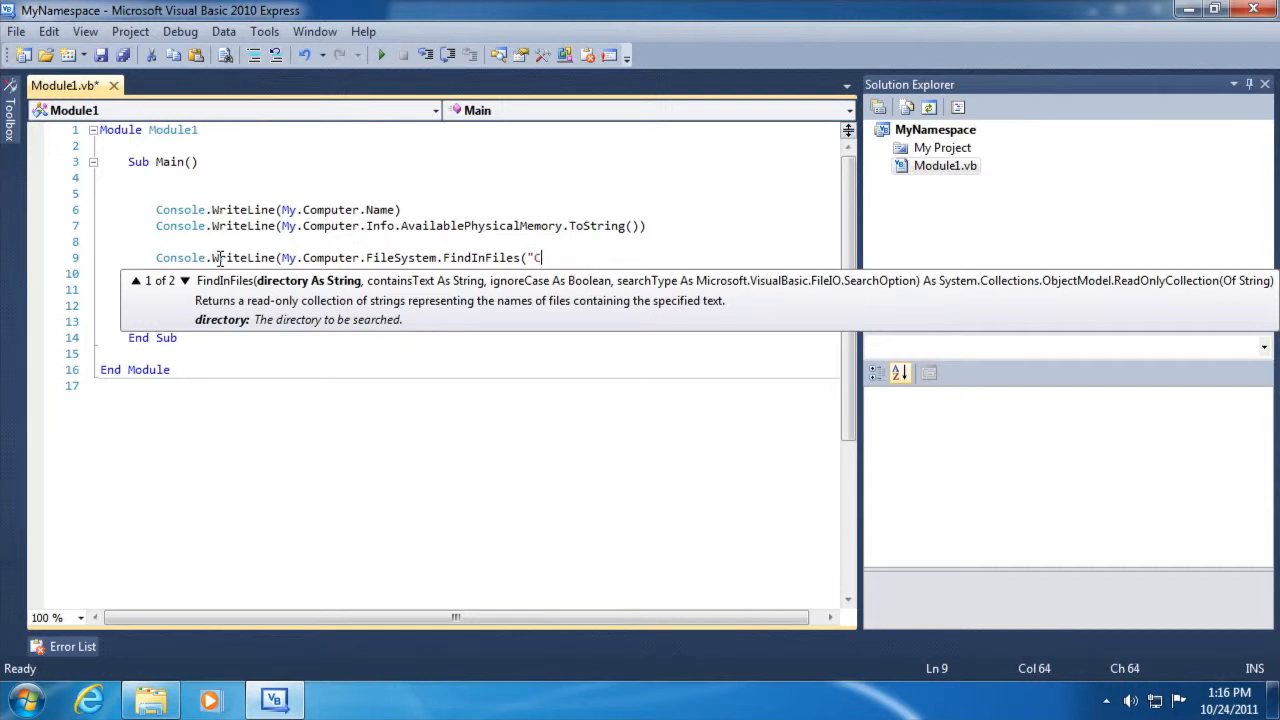
pyautogui.write(':\\tes')
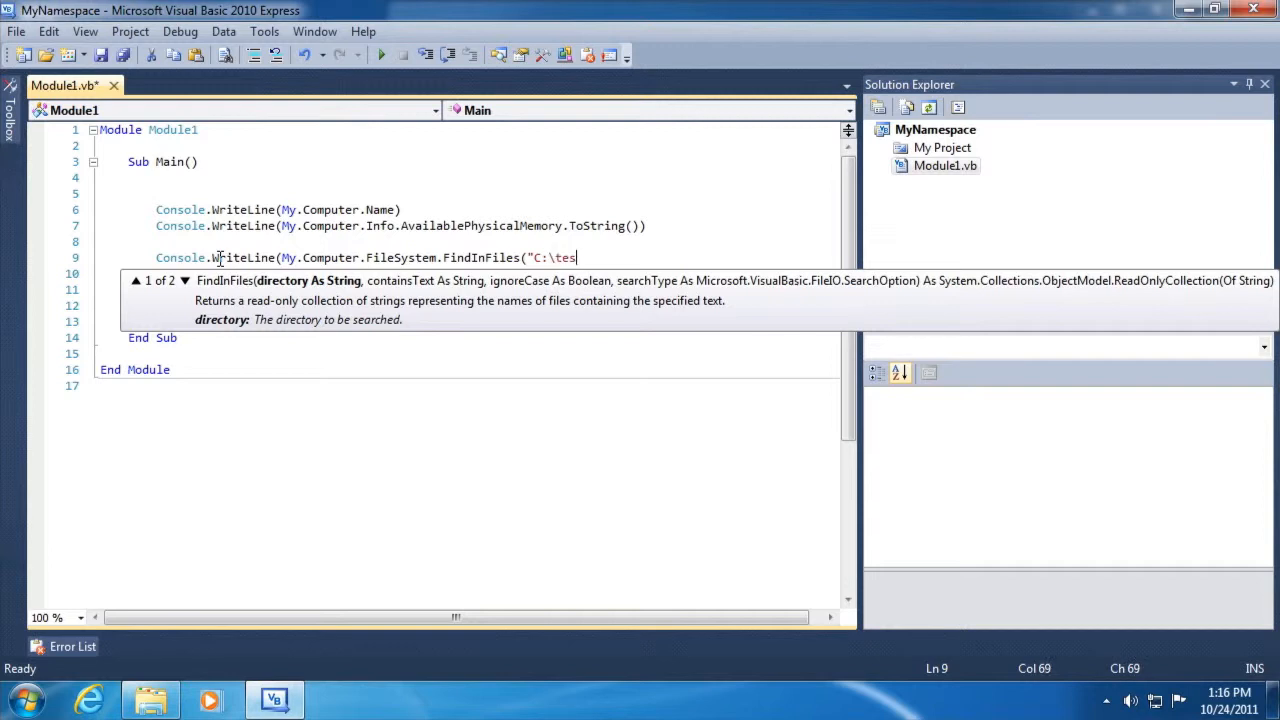
pyautogui.write('t", "good",')
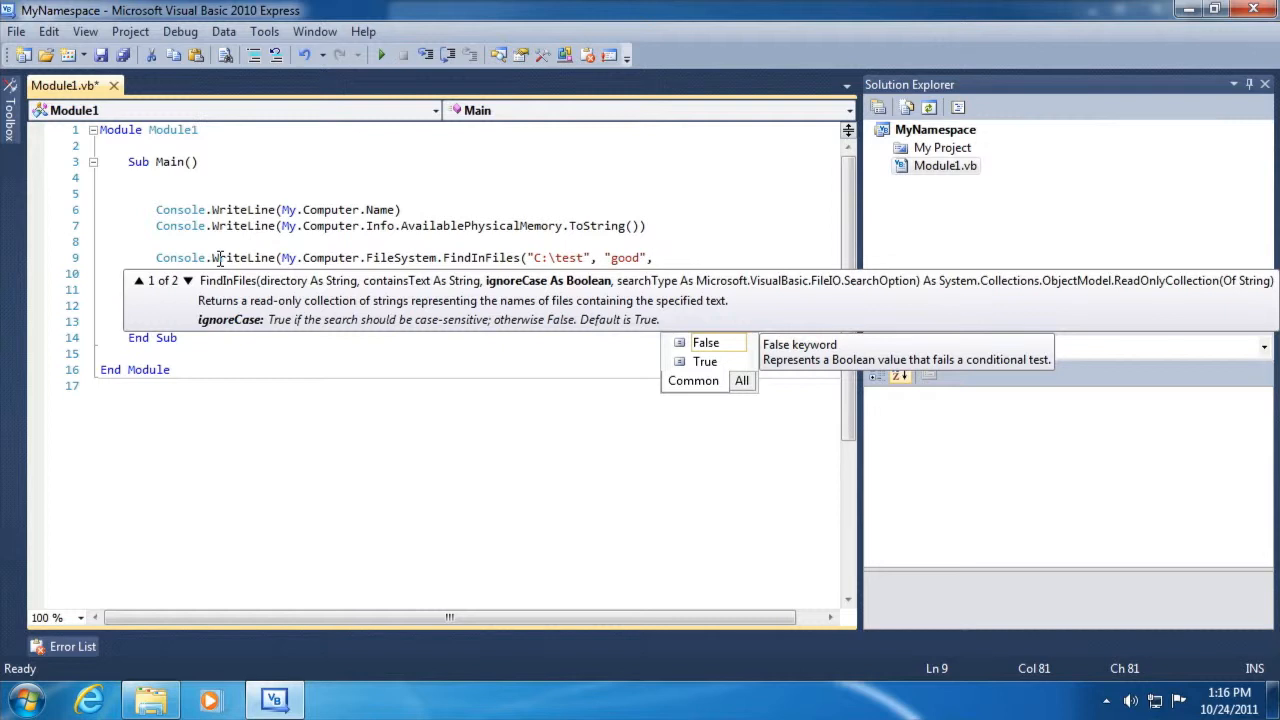
pyautogui.write('True,')
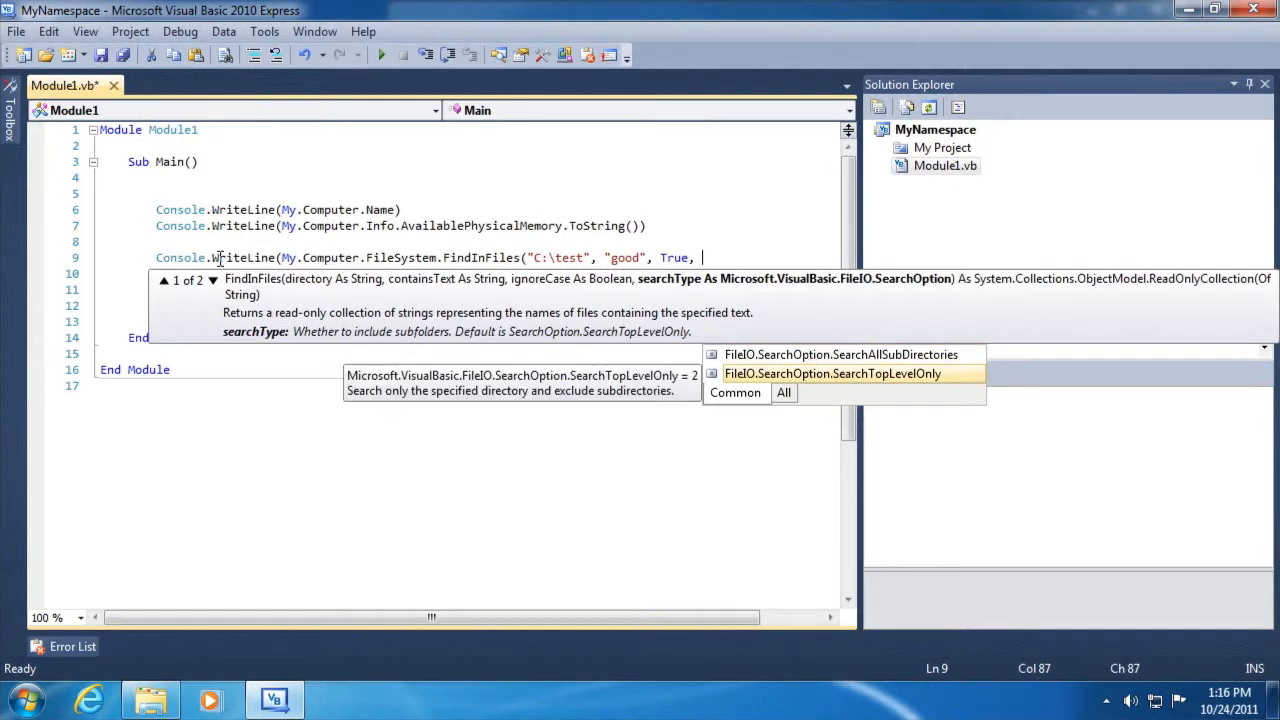
pyautogui.doubleClick(831, 373)
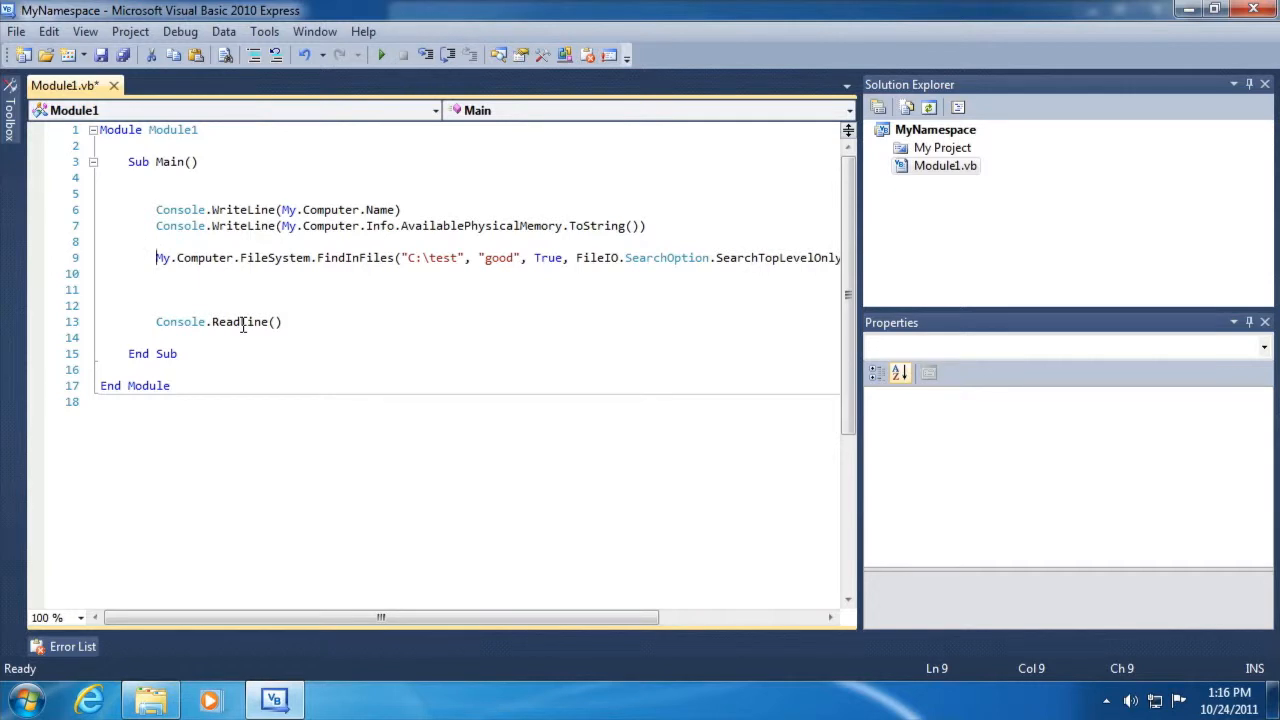
# Store the search in directories, loop printing each file, comment out info lines, and save.
pyautogui.write('directories =')
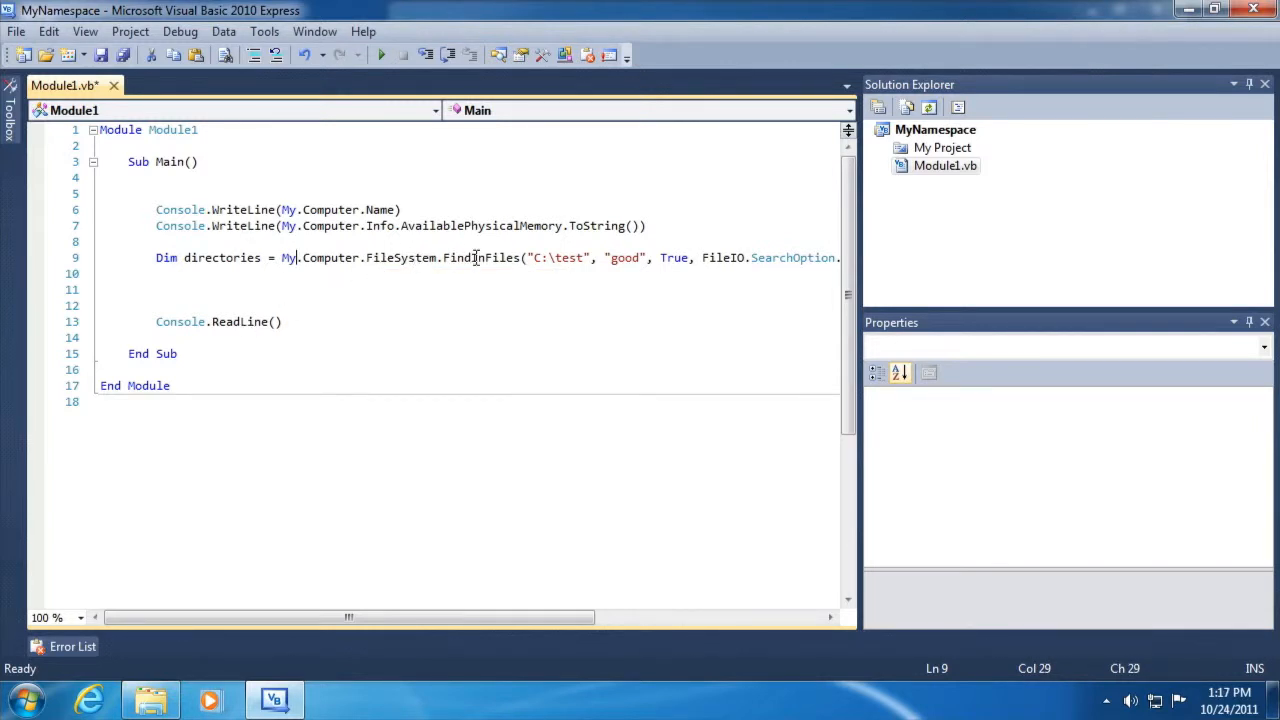
pyautogui.click(470, 258)
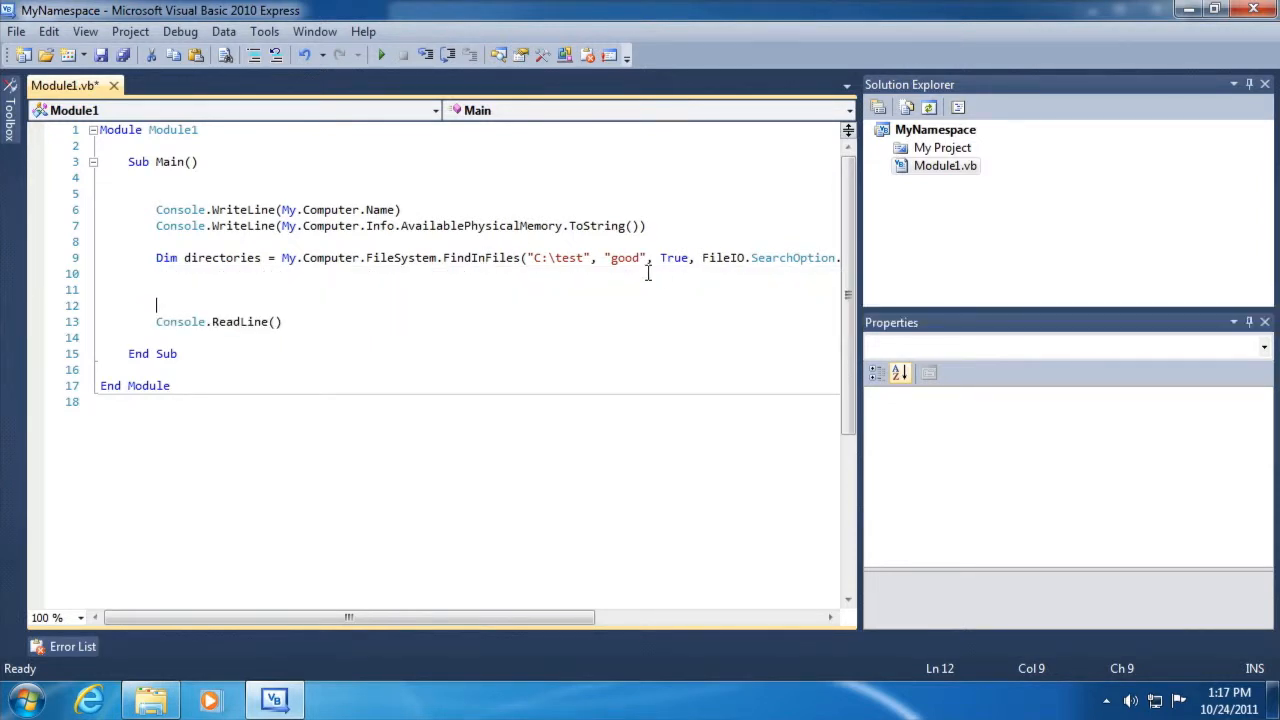
pyautogui.click(340, 290)
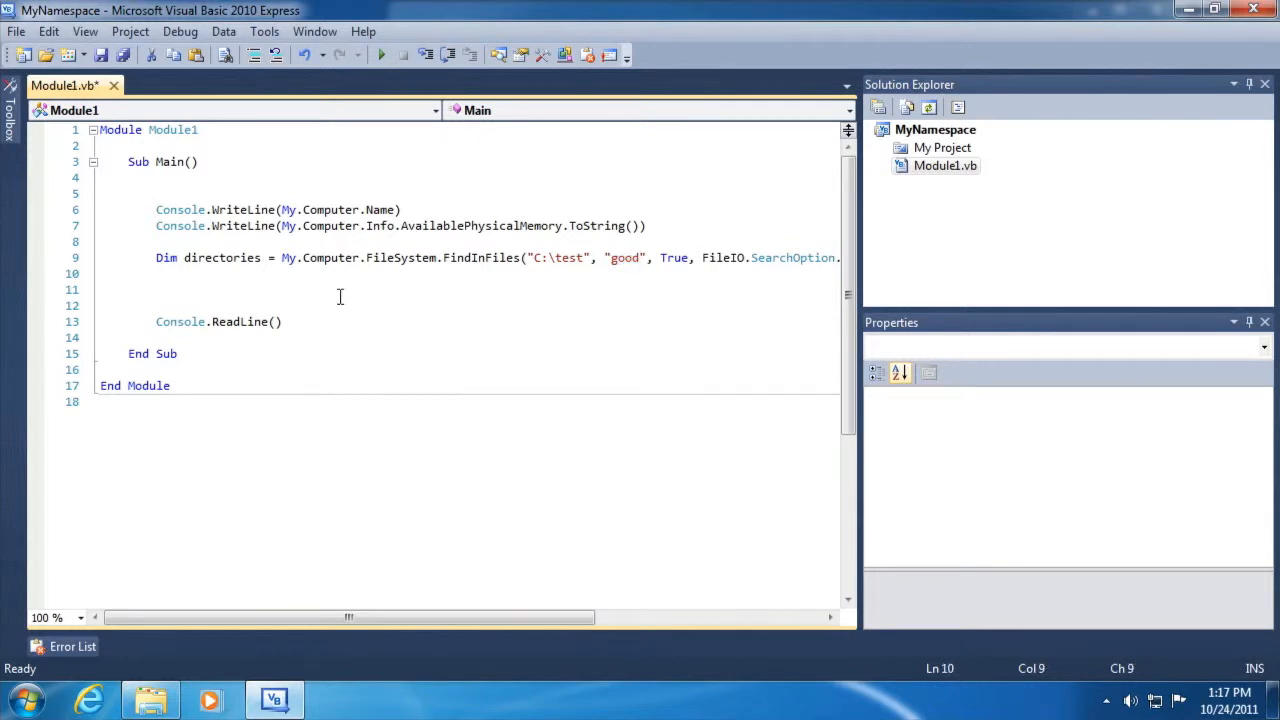
pyautogui.press('enter')
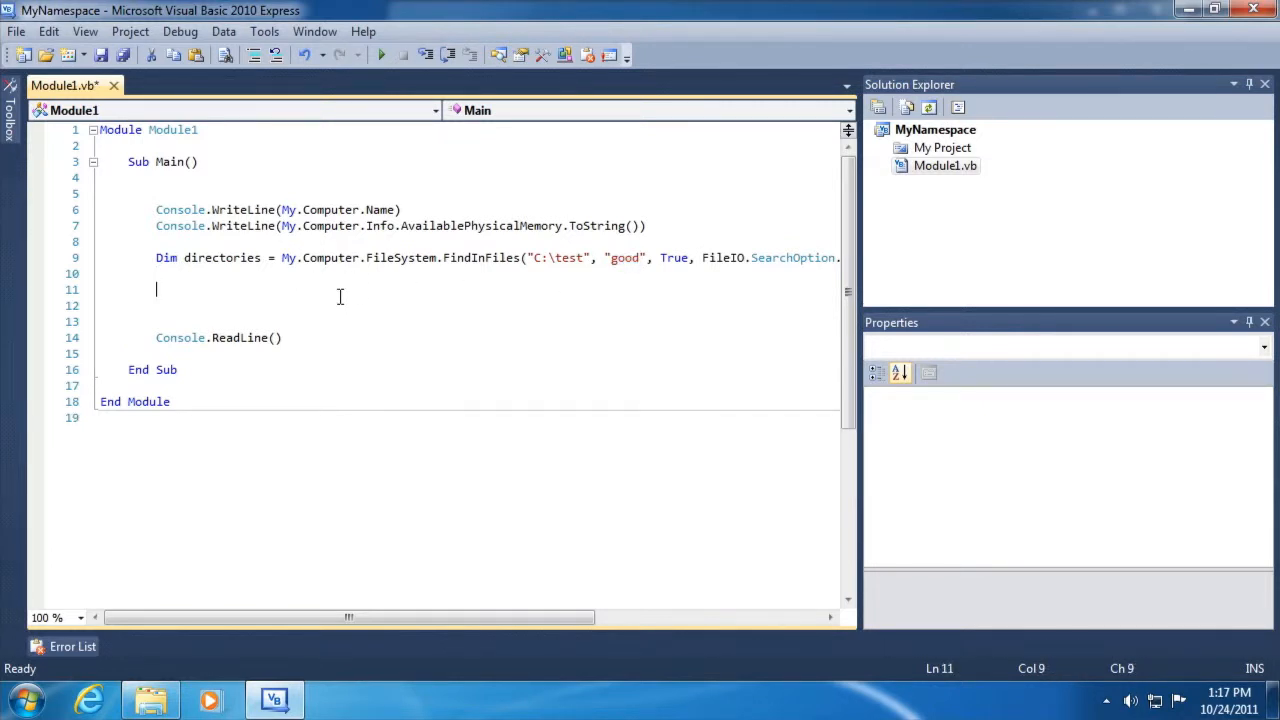
pyautogui.write('For Each')
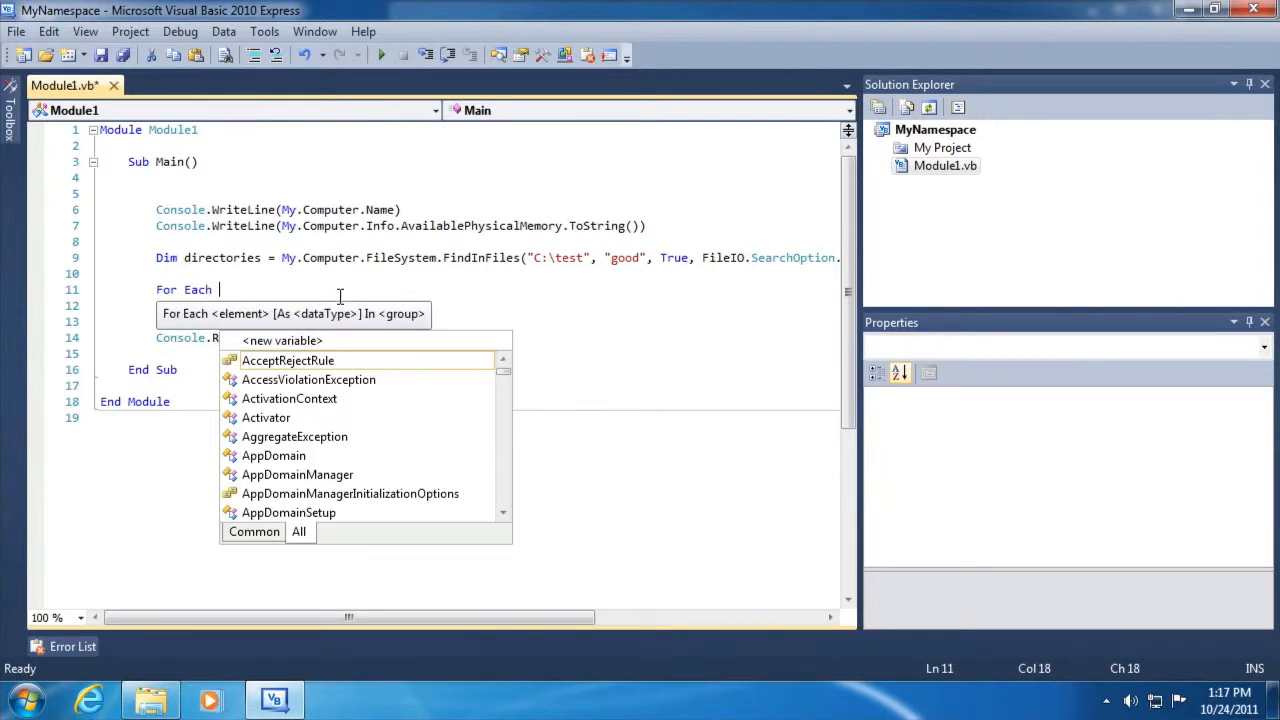
pyautogui.write('file In directories')
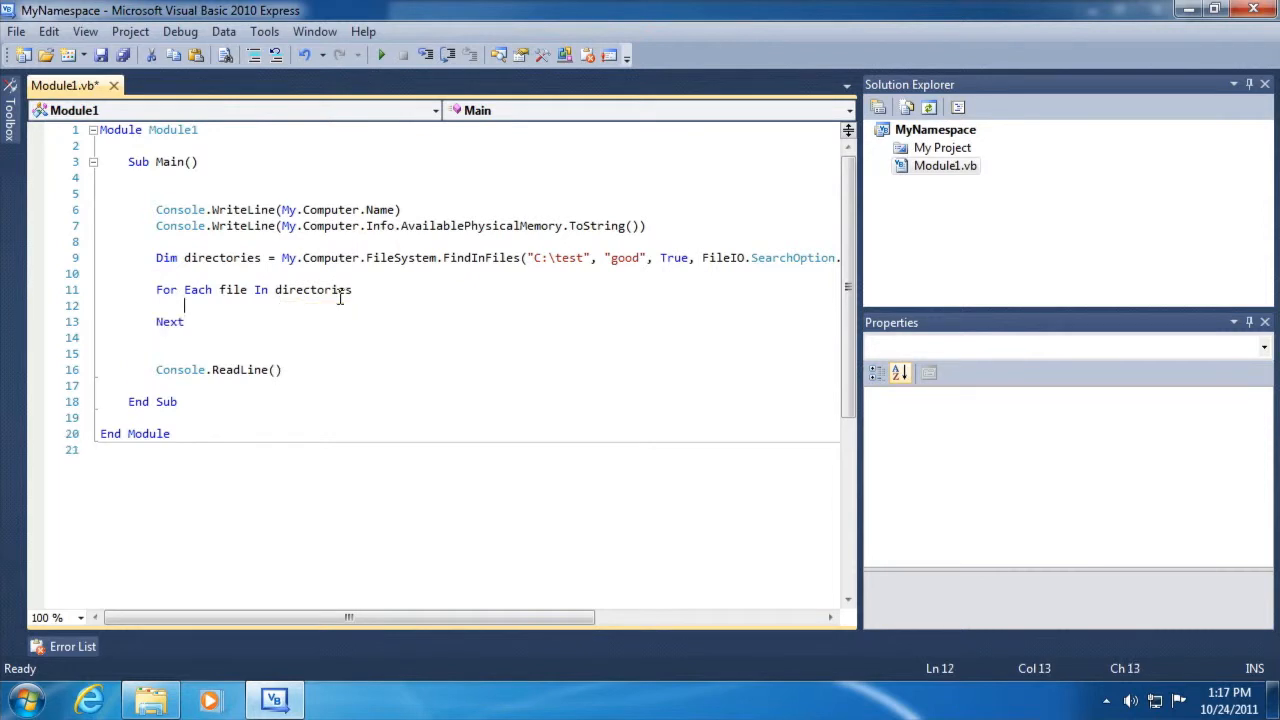
pyautogui.write('Console.WriteLine(')
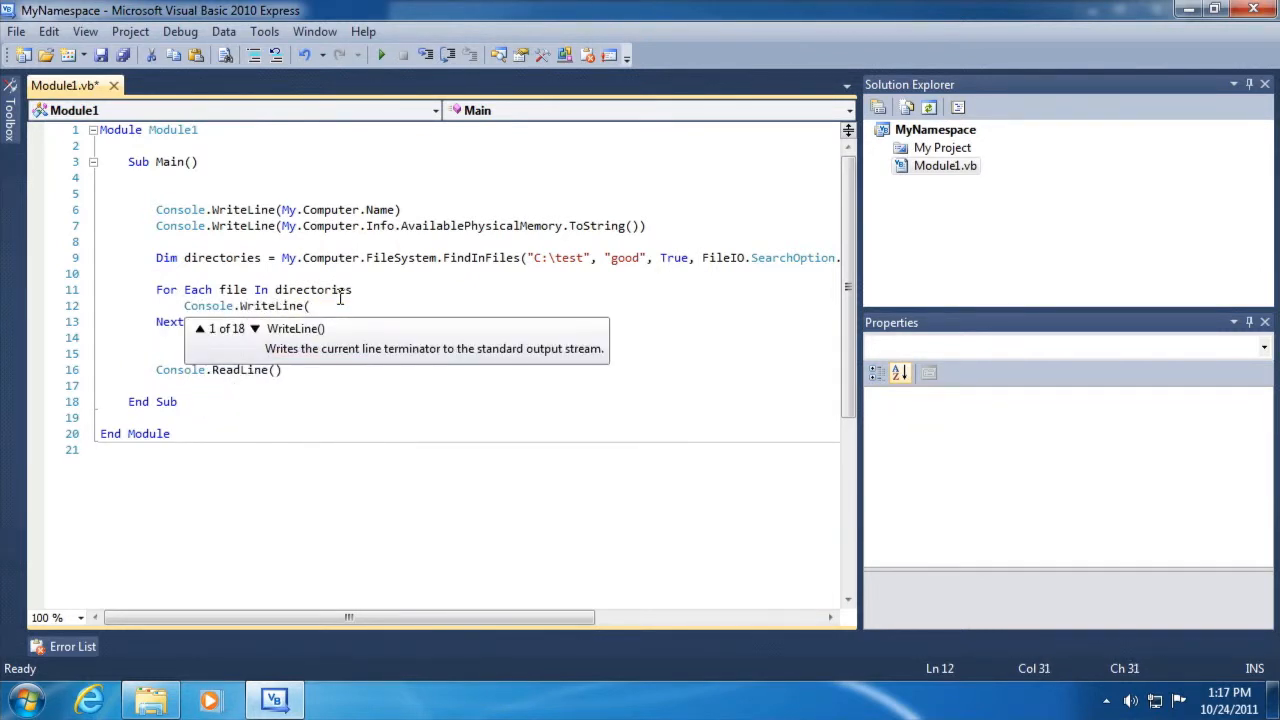
pyautogui.write('file)')
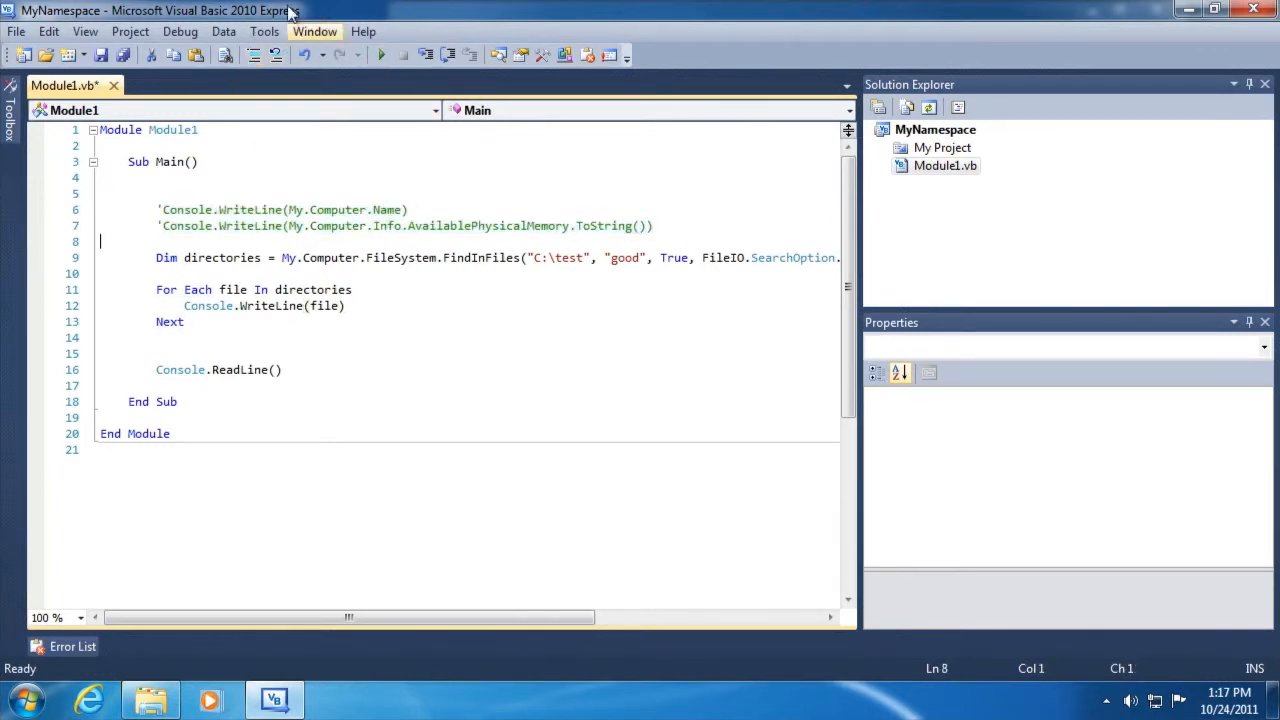
pyautogui.click(381, 54)
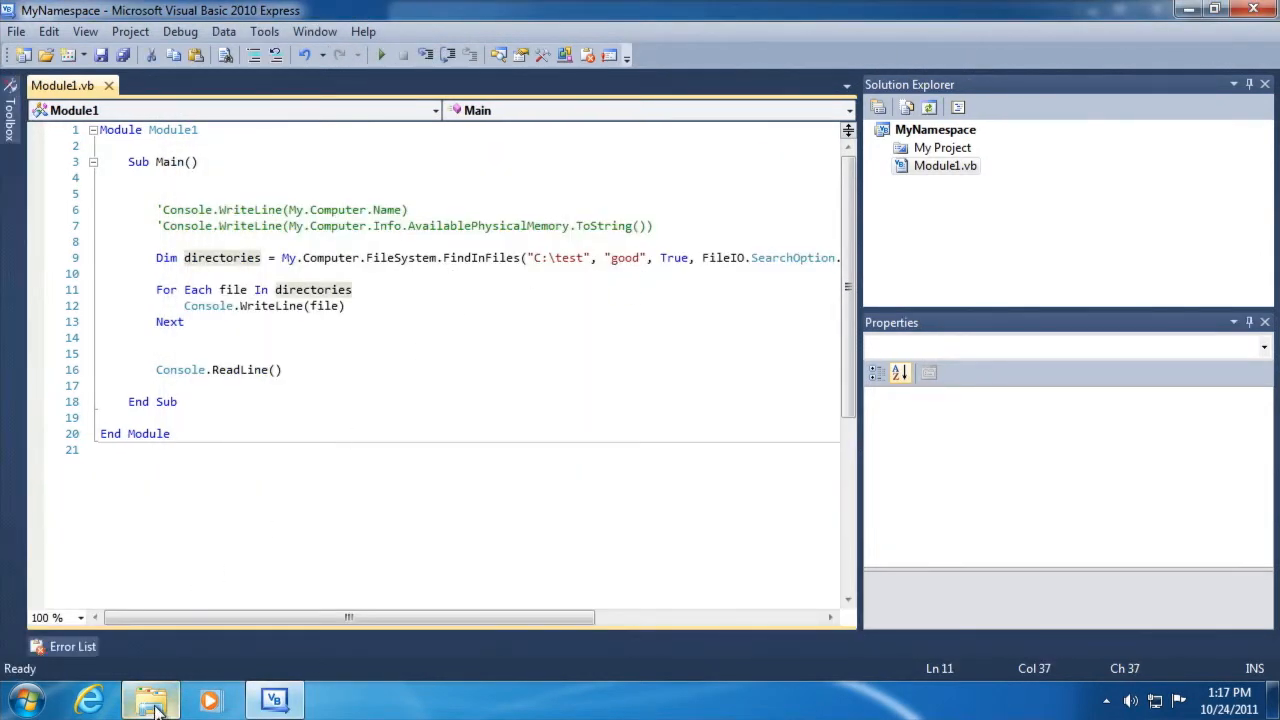
# Browse to C:\Test in Explorer and view Test1 and Test2 in Notepad.
pyautogui.click(151, 699)
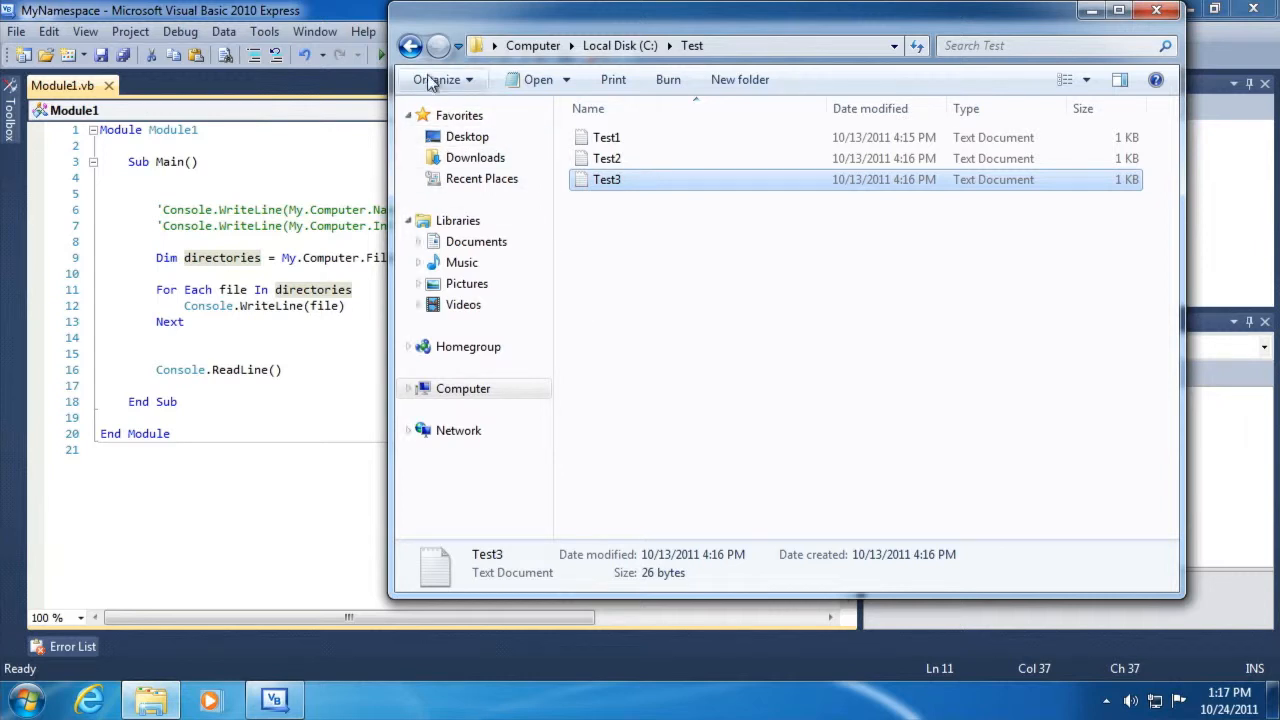
pyautogui.click(410, 45)
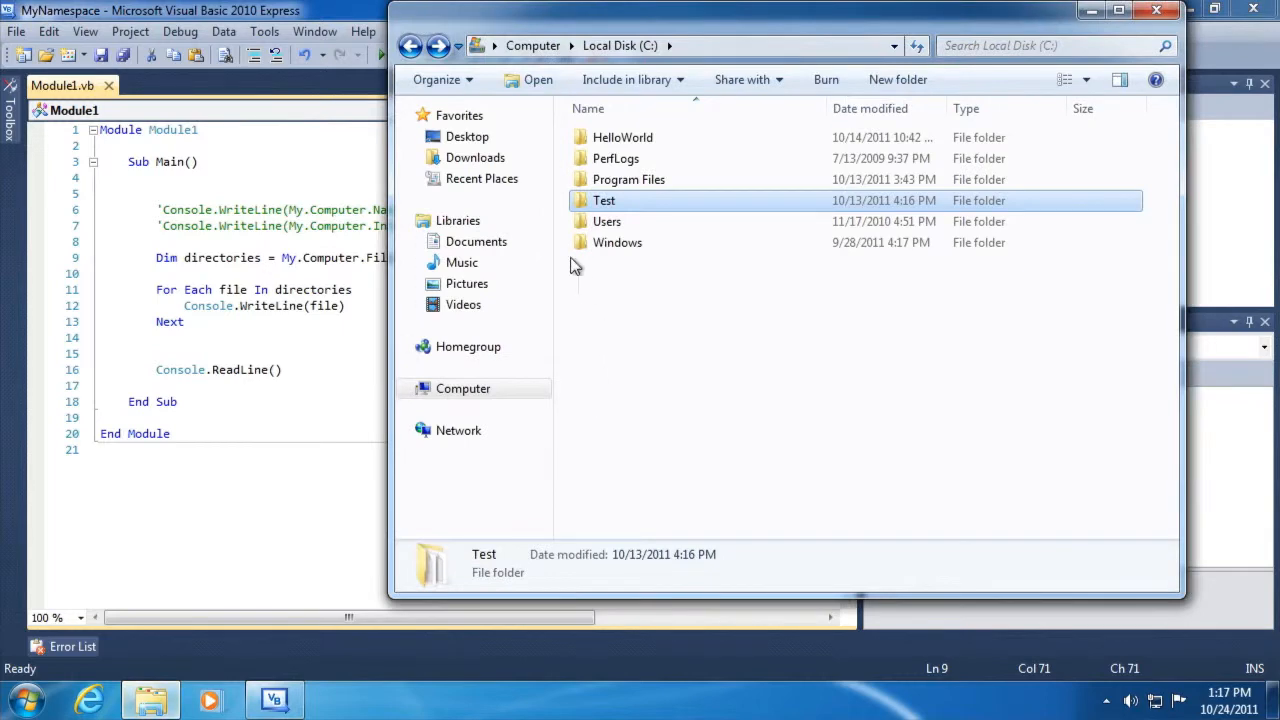
pyautogui.doubleClick(604, 200)
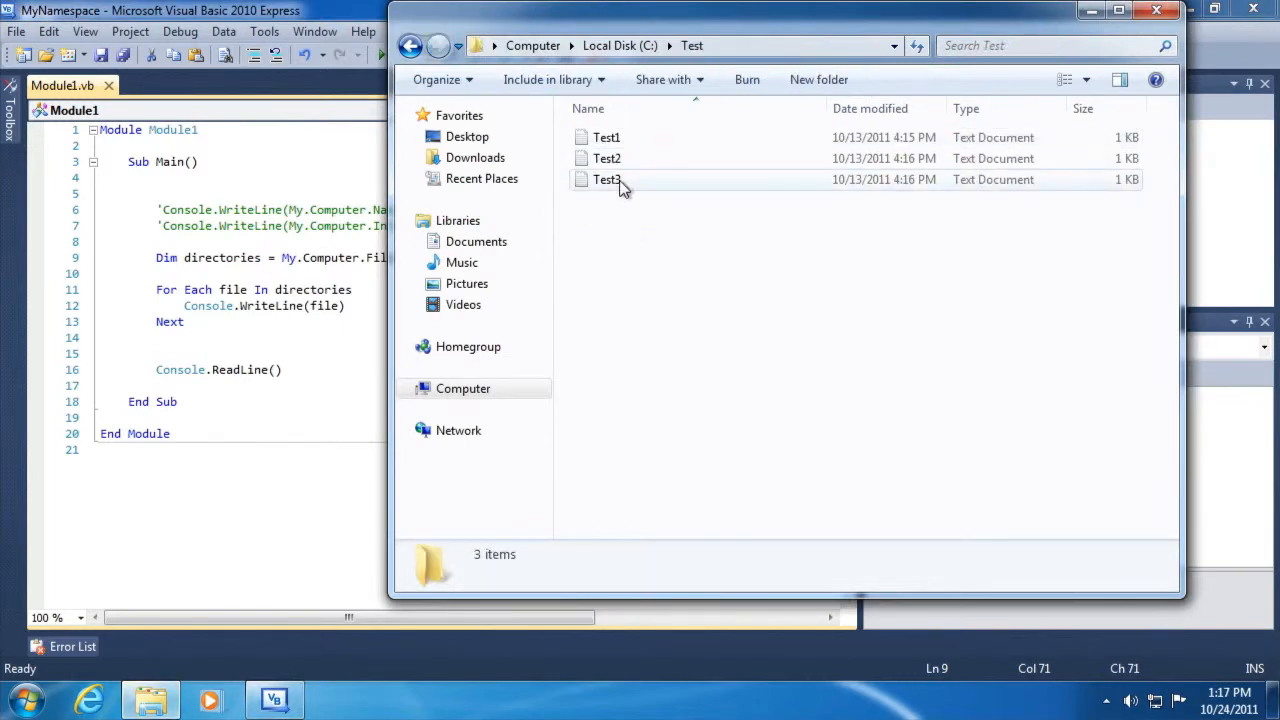
pyautogui.doubleClick(606, 137)
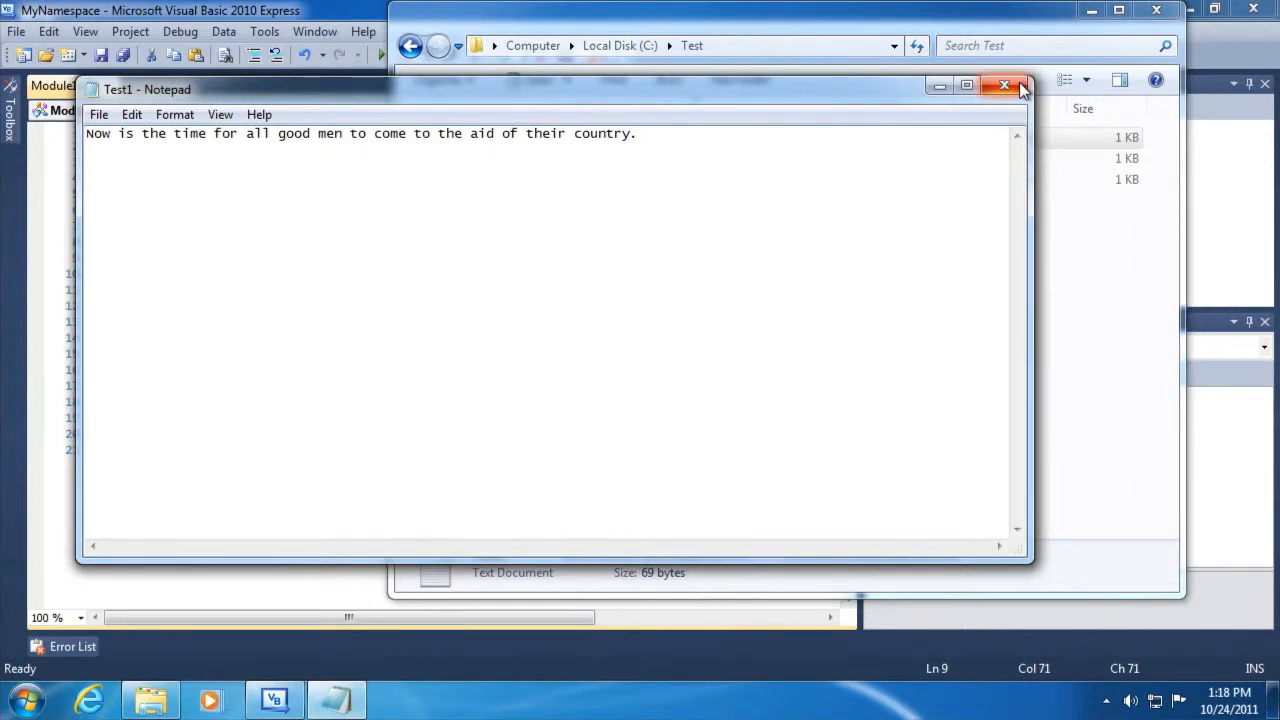
pyautogui.moveTo(1005, 85)
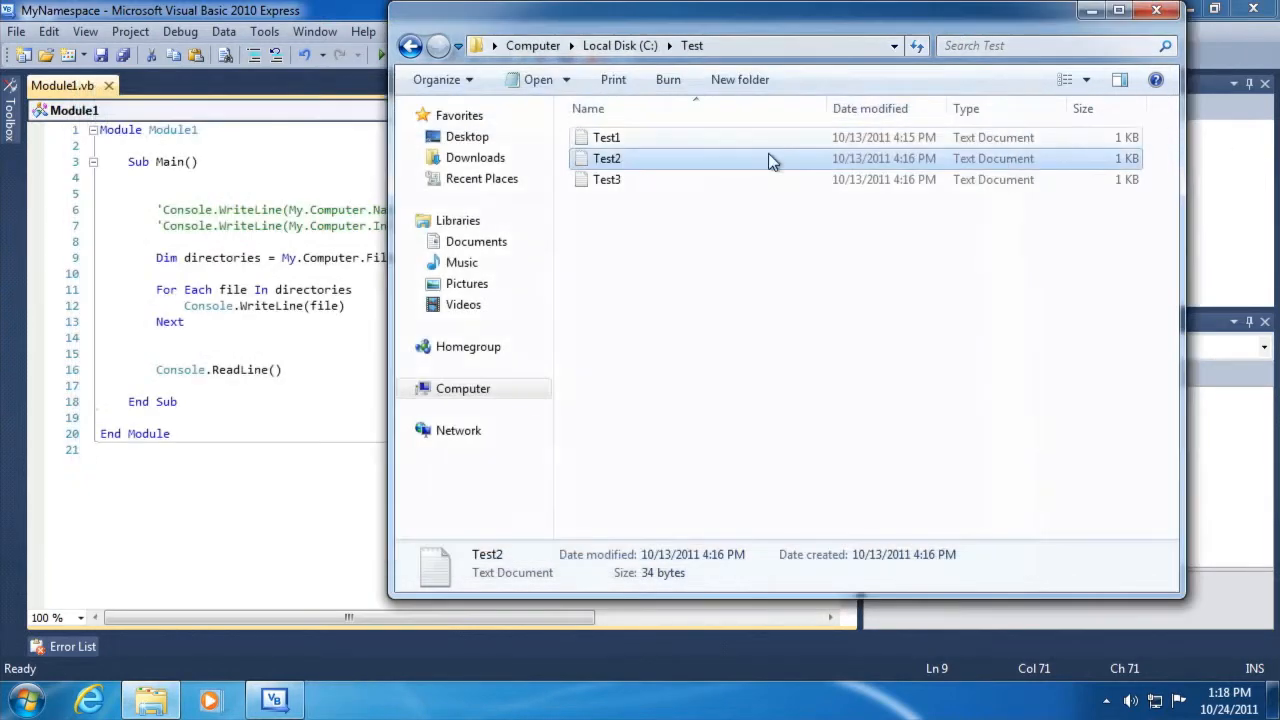
pyautogui.doubleClick(607, 179)
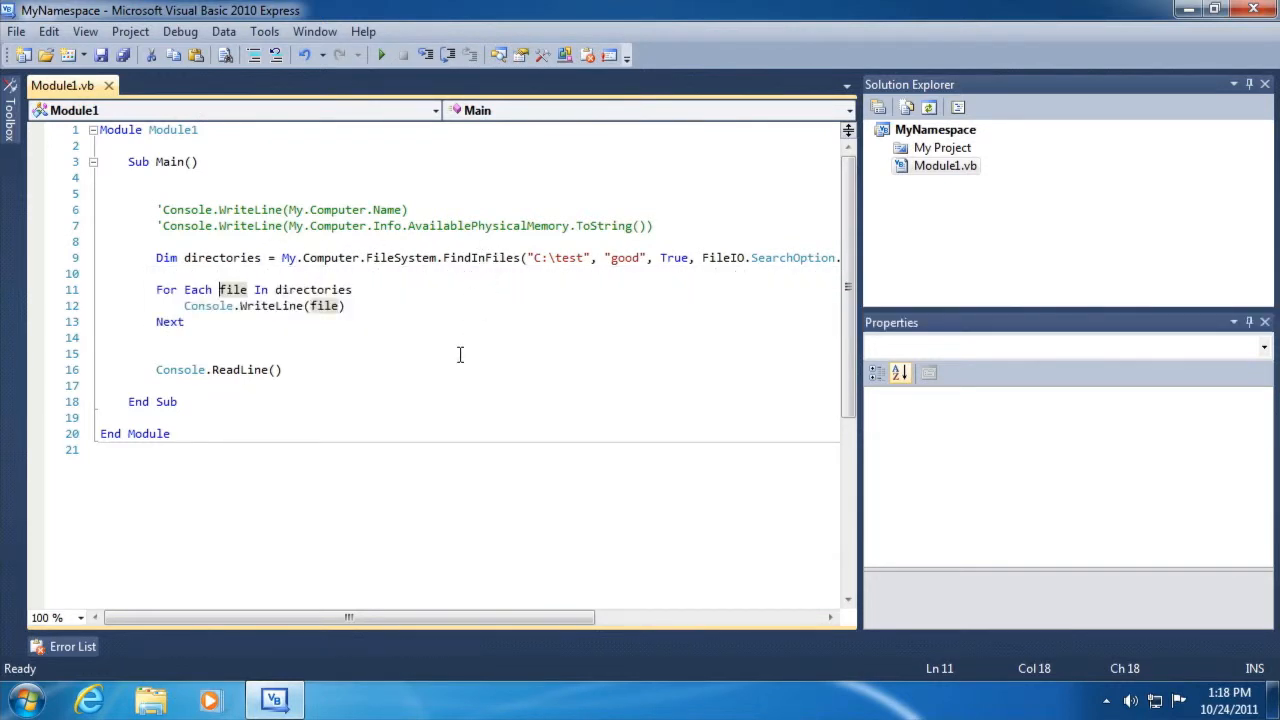
pyautogui.moveTo(422, 330)
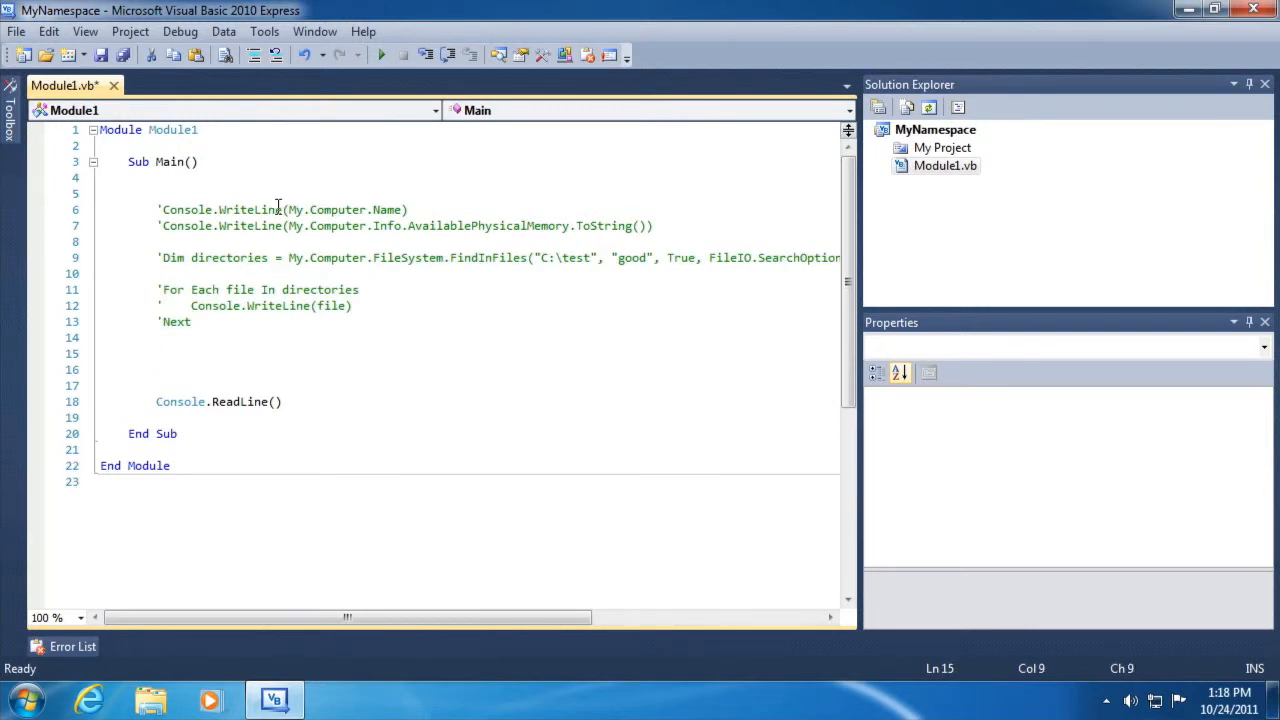
# Add My.Computer.FileSystem.CopyDirectory("c:\test", "c:\test2", True) to Main.
pyautogui.write('M')
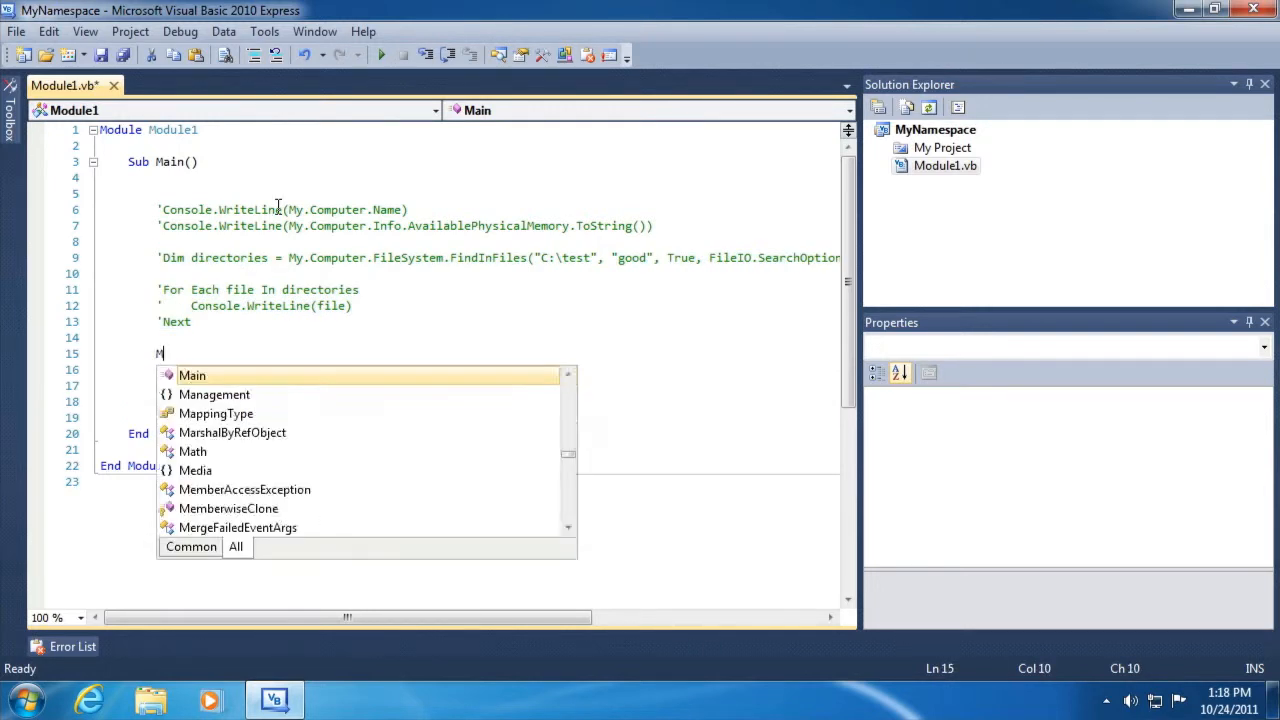
pyautogui.write('y.Computer.')
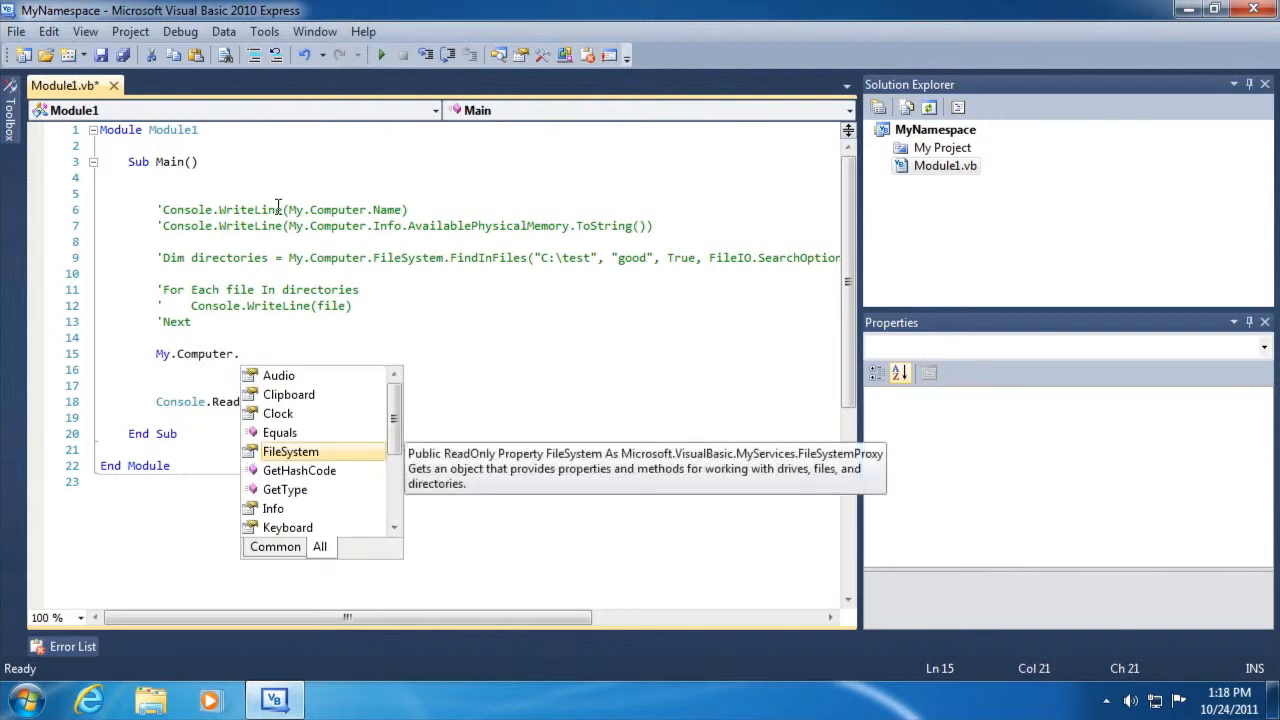
pyautogui.write('FileSystem.CopyDirectory("')
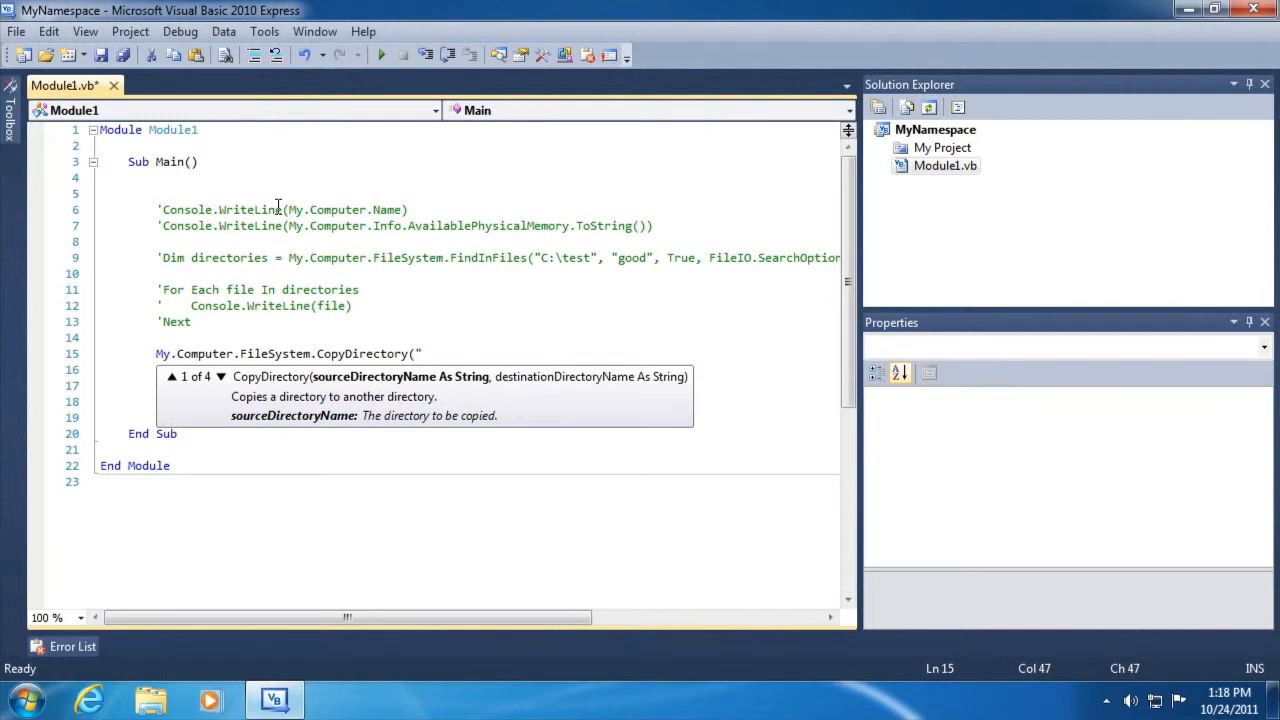
pyautogui.write('c:')
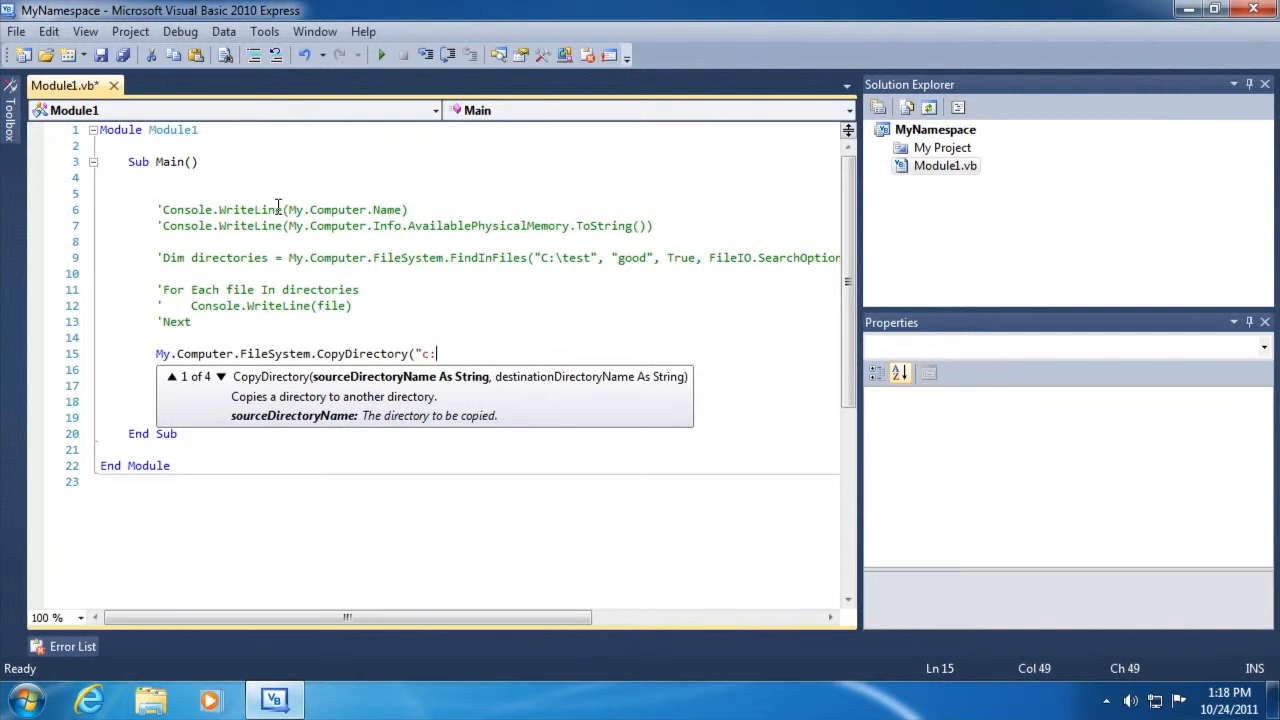
pyautogui.write('\\test",')
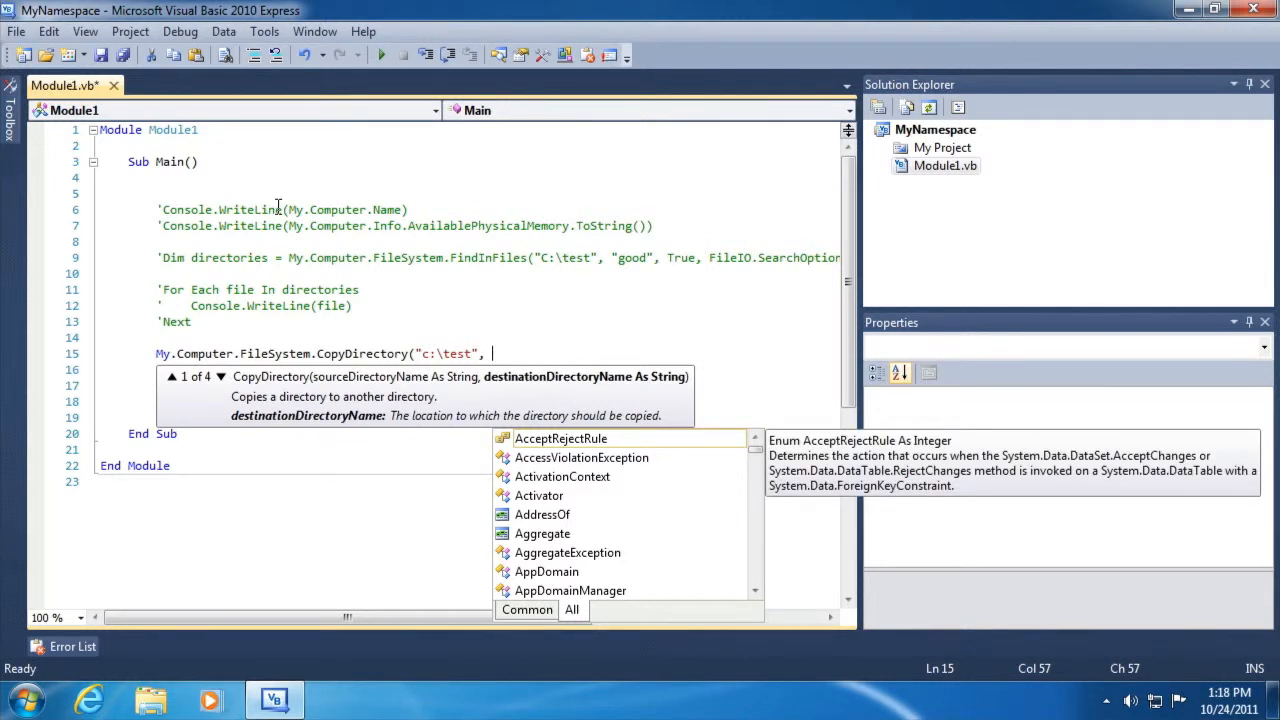
pyautogui.write('"')
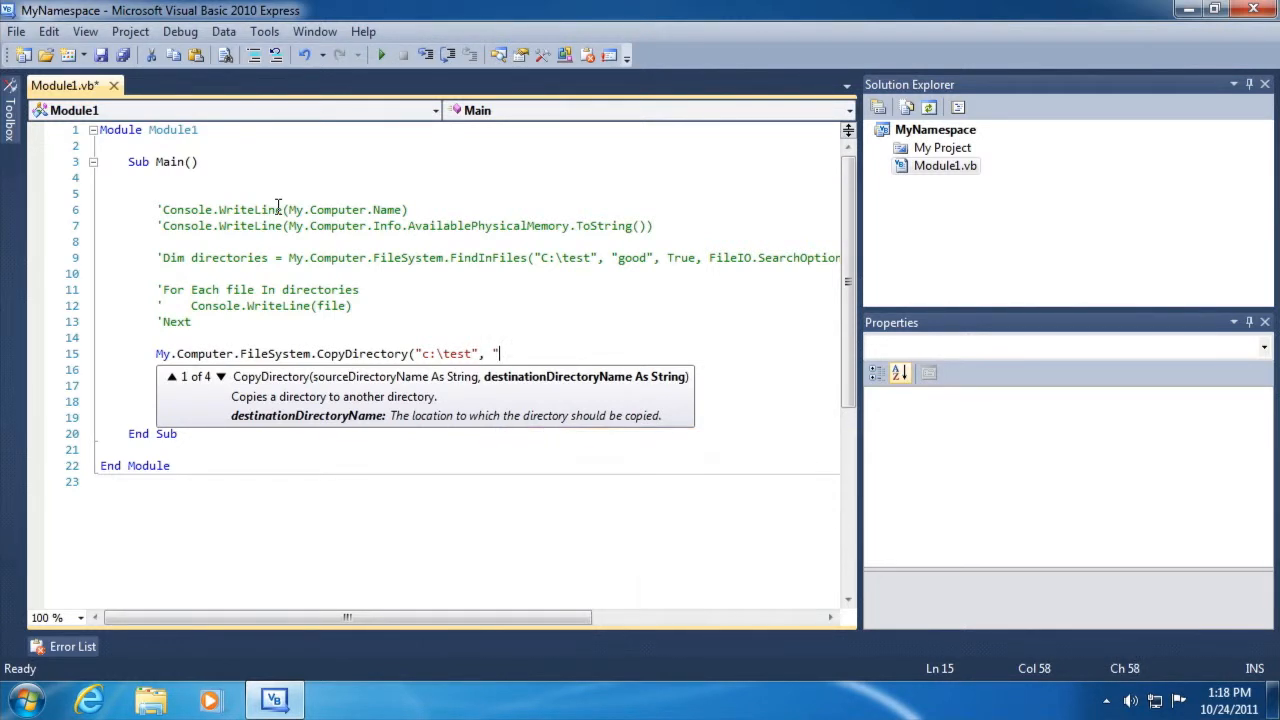
pyautogui.write('c:\\test2", True)')
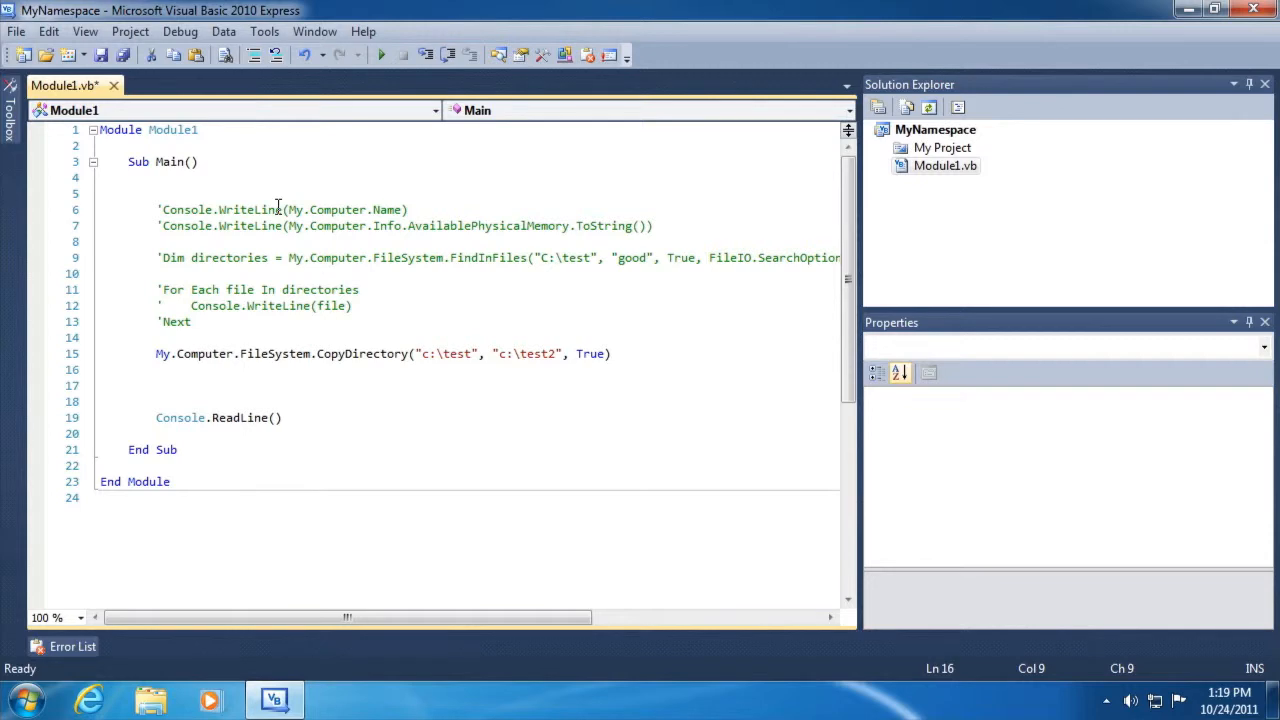
pyautogui.click(150, 698)
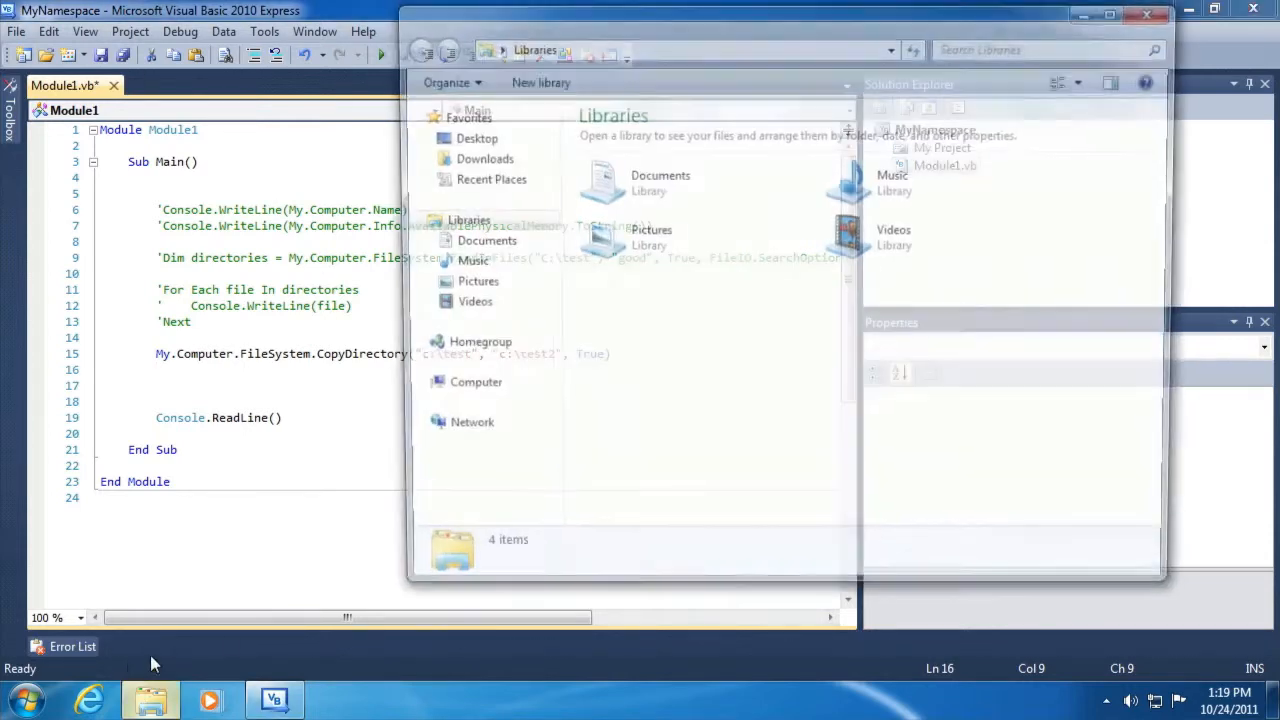
# Open the new C:\test2 folder to confirm Test1–Test3 were copied, then close Explorer.
pyautogui.click(477, 382)
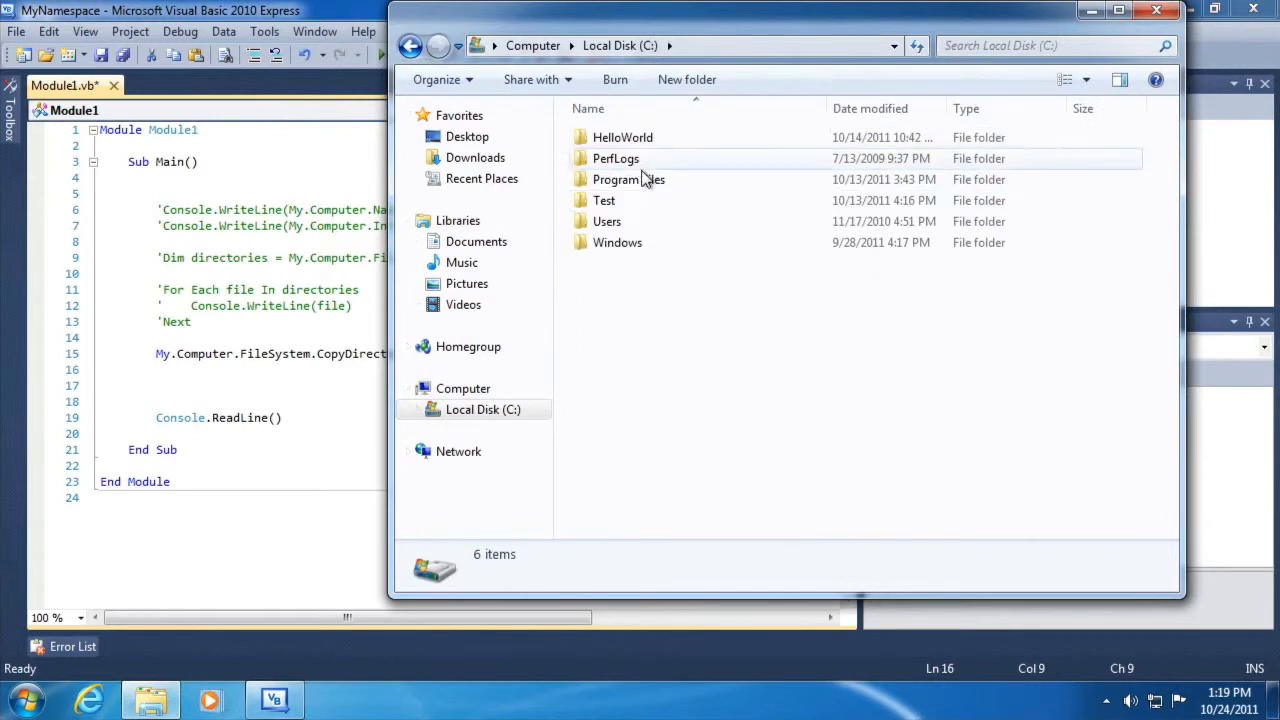
pyautogui.click(604, 200)
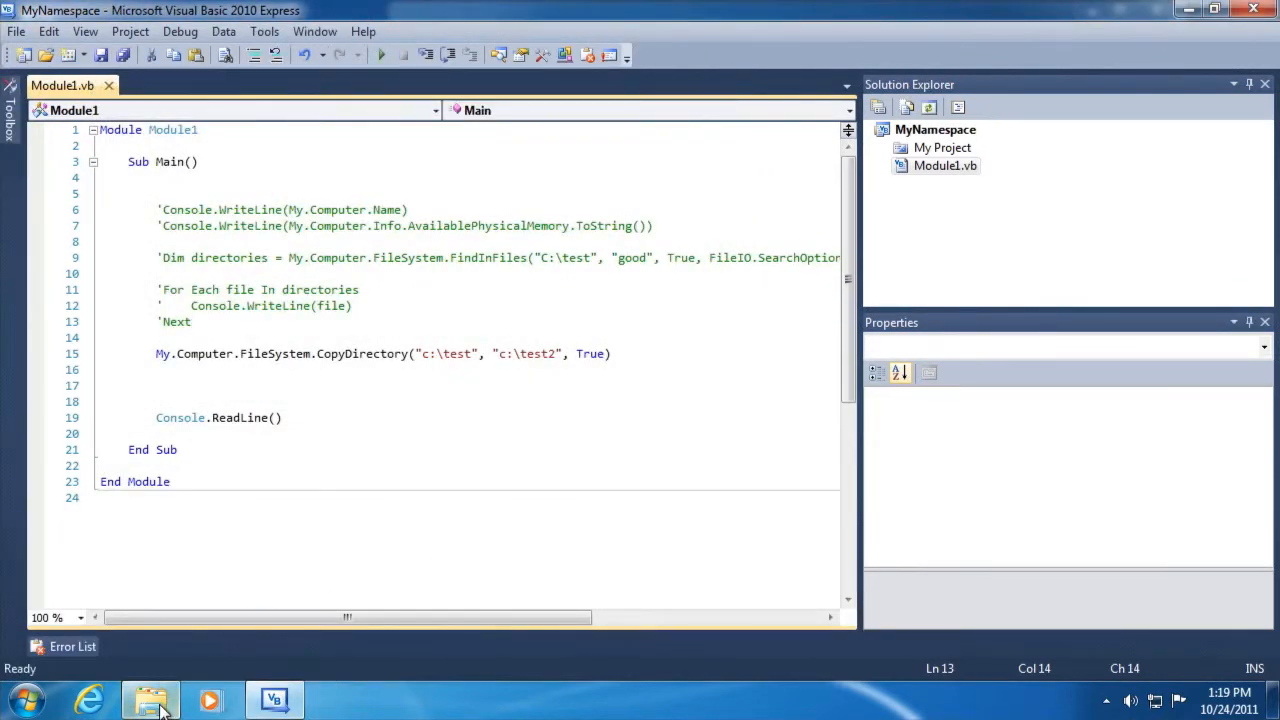
pyautogui.click(150, 699)
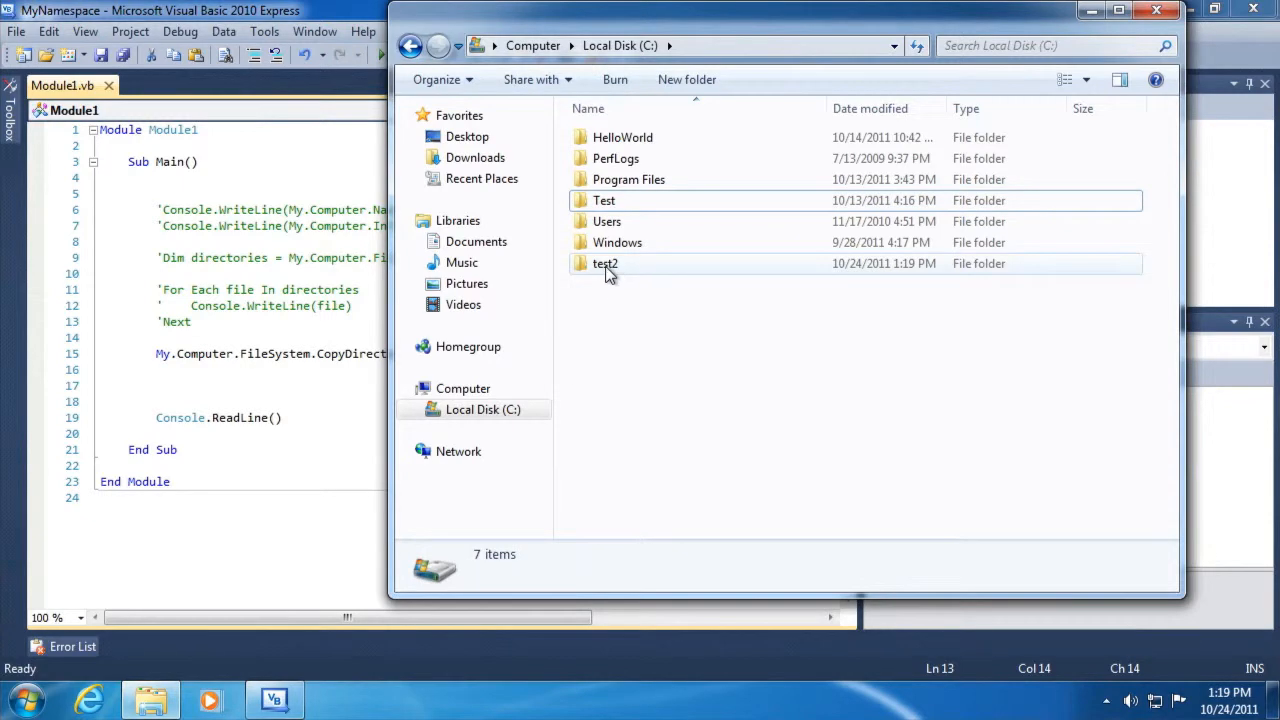
pyautogui.click(605, 263)
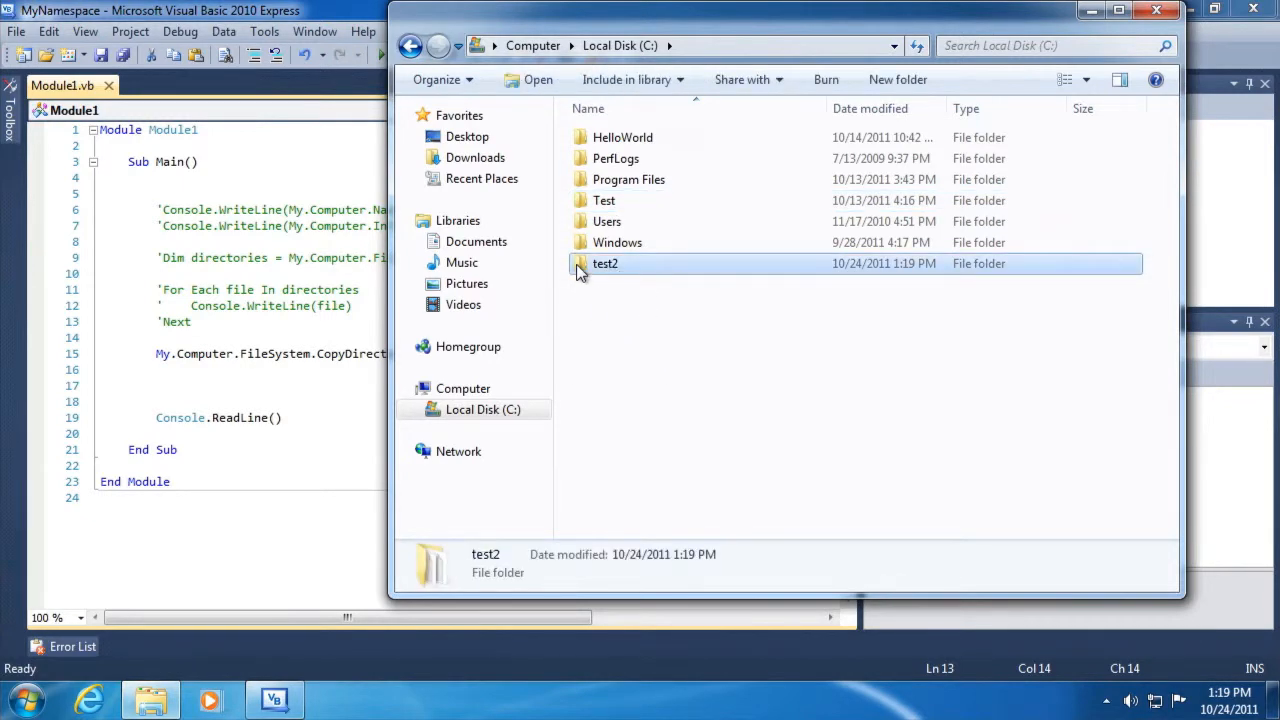
pyautogui.doubleClick(605, 263)
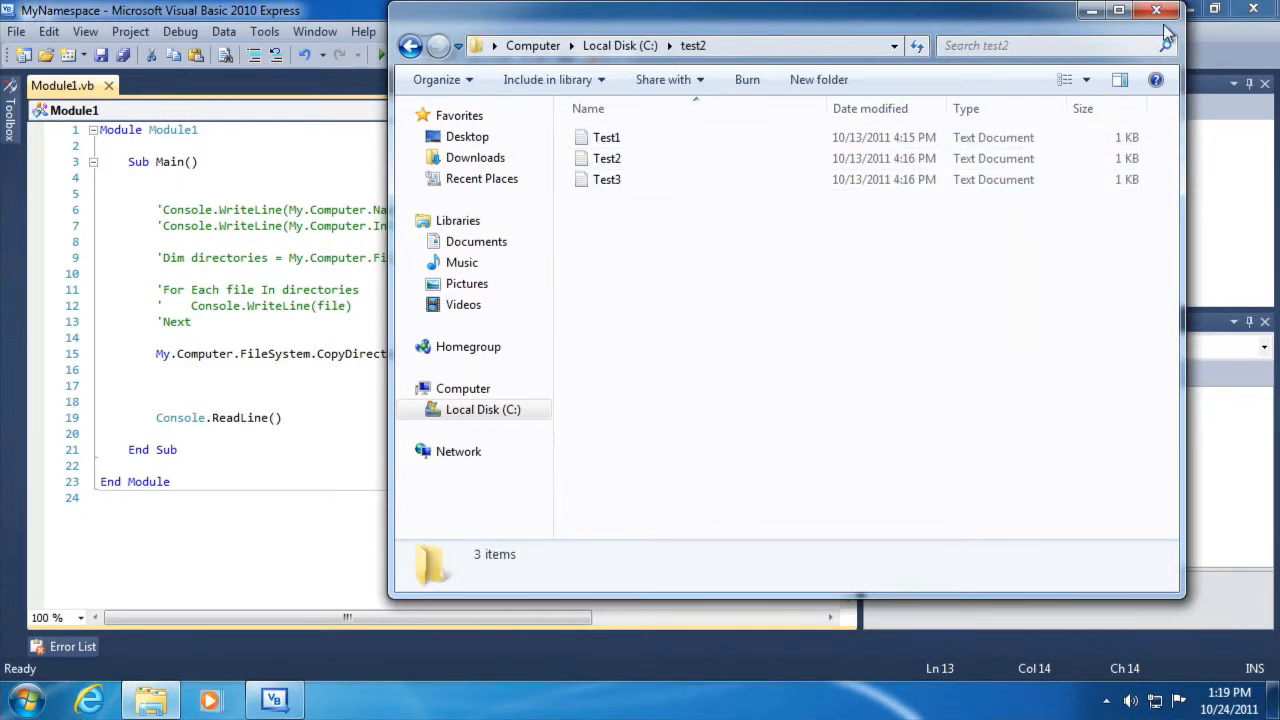
pyautogui.click(1155, 10)
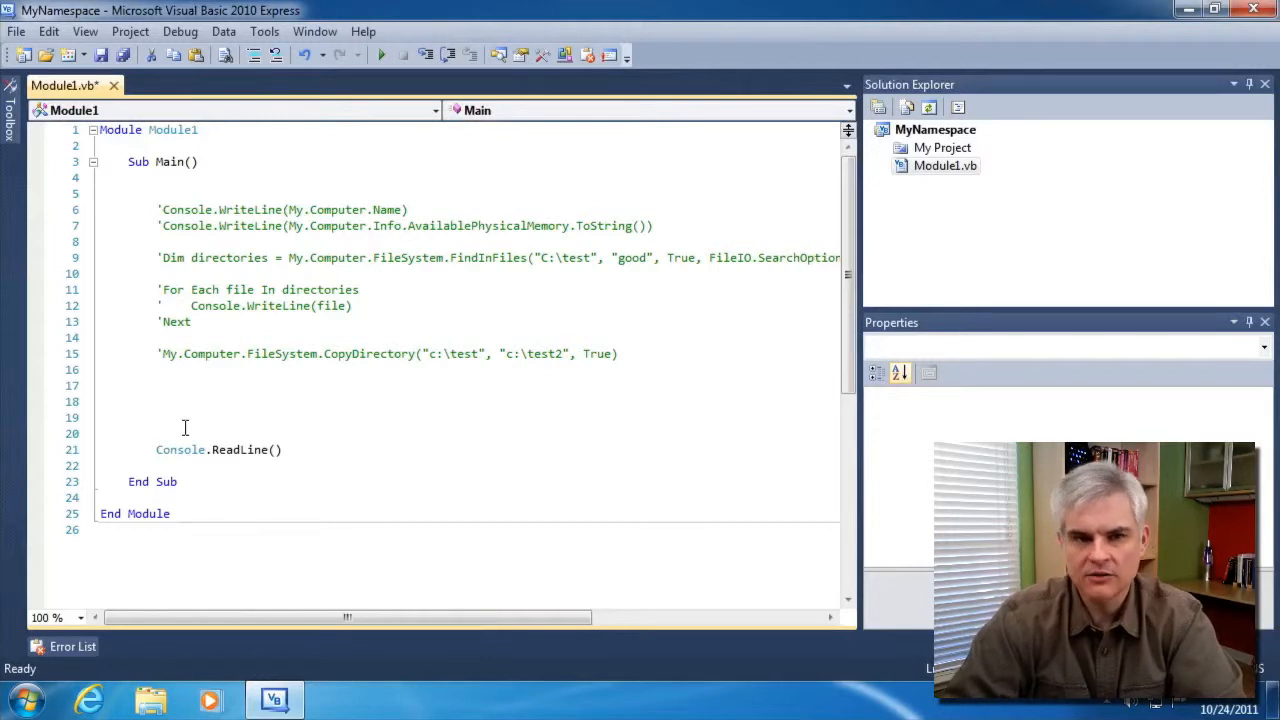
# Declare Dim arguments = My.Application.CommandLineArgs in Main.
pyautogui.write('Dim')
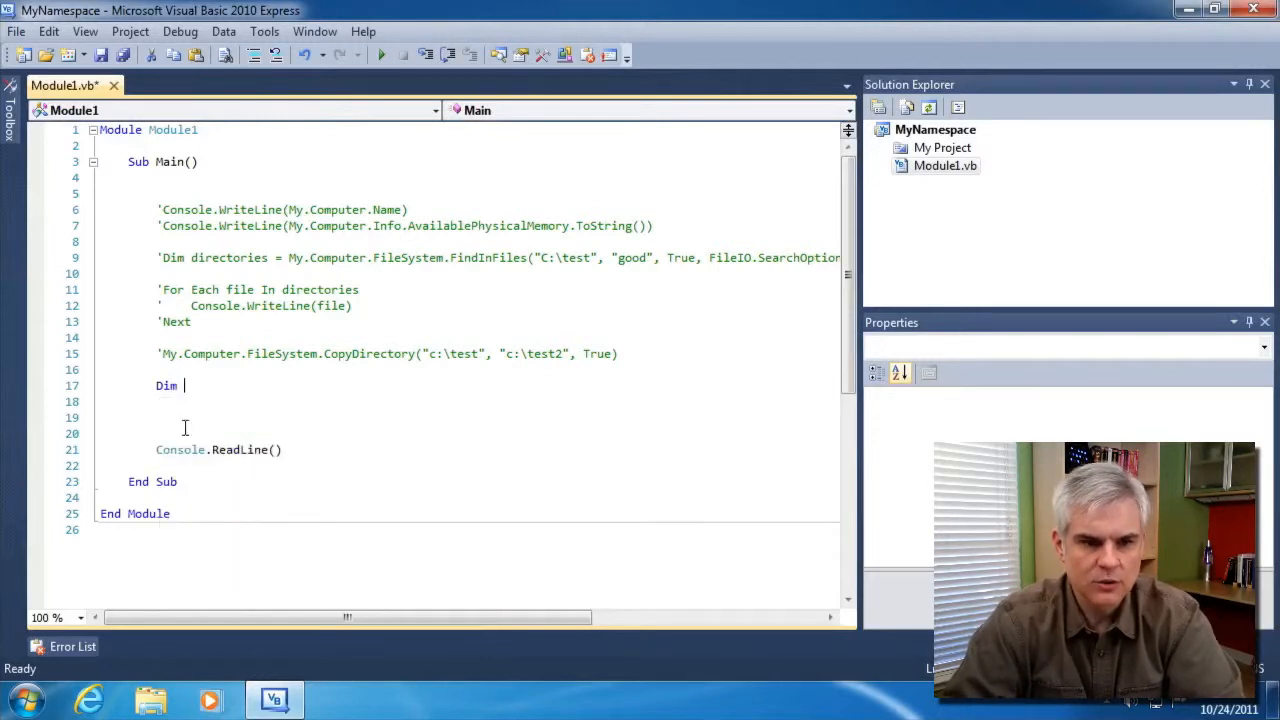
pyautogui.write('arguments')
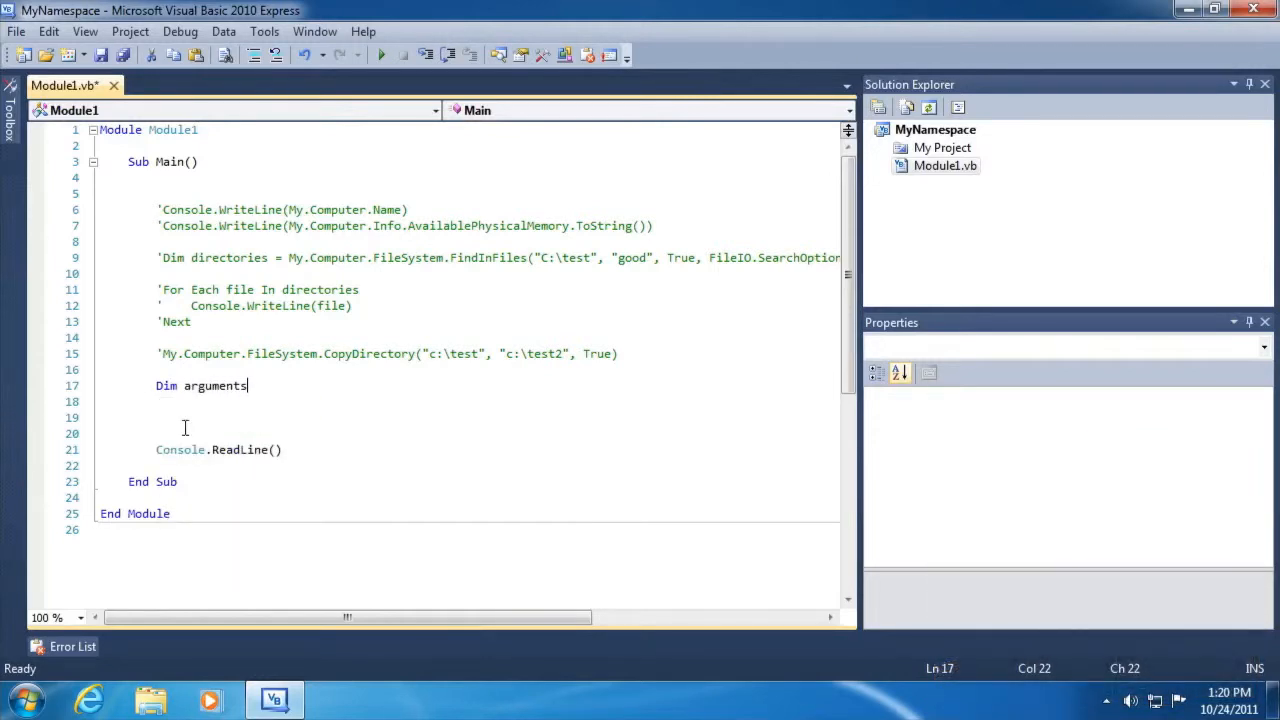
pyautogui.write('= My.')
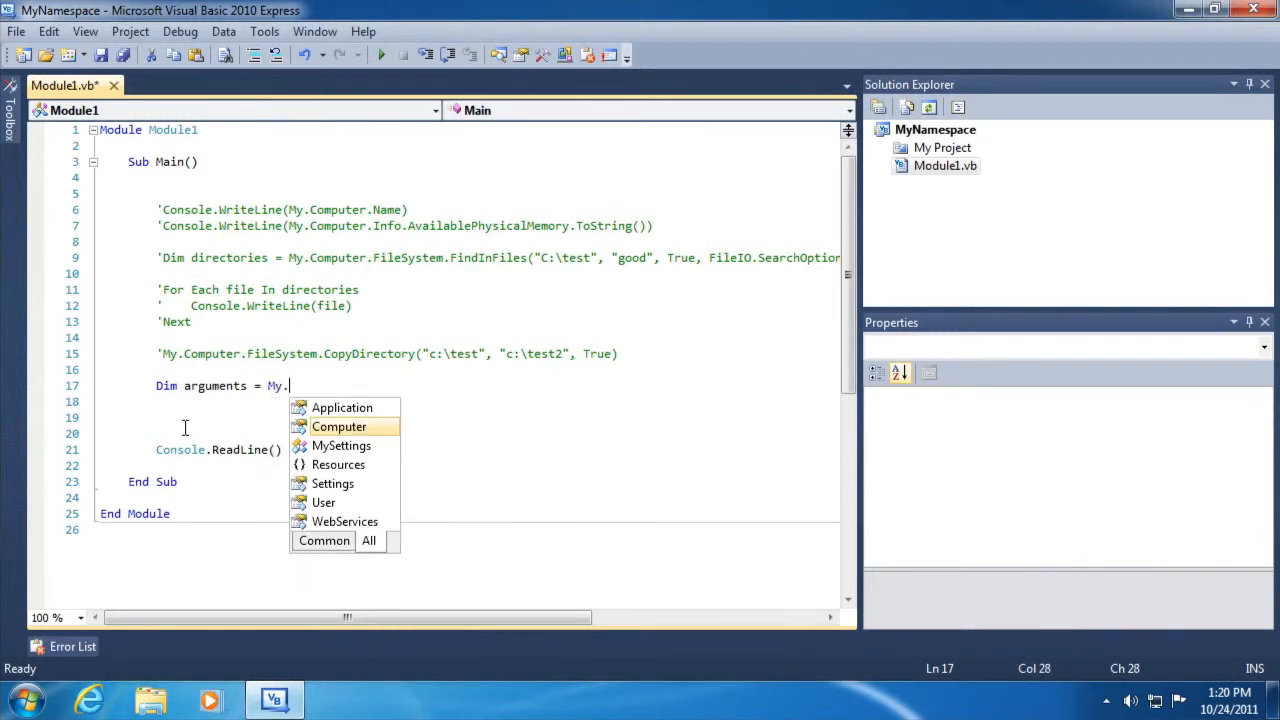
pyautogui.write('Application.co')
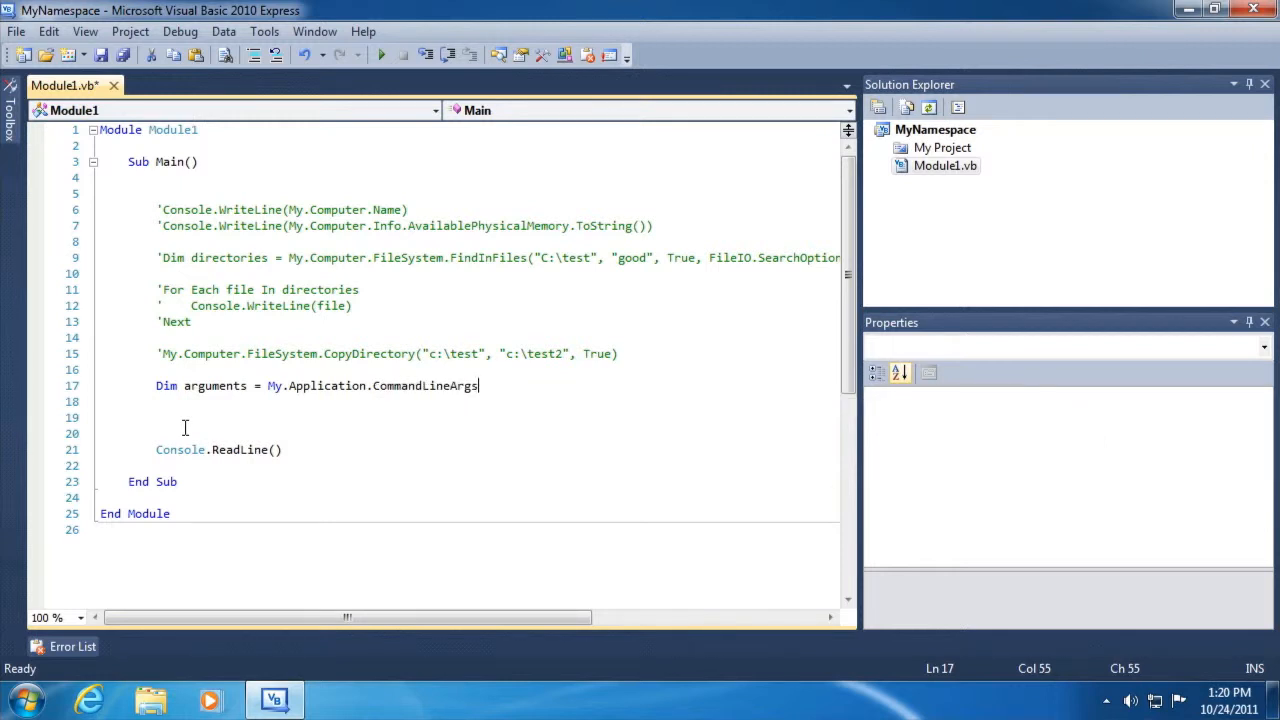
# Add a For Each argument In arguments loop calling Console.WriteLine(argument).
pyautogui.write('For e')
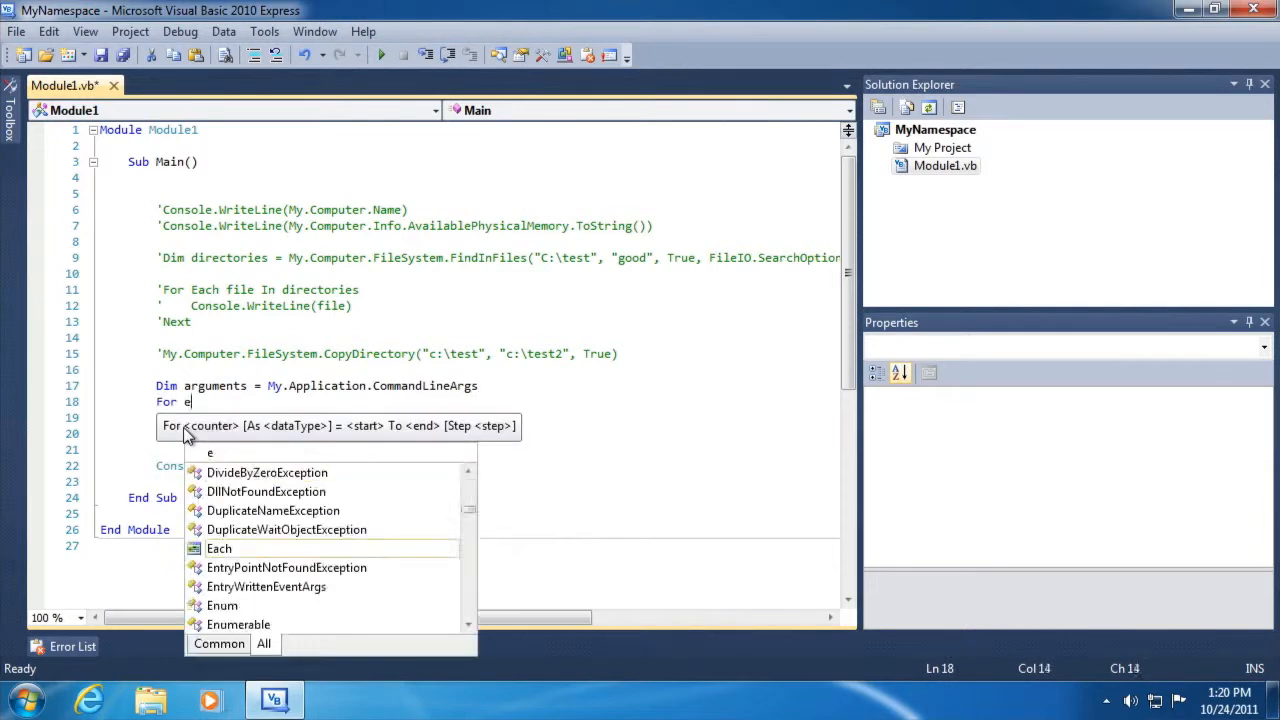
pyautogui.write('ach argument In')
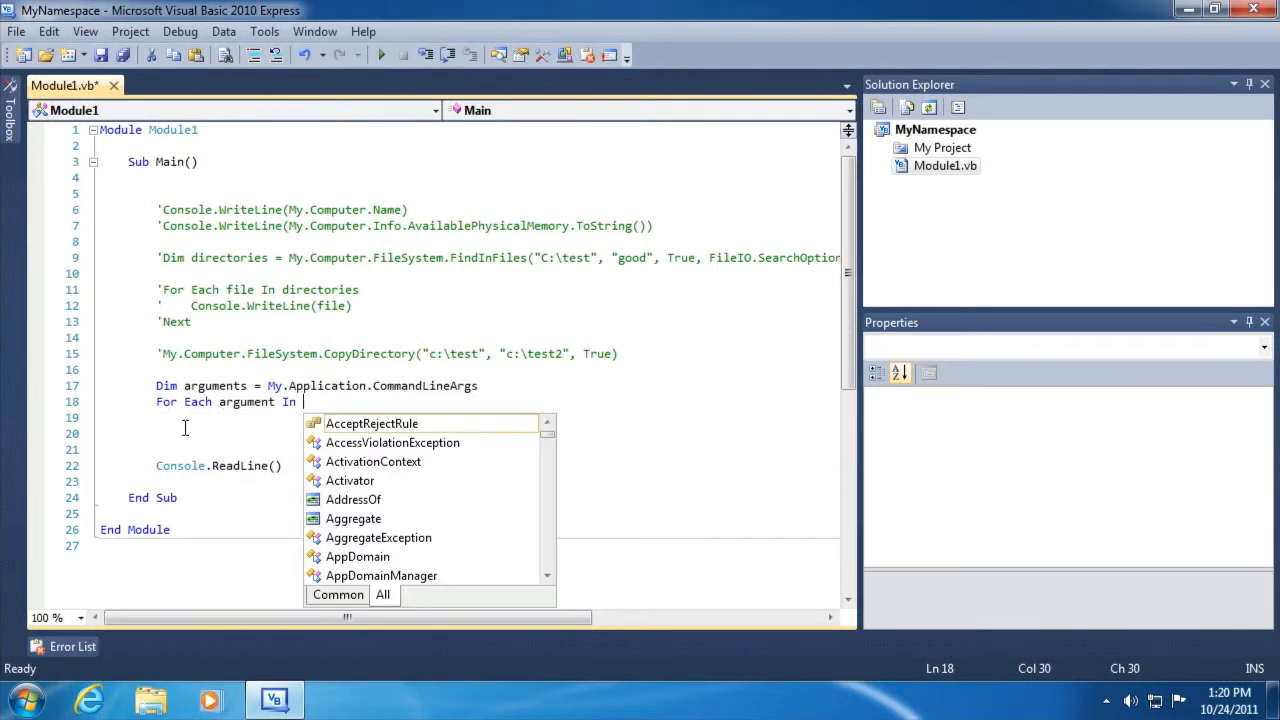
pyautogui.write('arguments')
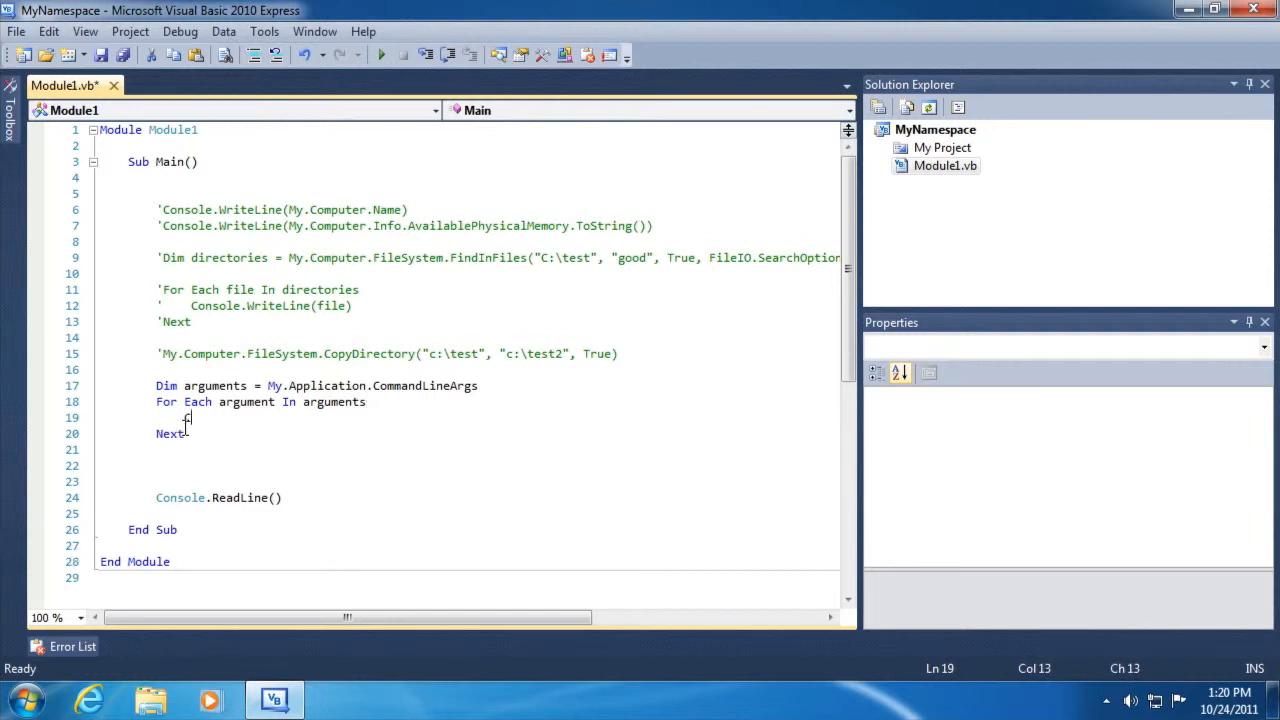
pyautogui.write('onsole.')
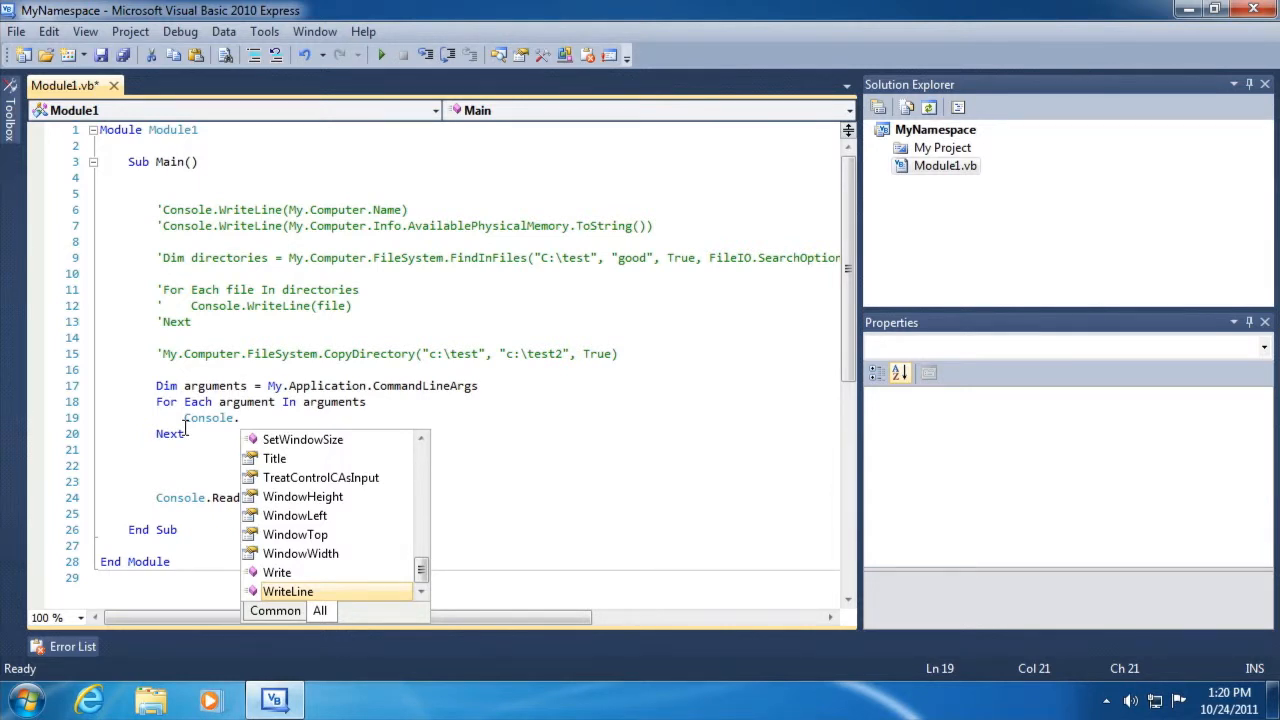
pyautogui.write('WriteLine(arug')
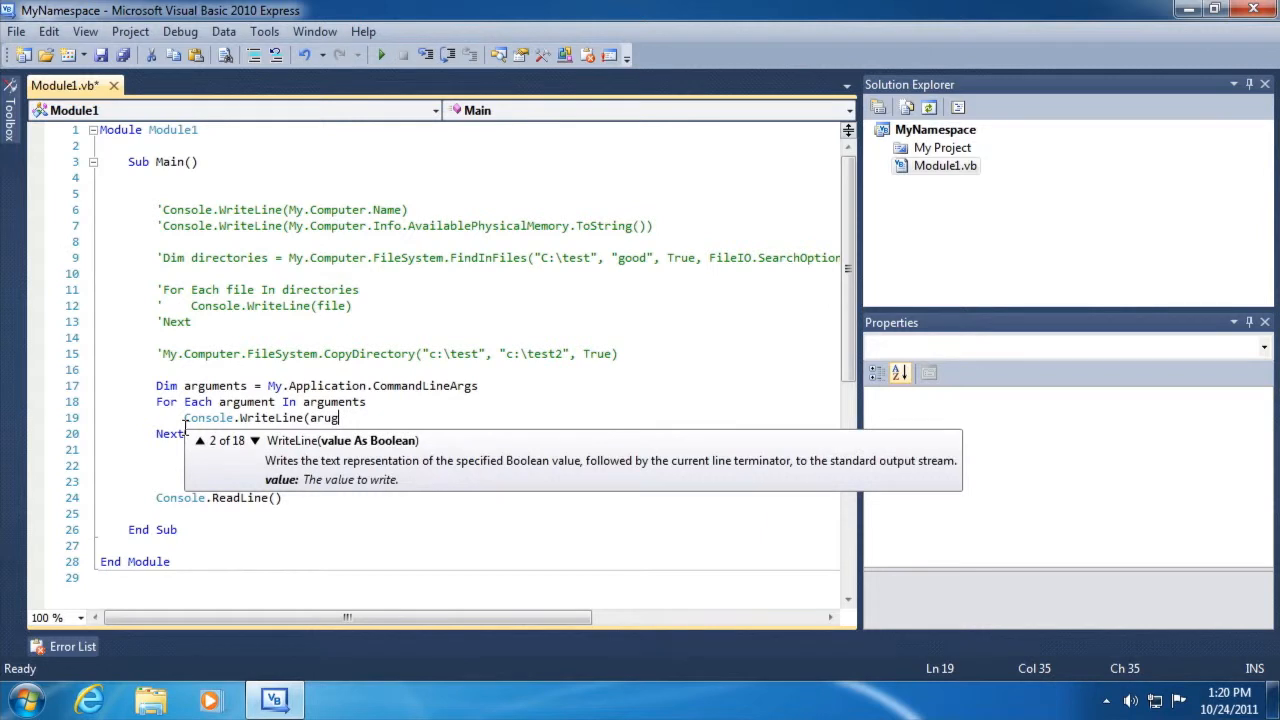
pyautogui.write('ument)')
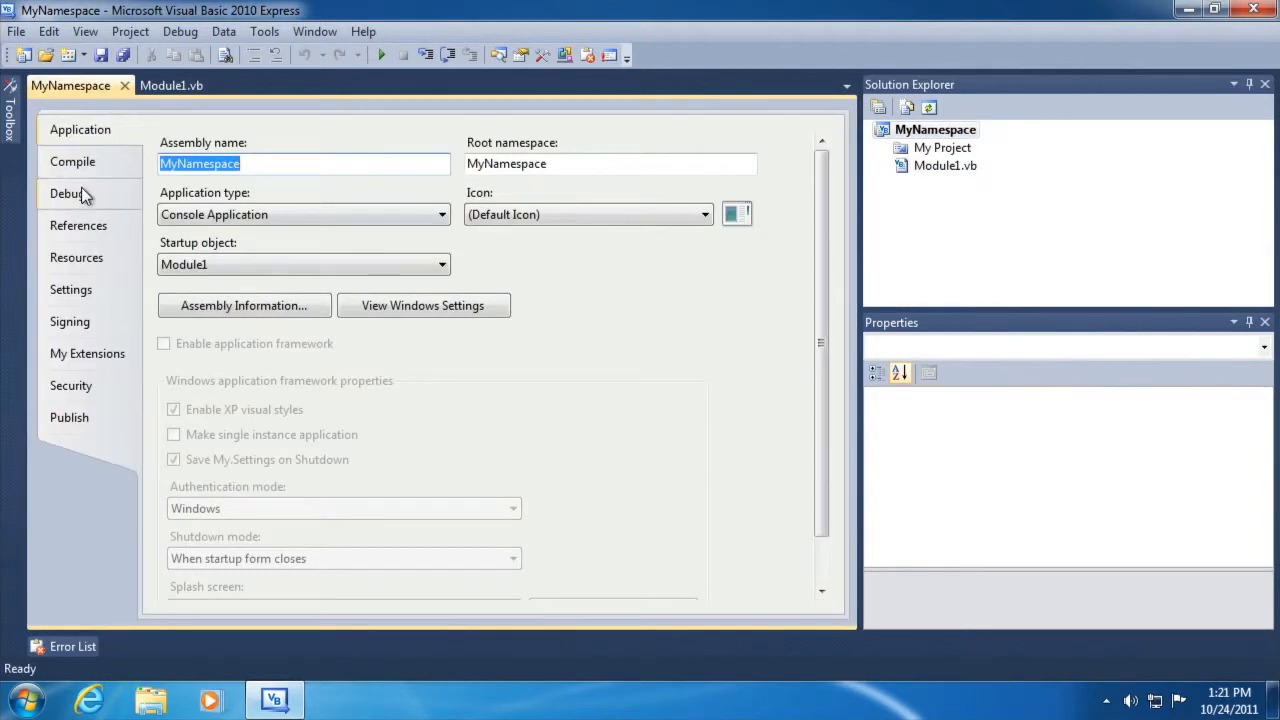
# Set debug arguments "bob steve chuck /c:test\file1.txt", save, and run the program.
pyautogui.click(67, 193)
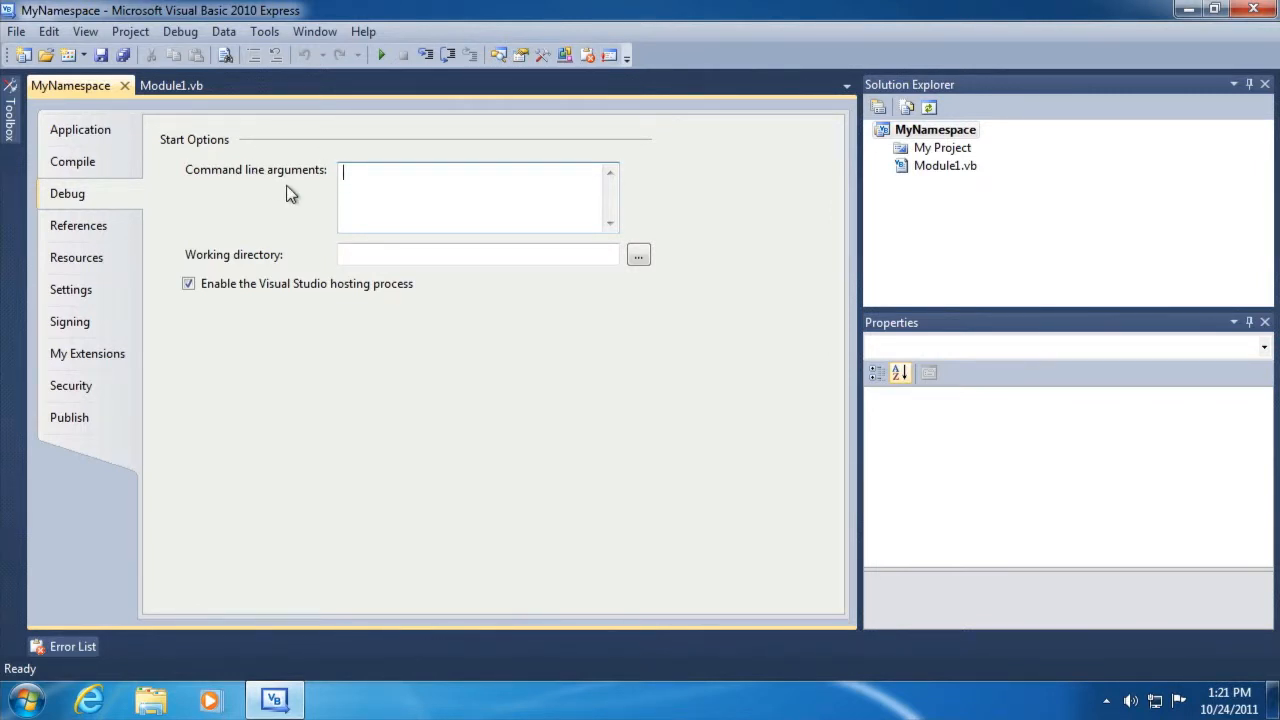
pyautogui.write('bob steve')
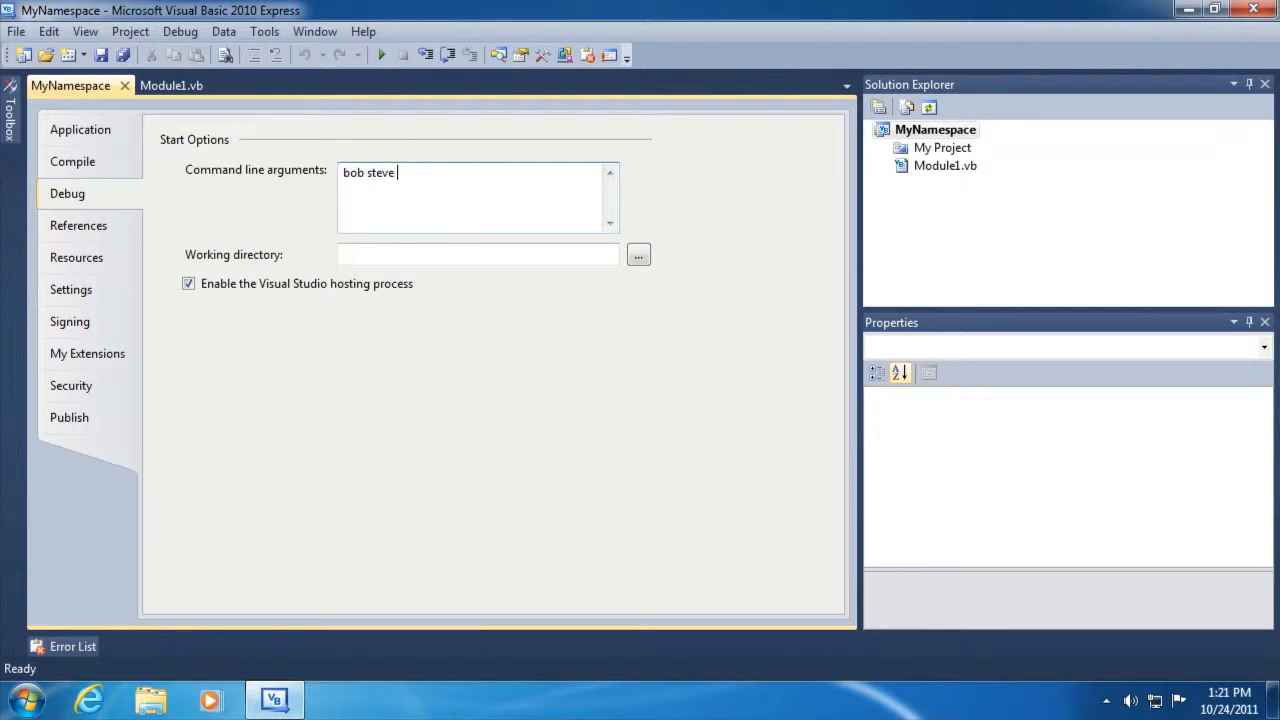
pyautogui.write('chuck')
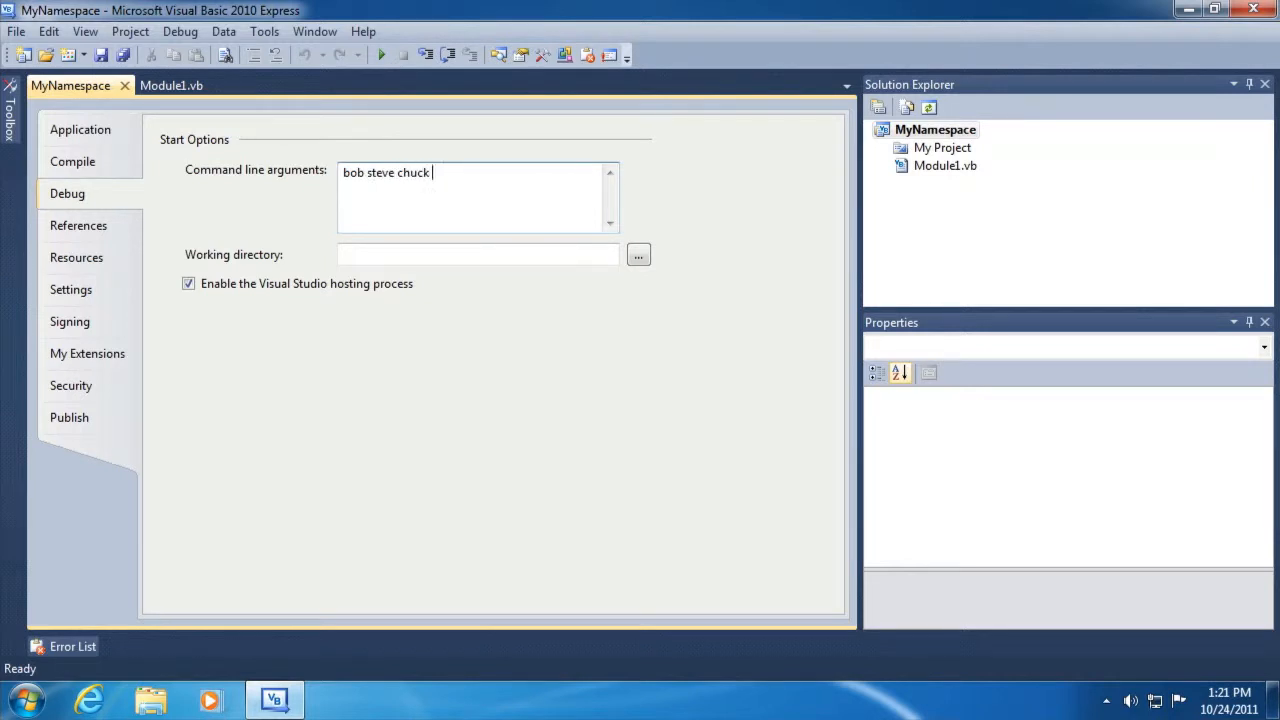
pyautogui.write('/c:')
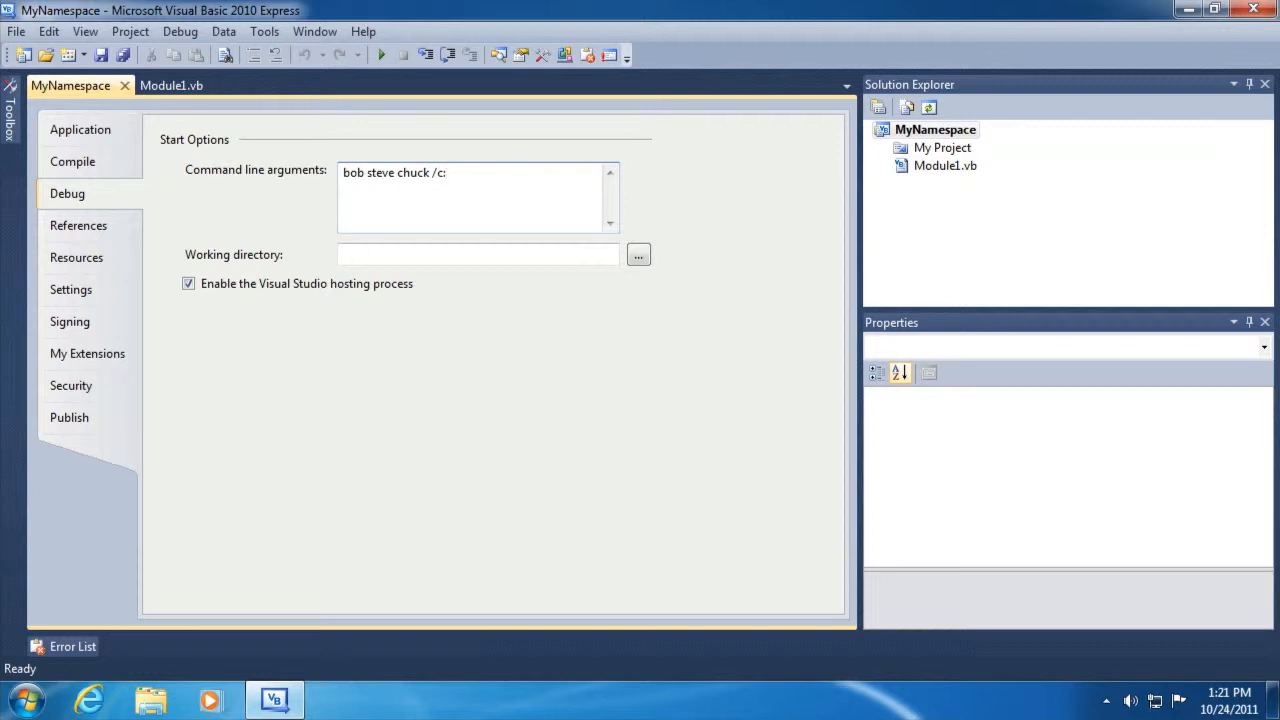
pyautogui.write('tes')
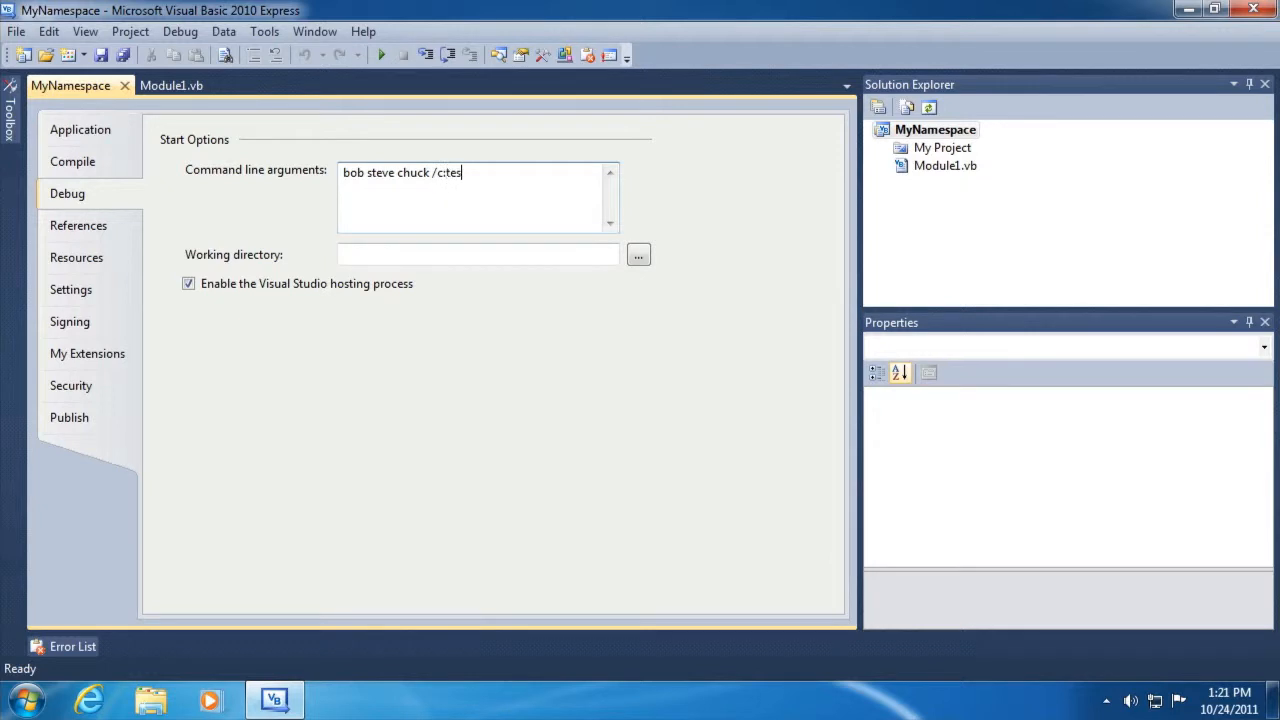
pyautogui.write('t\\fi')
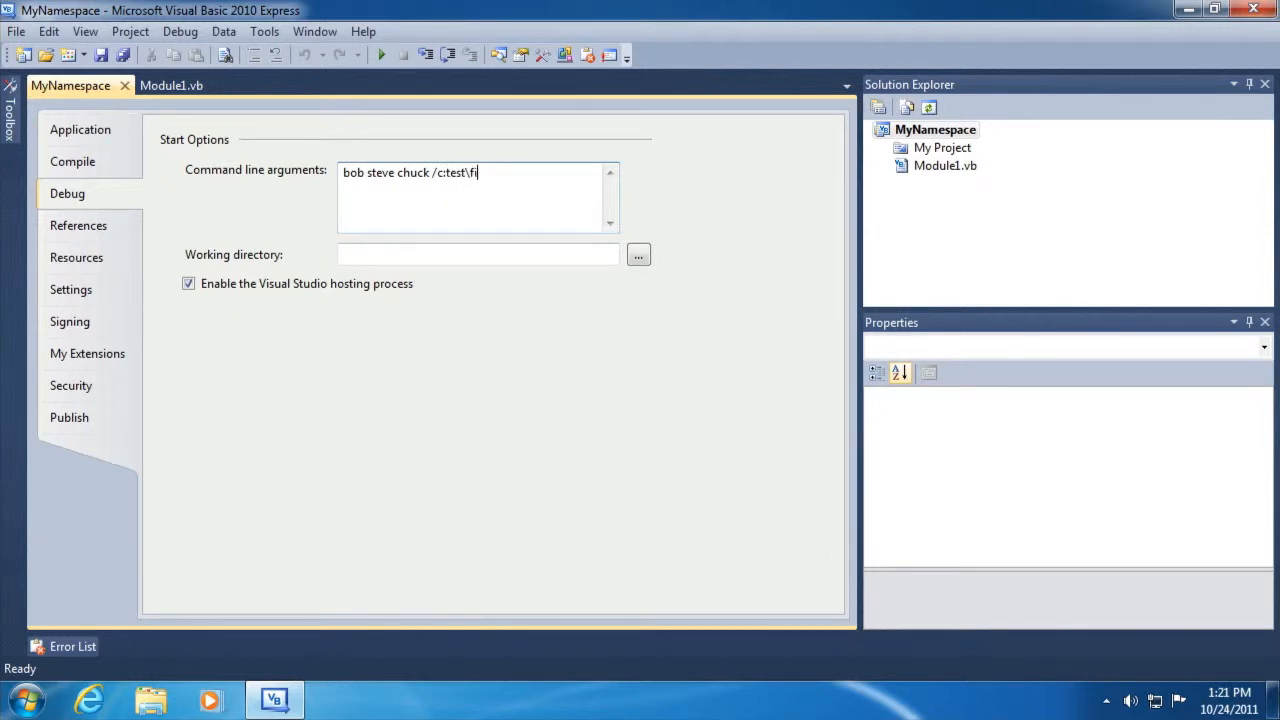
pyautogui.write('le1.txt')
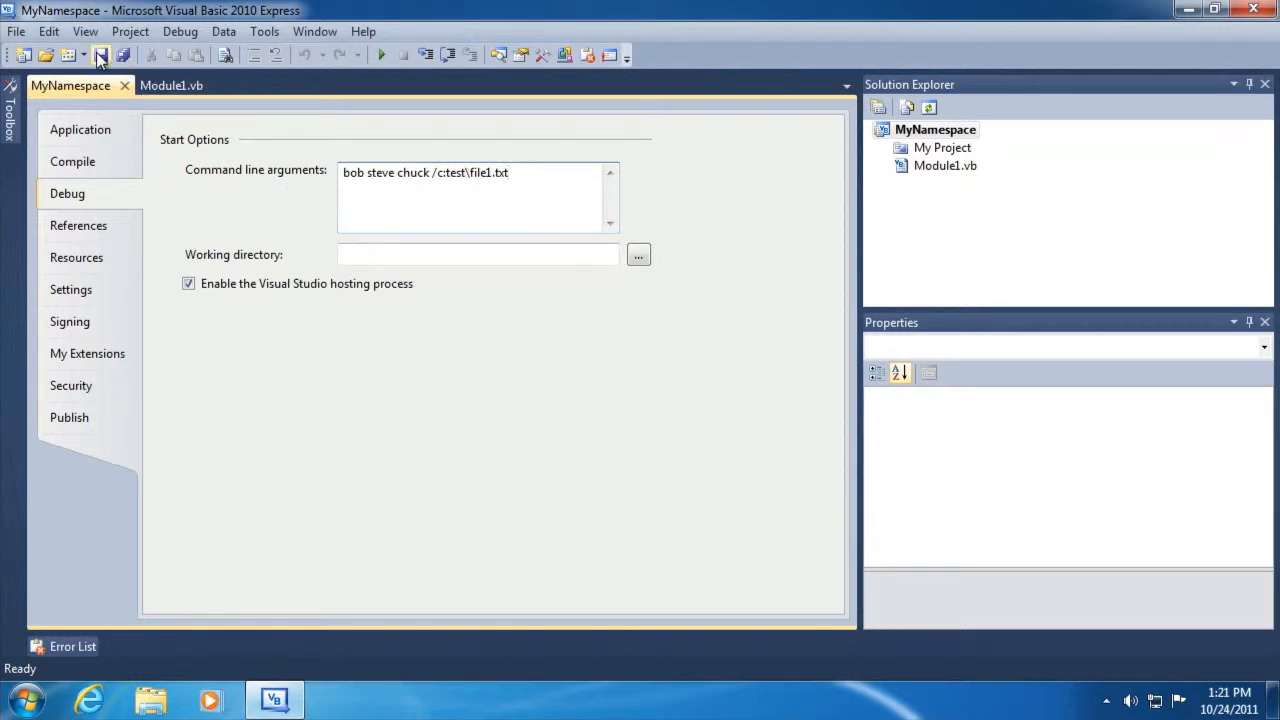
pyautogui.click(100, 55)
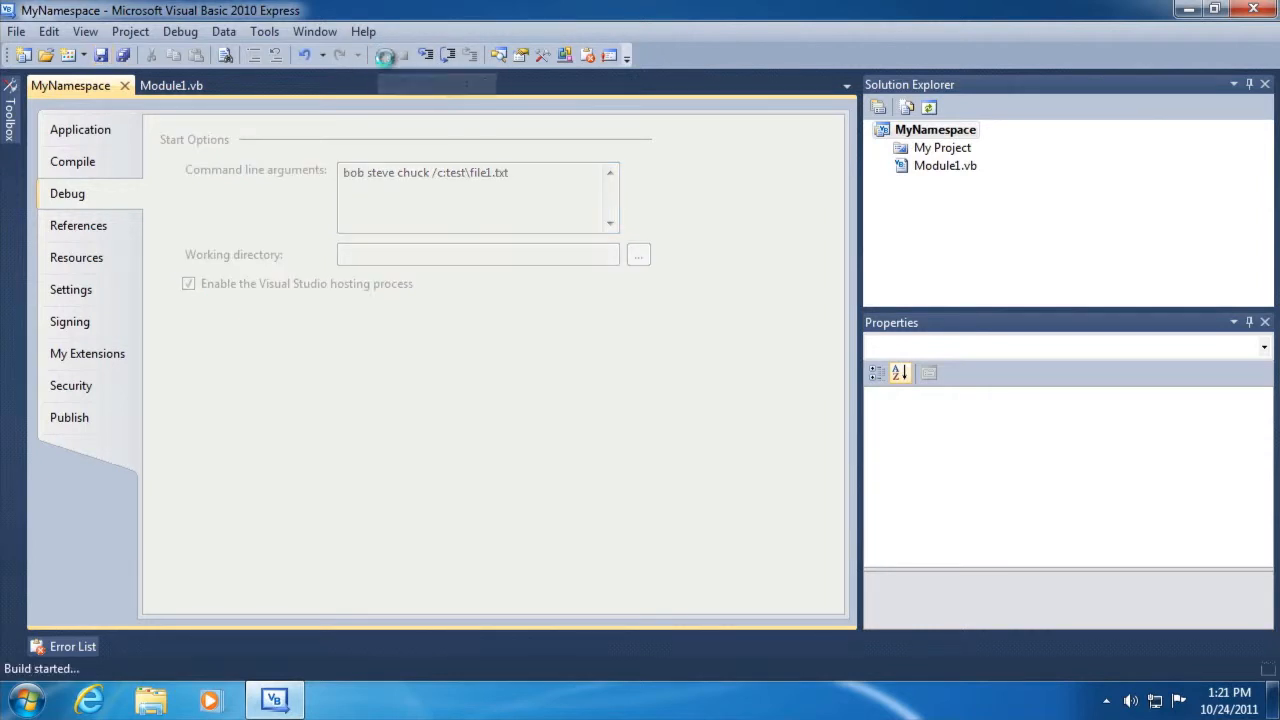
pyautogui.click(380, 55)
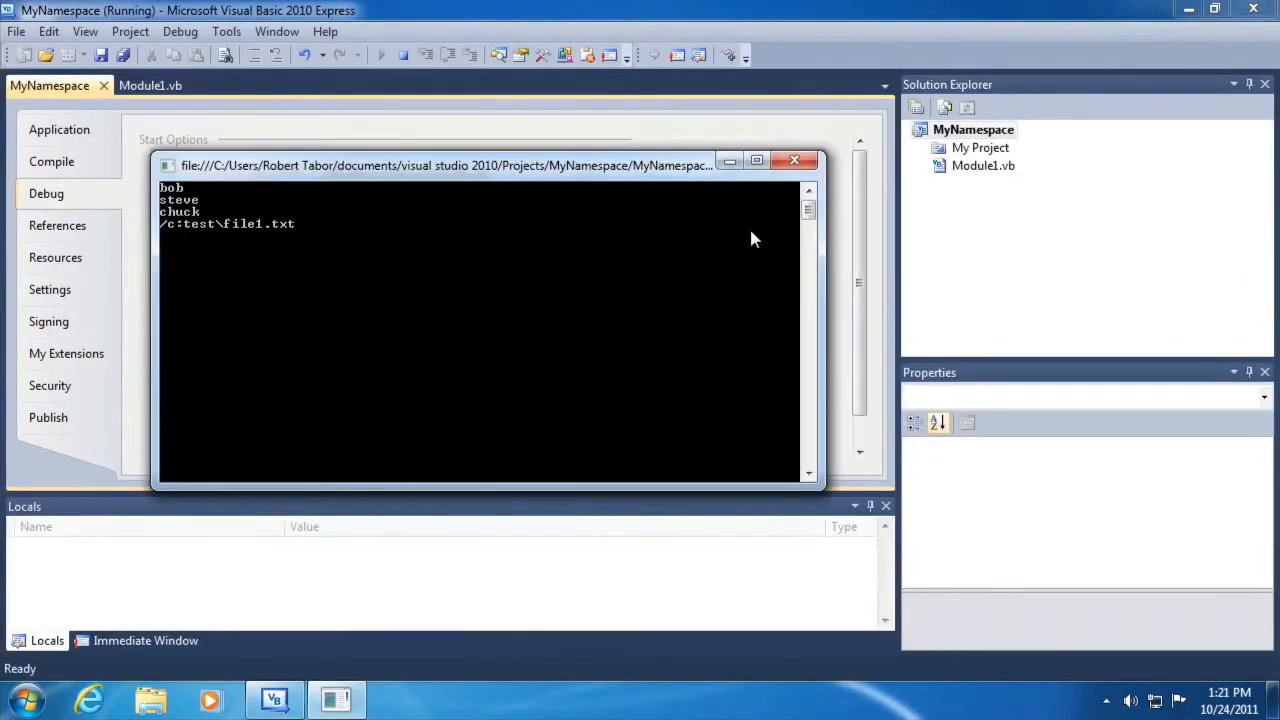
pyautogui.moveTo(190, 197)
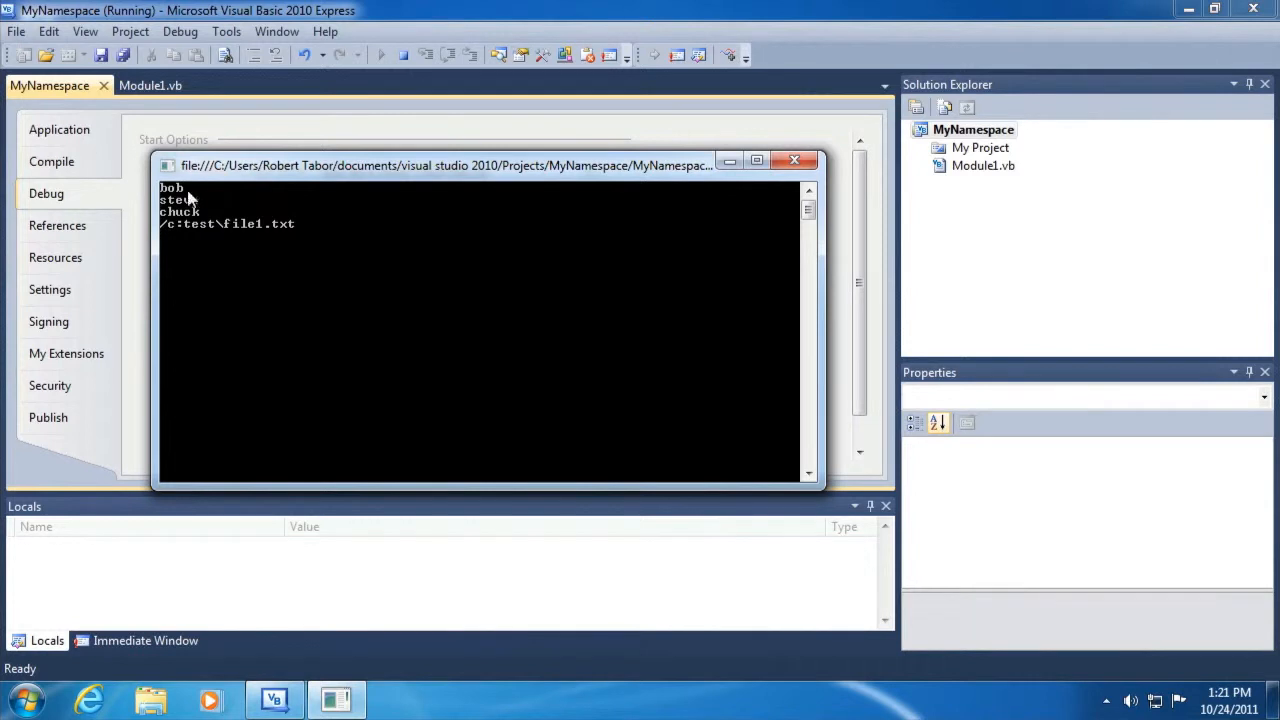
pyautogui.moveTo(208, 237)
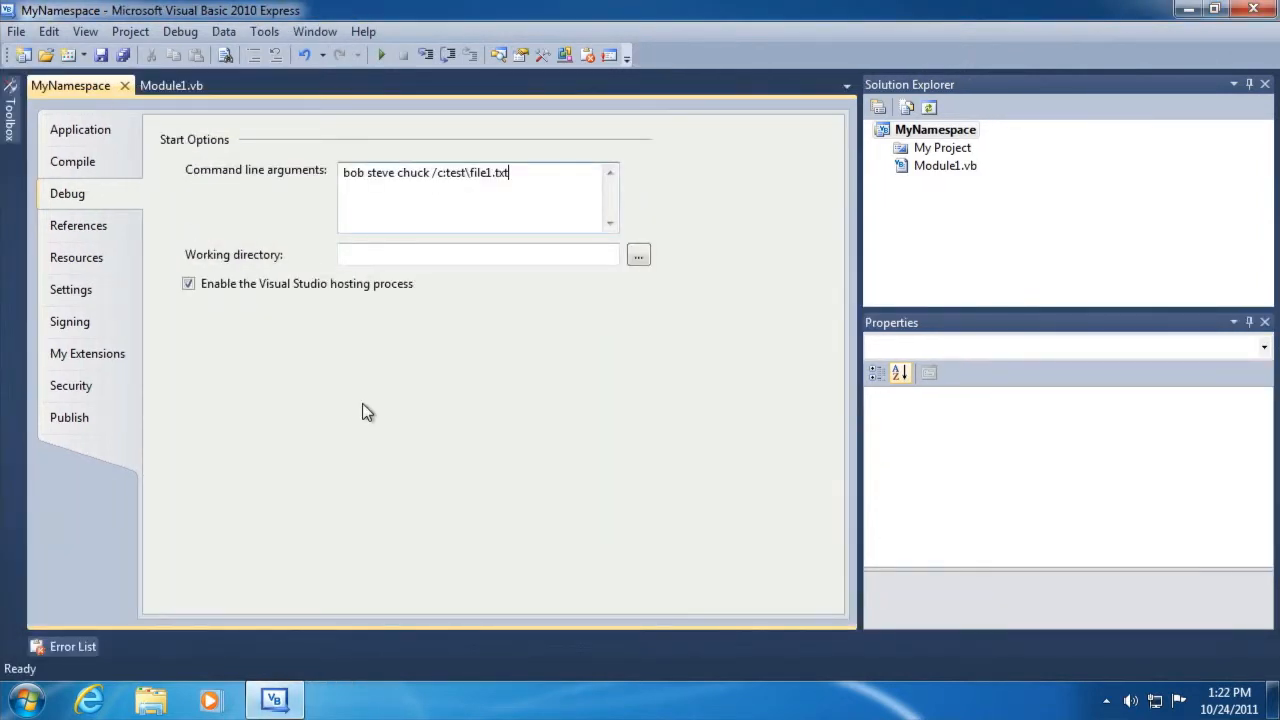
# In Command Prompt, navigate to Documents\Visual Studio 2010\Projects\MyNamespace\MyNamespace\bin\Debug.
pyautogui.click(20, 699)
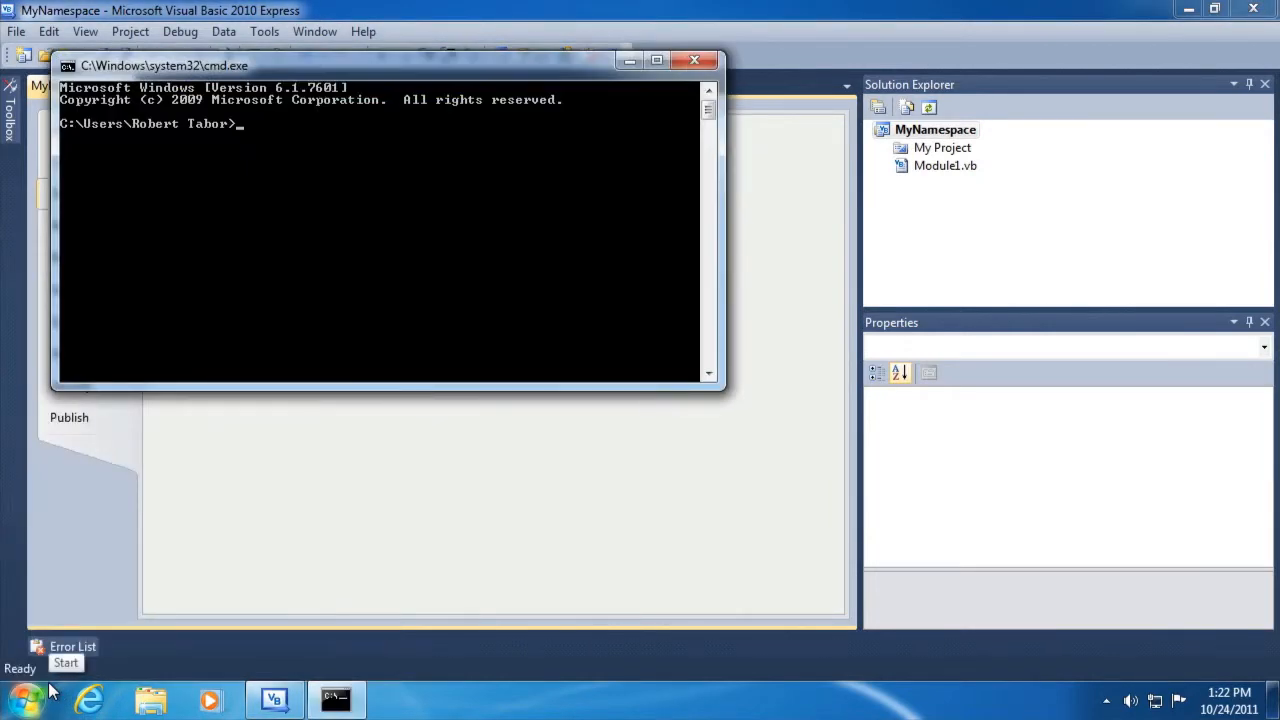
pyautogui.write('dir')
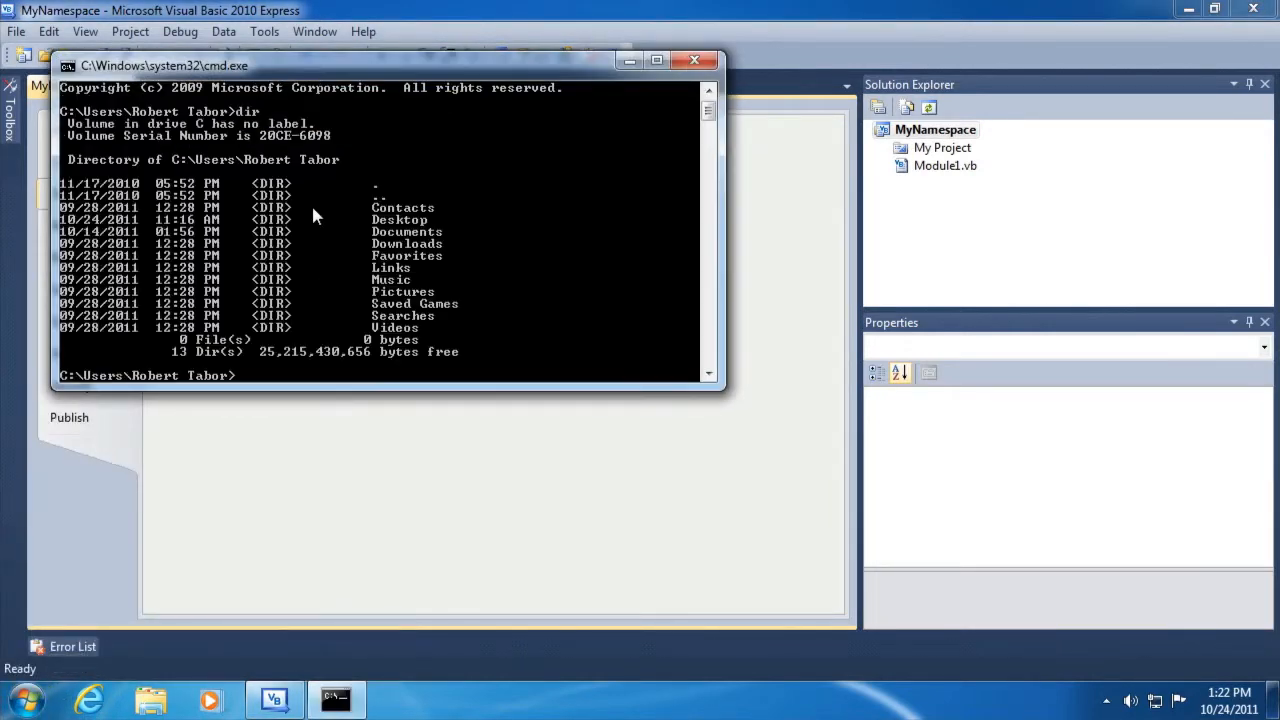
pyautogui.write('cd Documents')
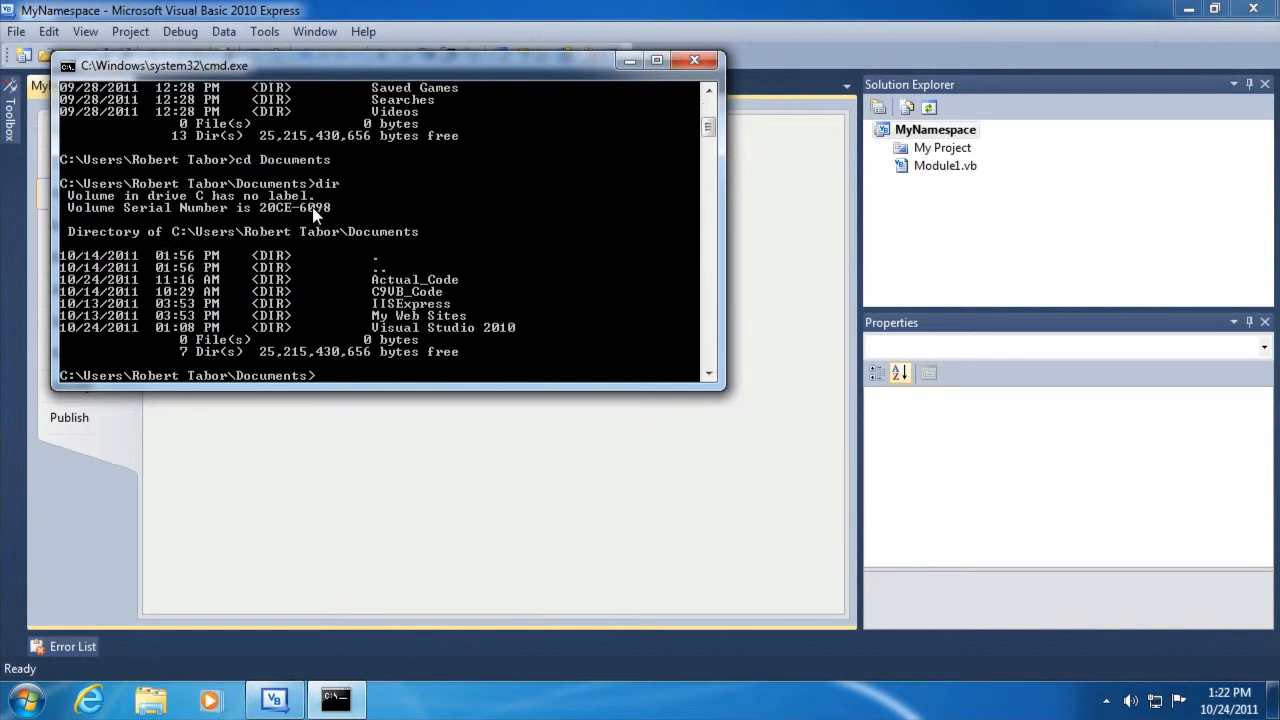
pyautogui.write('cd Visual Studio 2010')
pyautogui.write('dir')
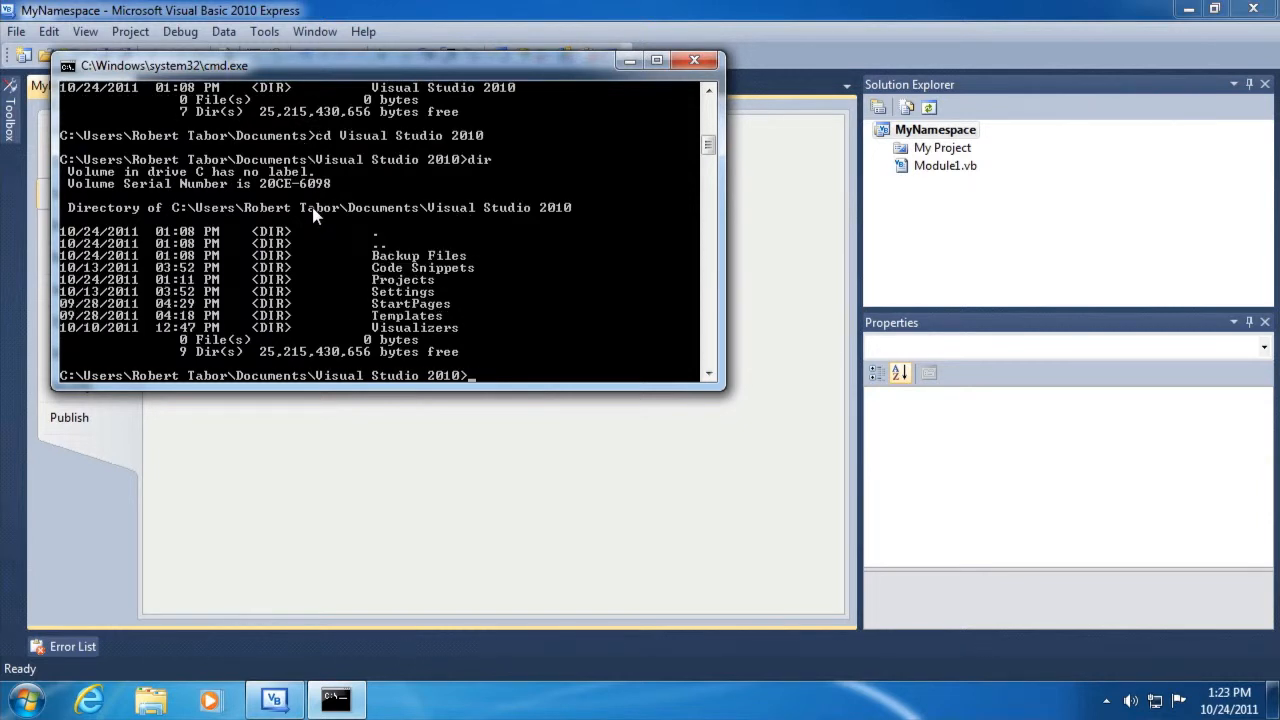
pyautogui.write('cd Proje')
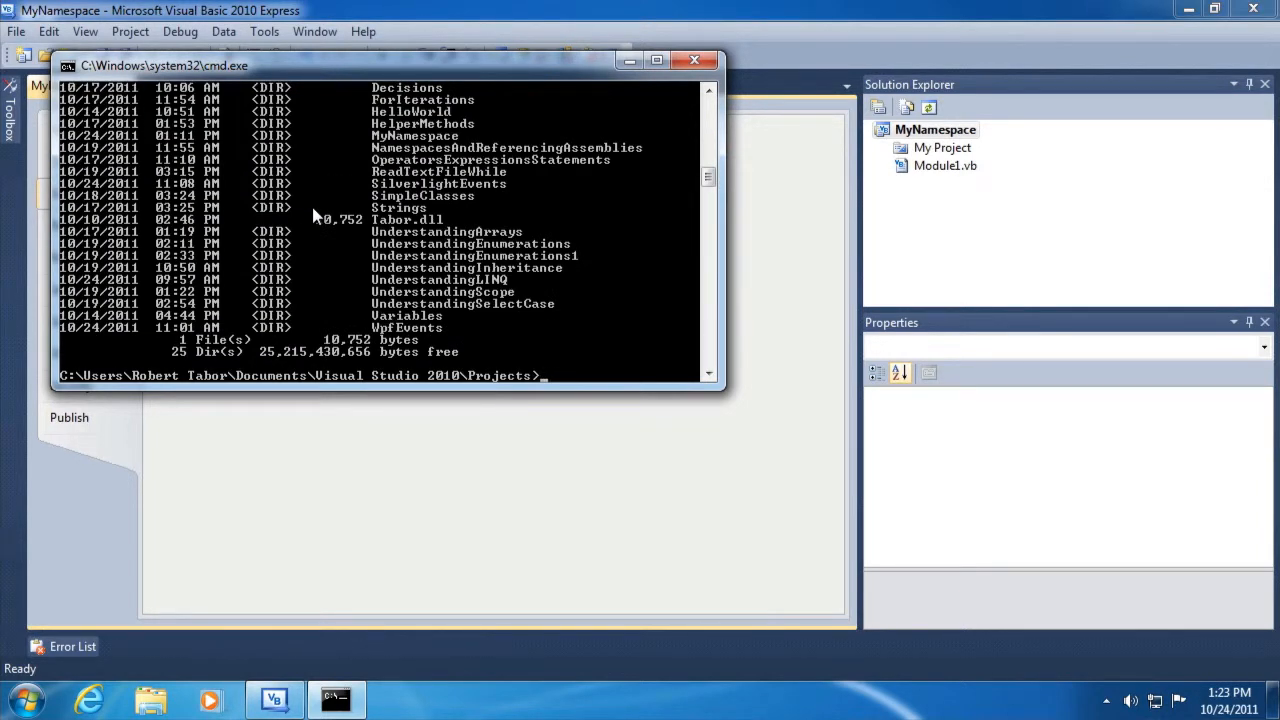
pyautogui.write('cd MyNamespace')
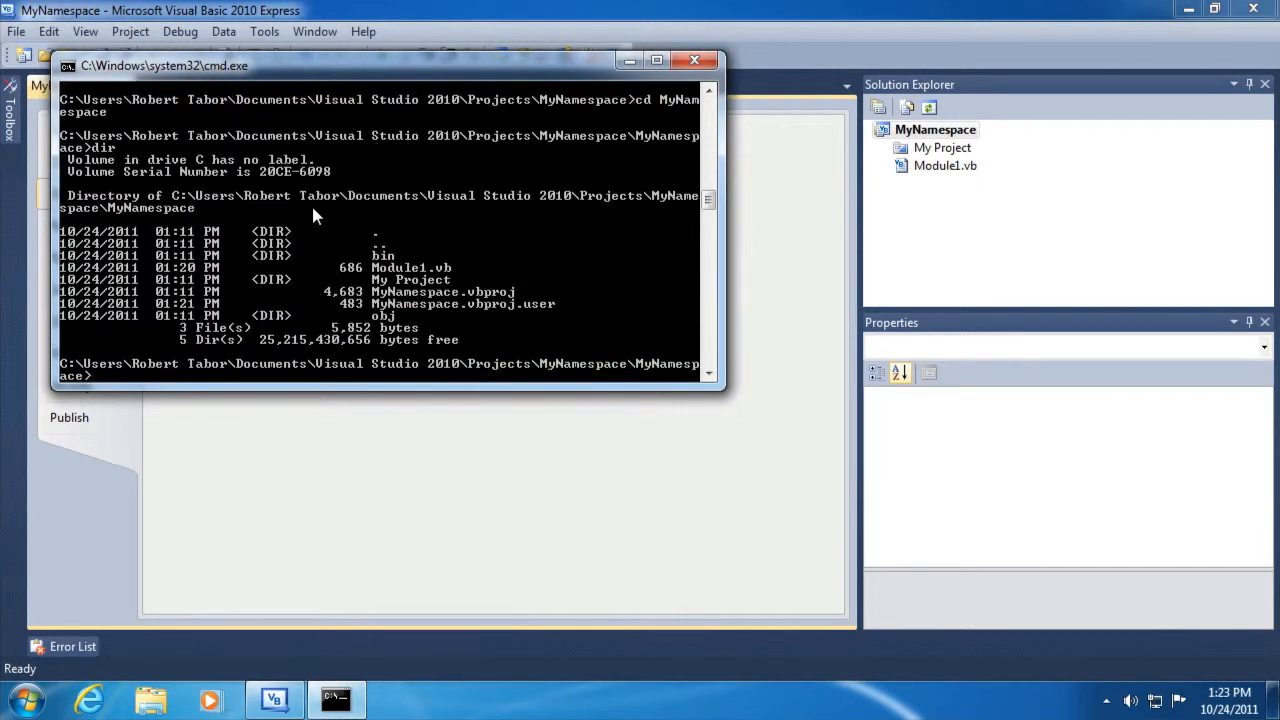
pyautogui.write('cd d')
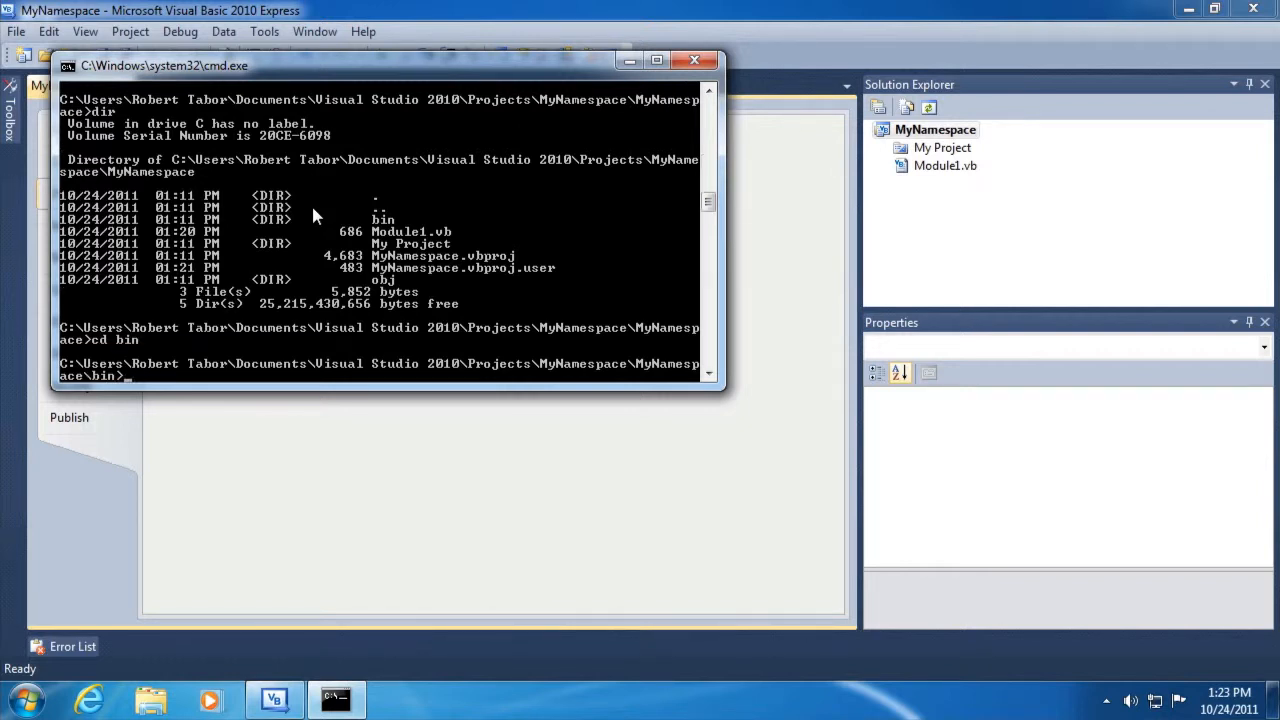
pyautogui.write('cd debug')
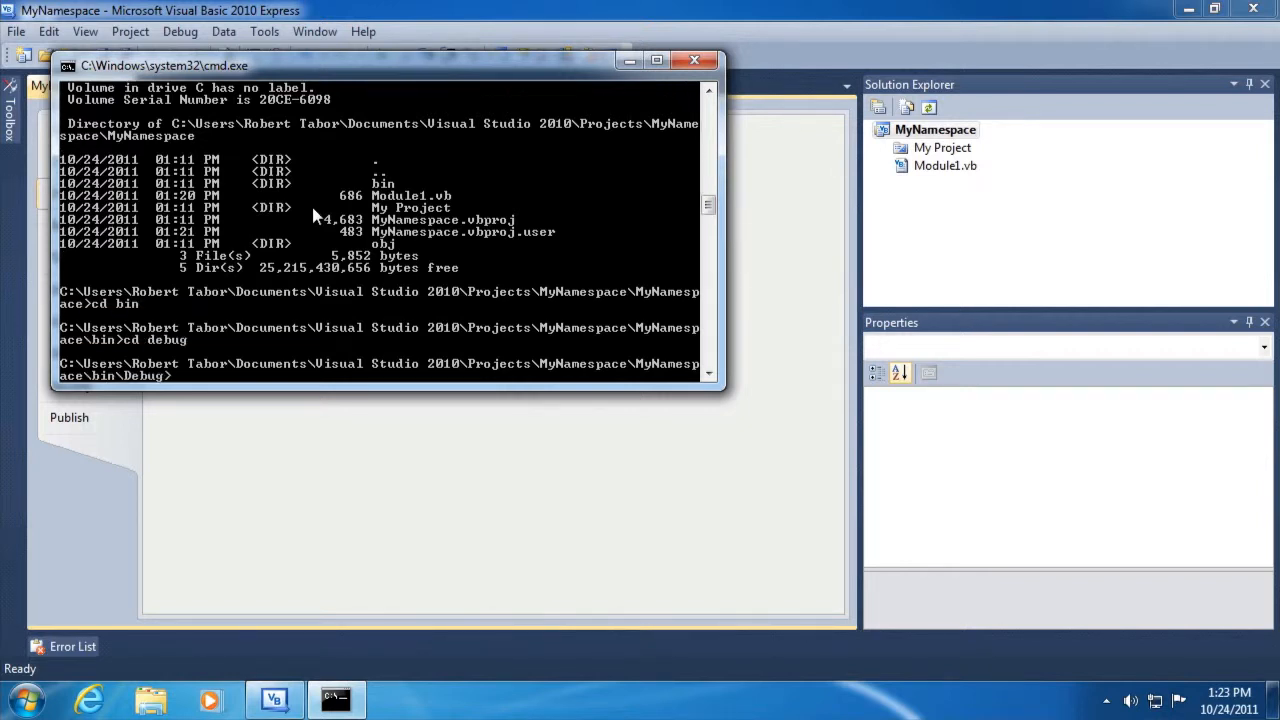
# Run MyNamespace with arguments /bob /steve chuck -t:c:\whatever.
pyautogui.write('dir')
pyautogui.write('MyNamespace /')
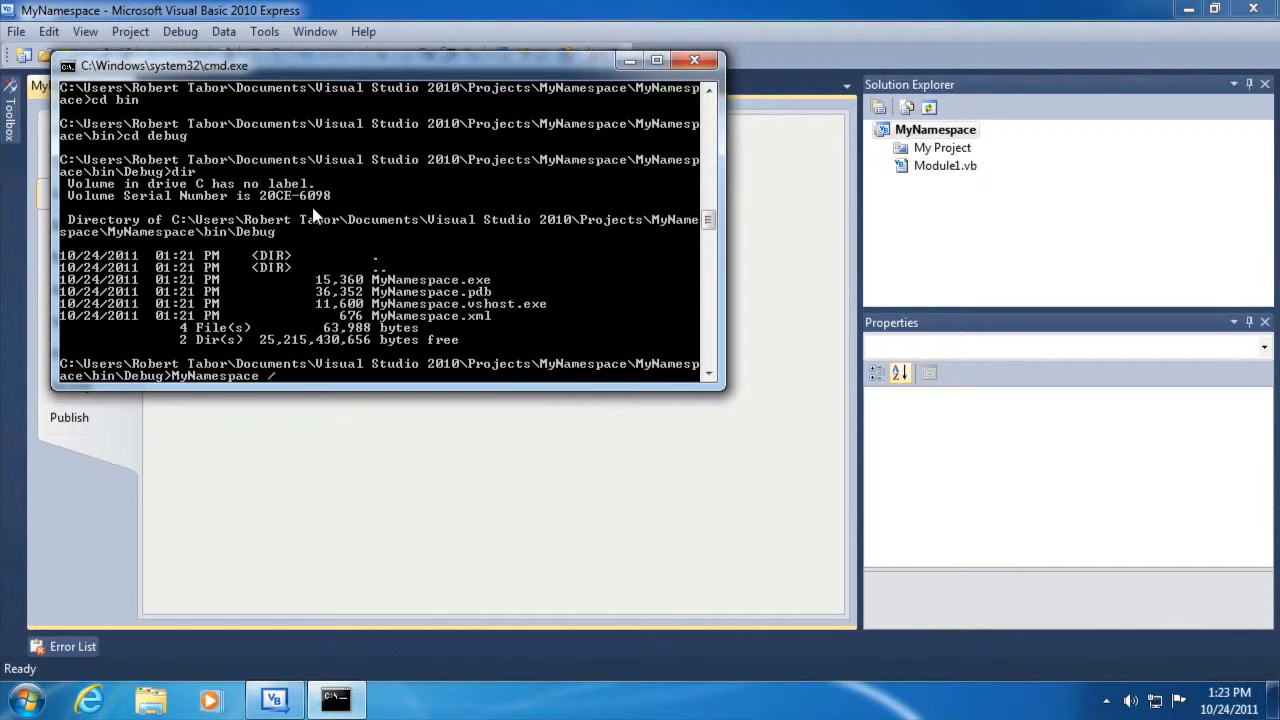
pyautogui.write('bob /steve chuck')
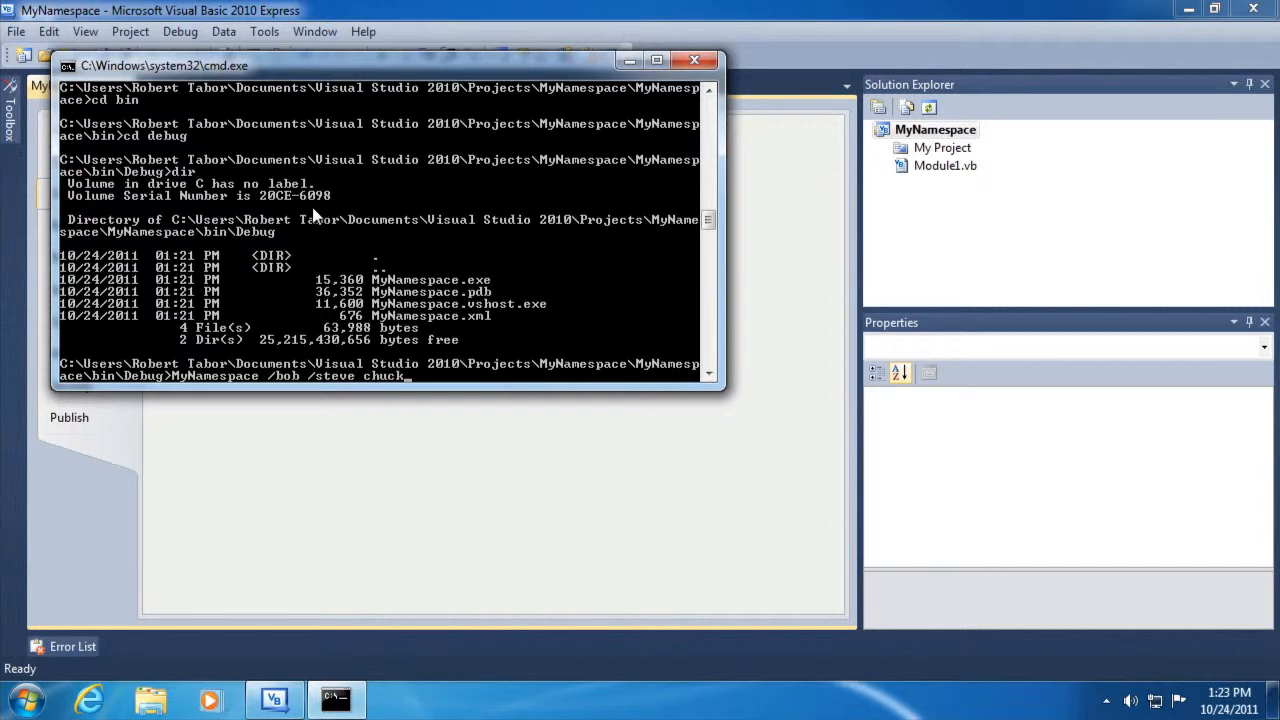
pyautogui.write('-t:c:\\')
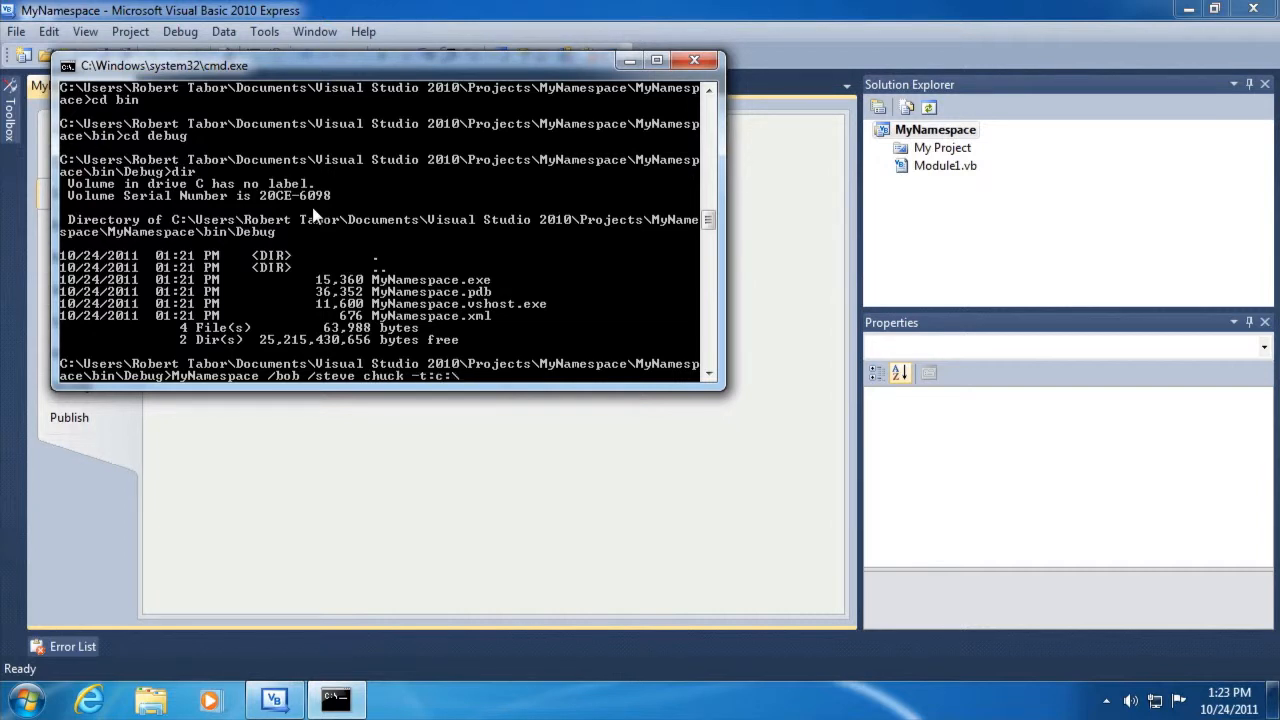
pyautogui.write('whatever')
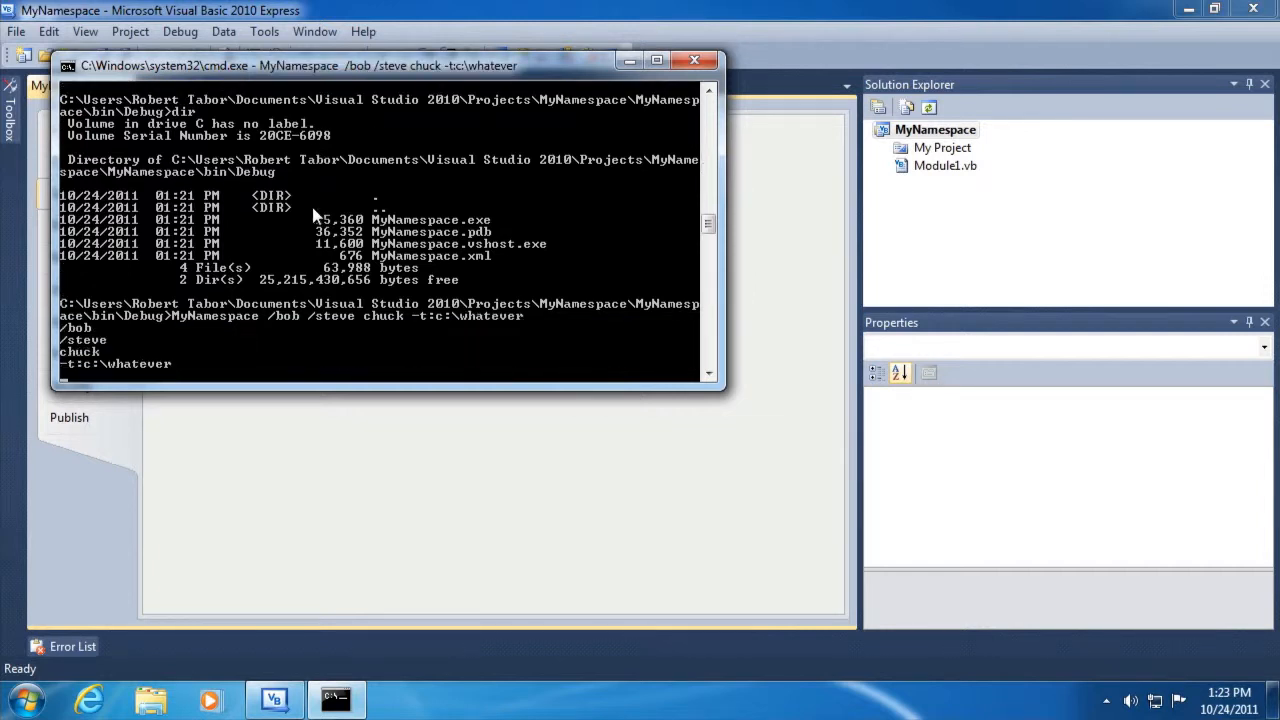
pyautogui.moveTo(220, 192)
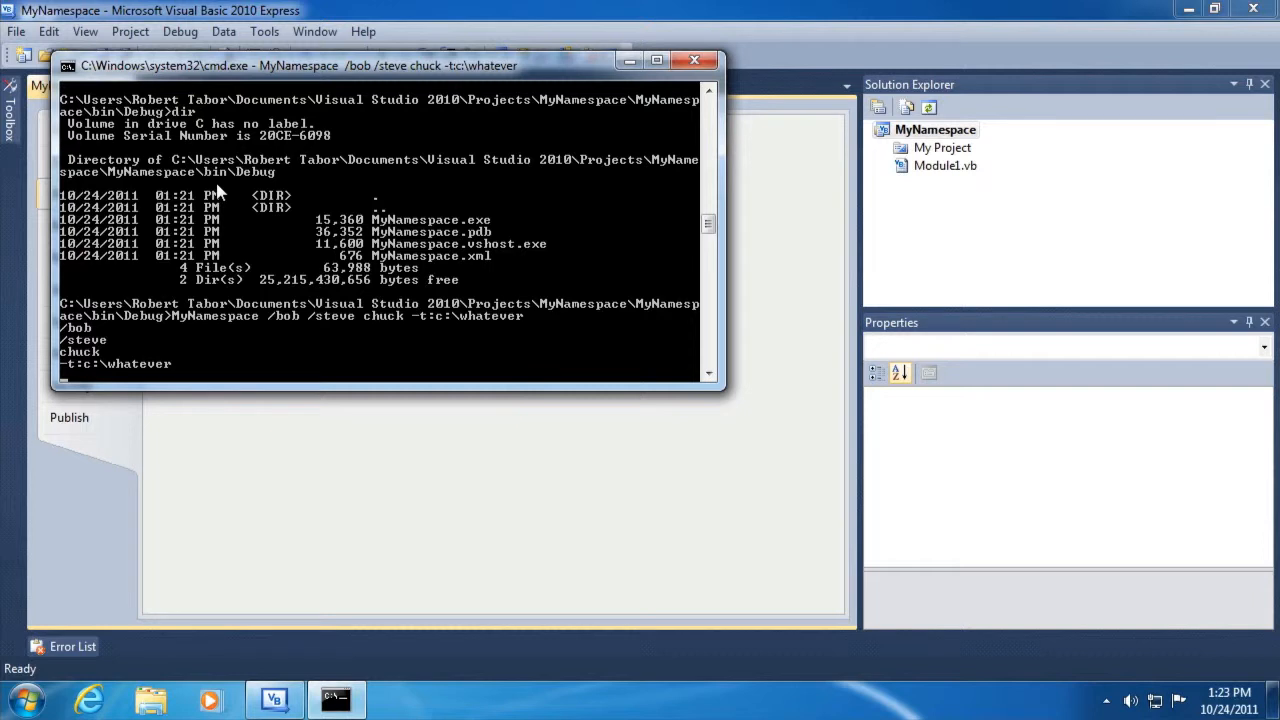
pyautogui.moveTo(83, 367)
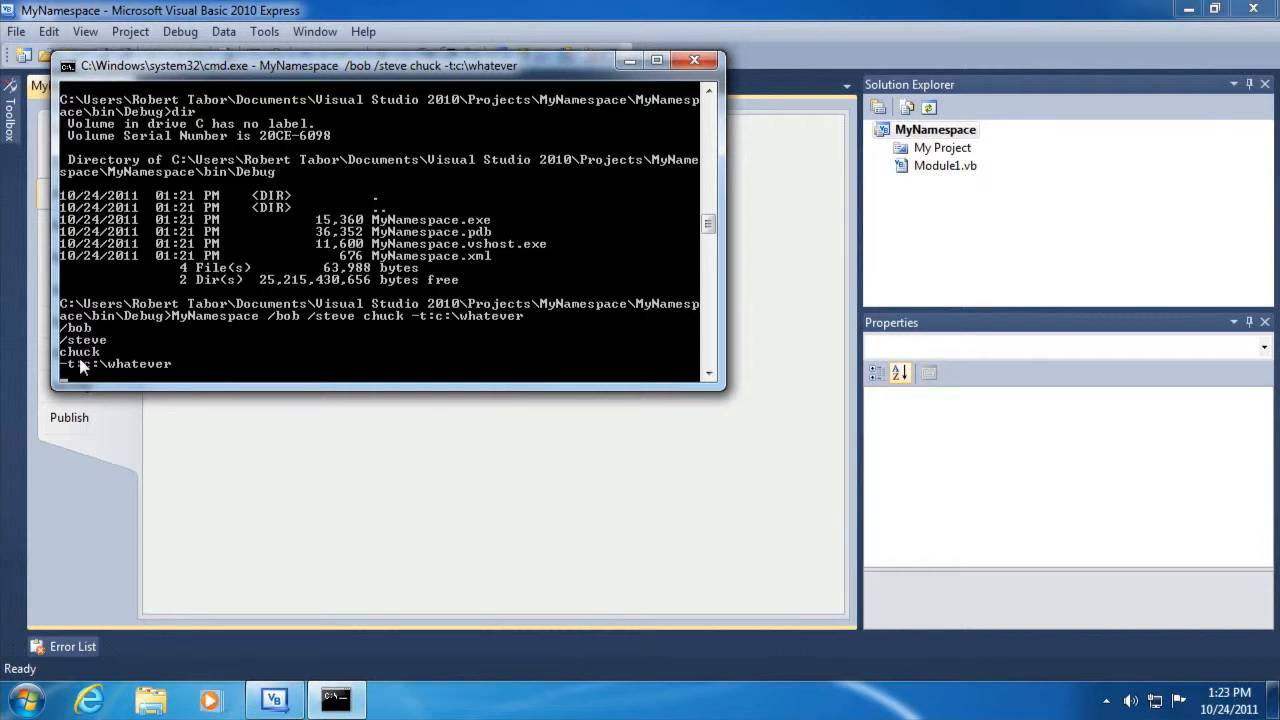
pyautogui.moveTo(267, 381)
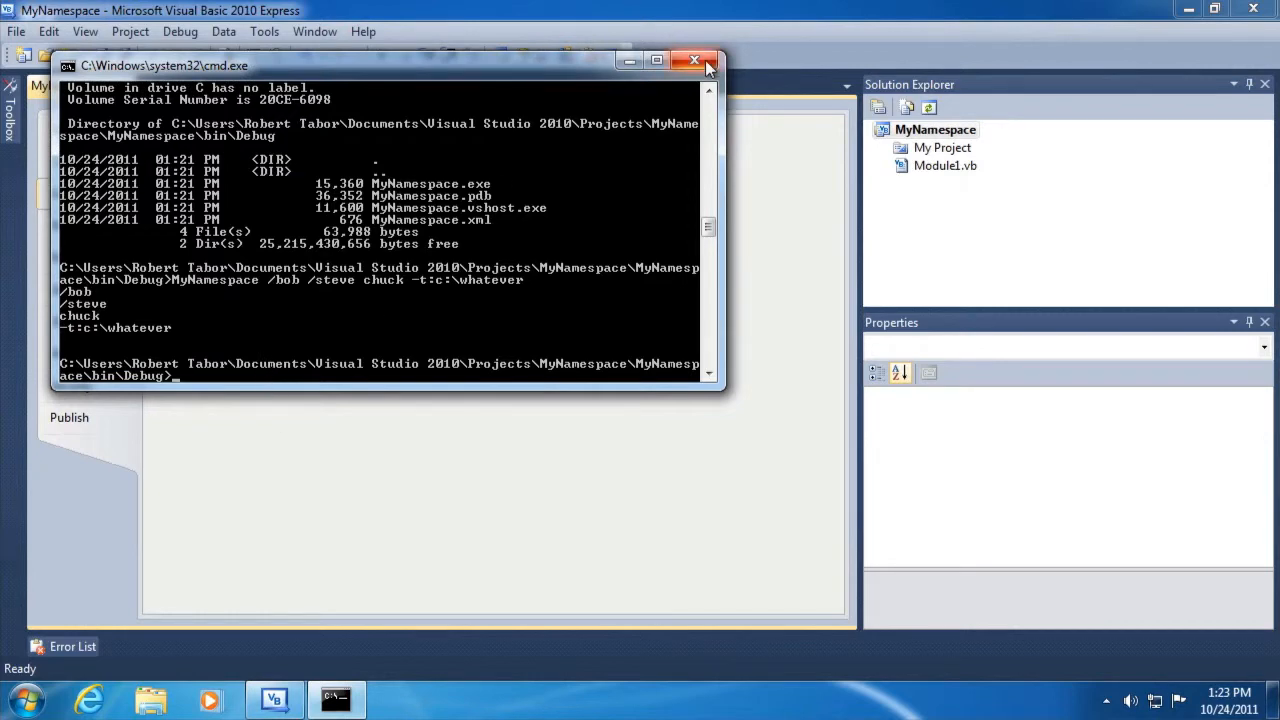
# Close the command prompt and return to Module1.vb with the argument loop commented out.
pyautogui.click(694, 60)
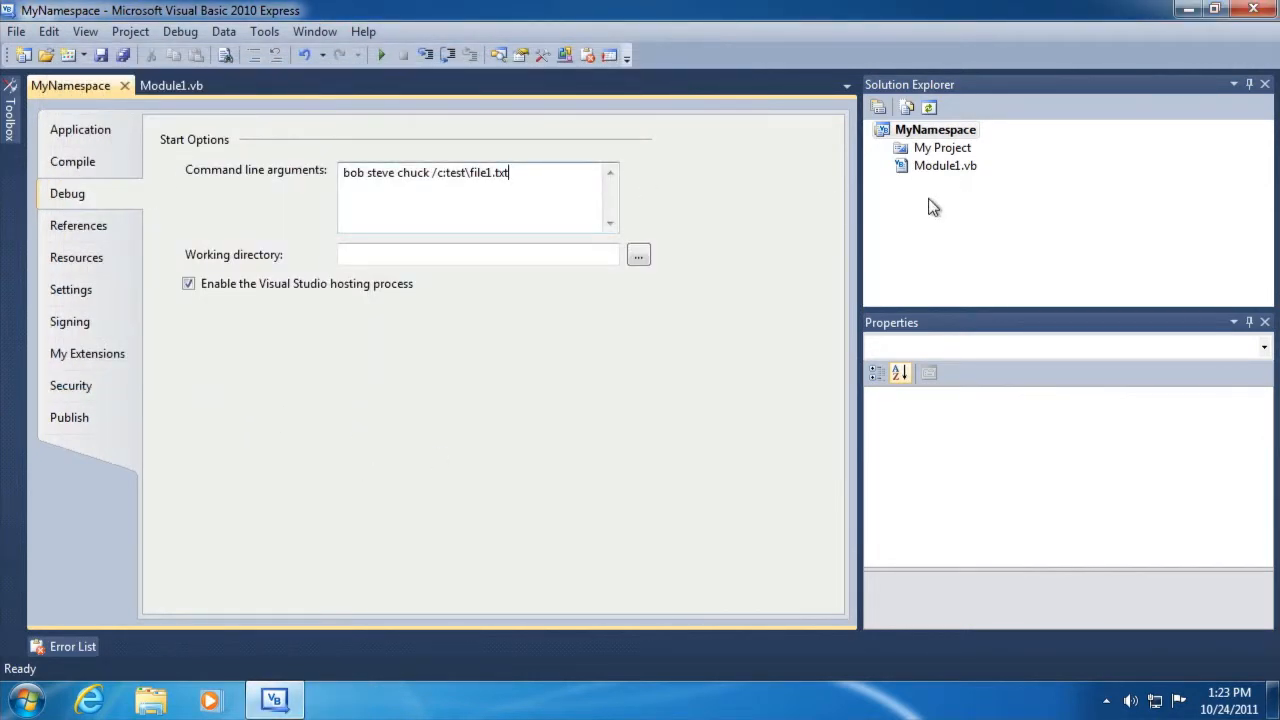
pyautogui.moveTo(290, 180)
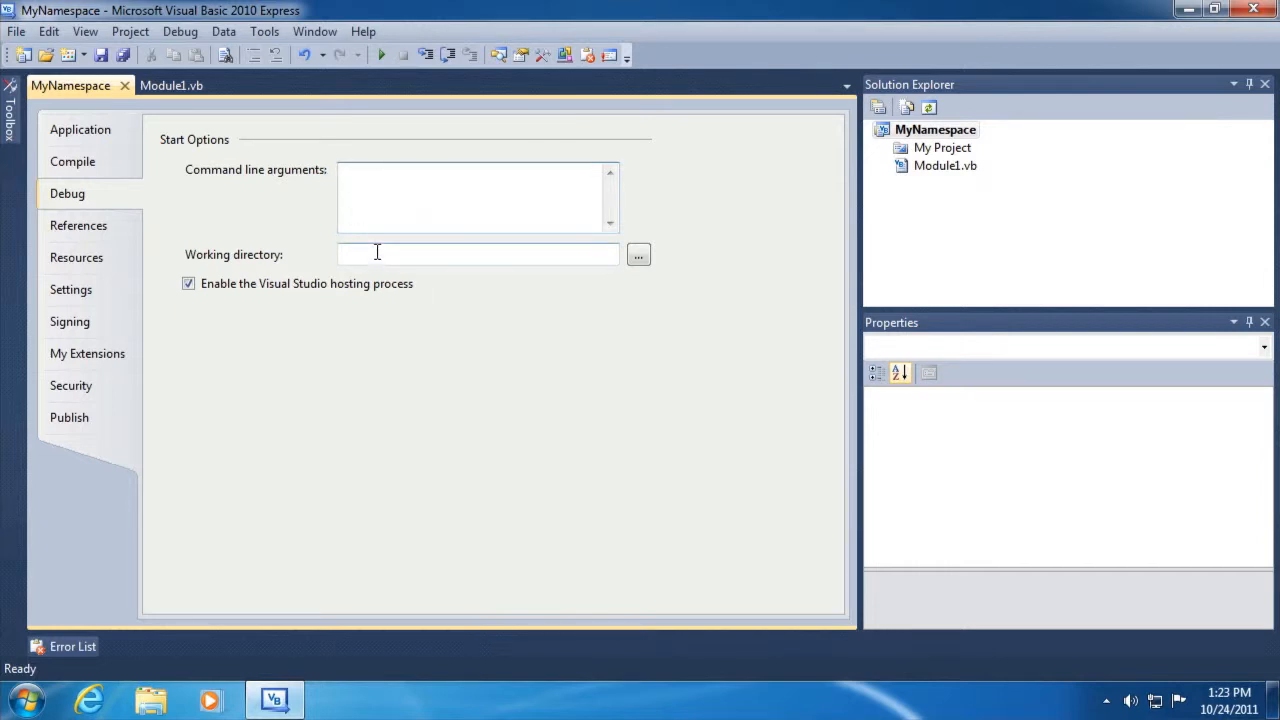
pyautogui.click(171, 85)
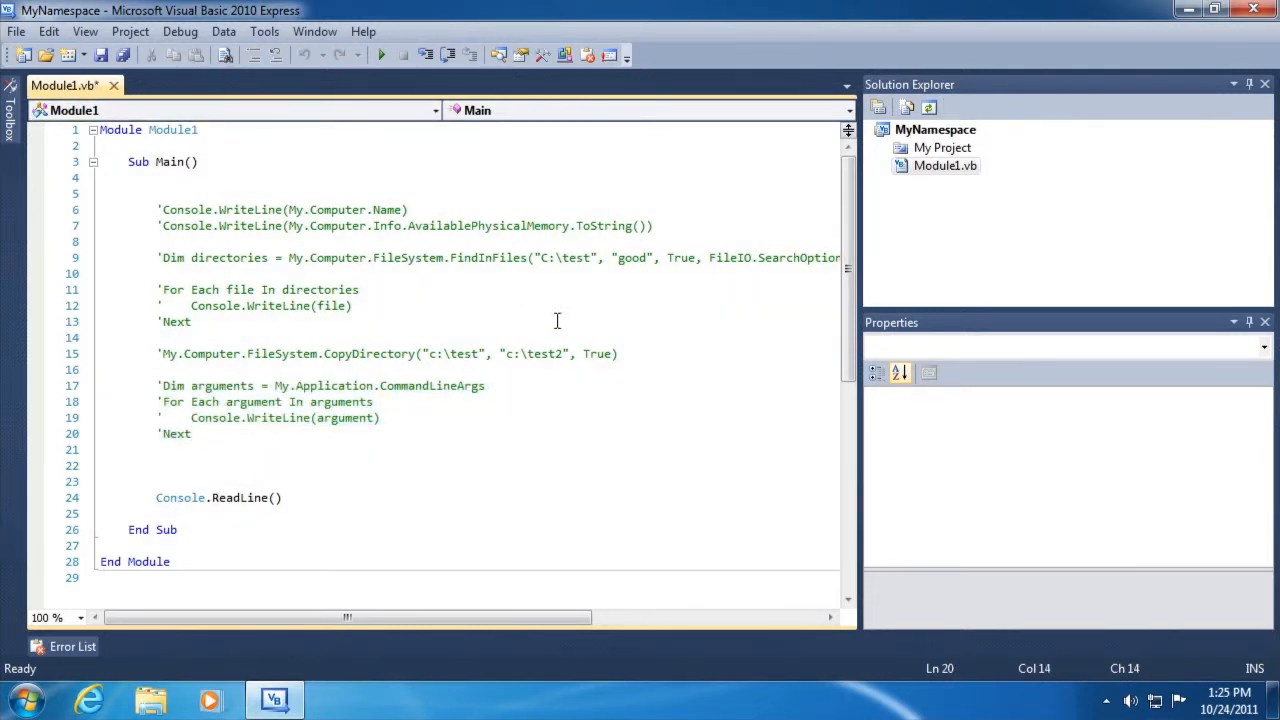
# Open the MyNamespace project properties on the Settings tab.
pyautogui.rightClick(934, 129)
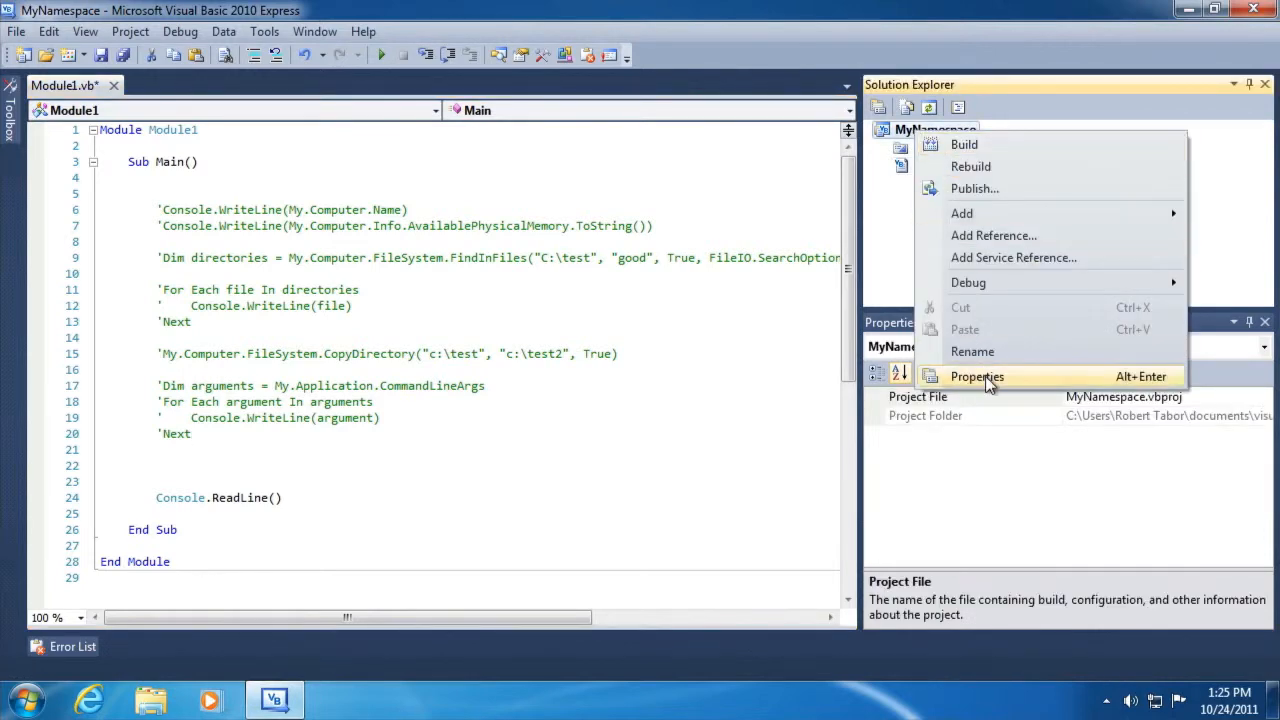
pyautogui.click(977, 376)
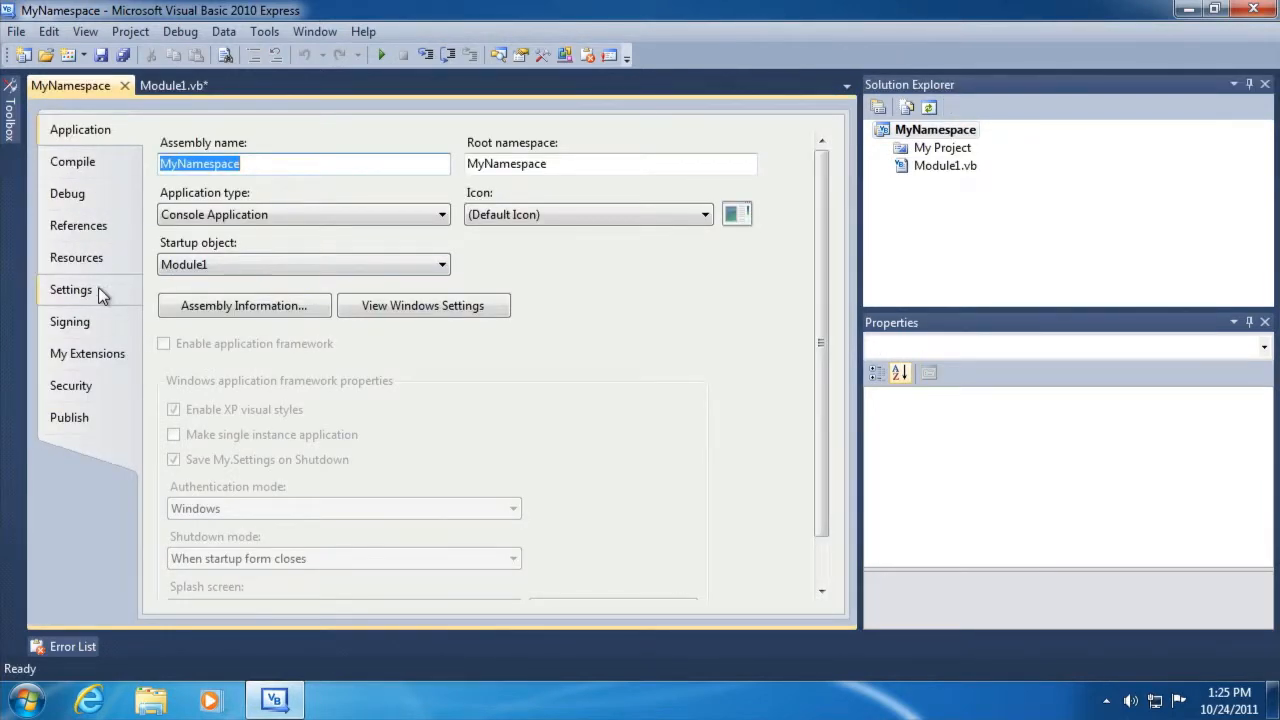
pyautogui.click(70, 289)
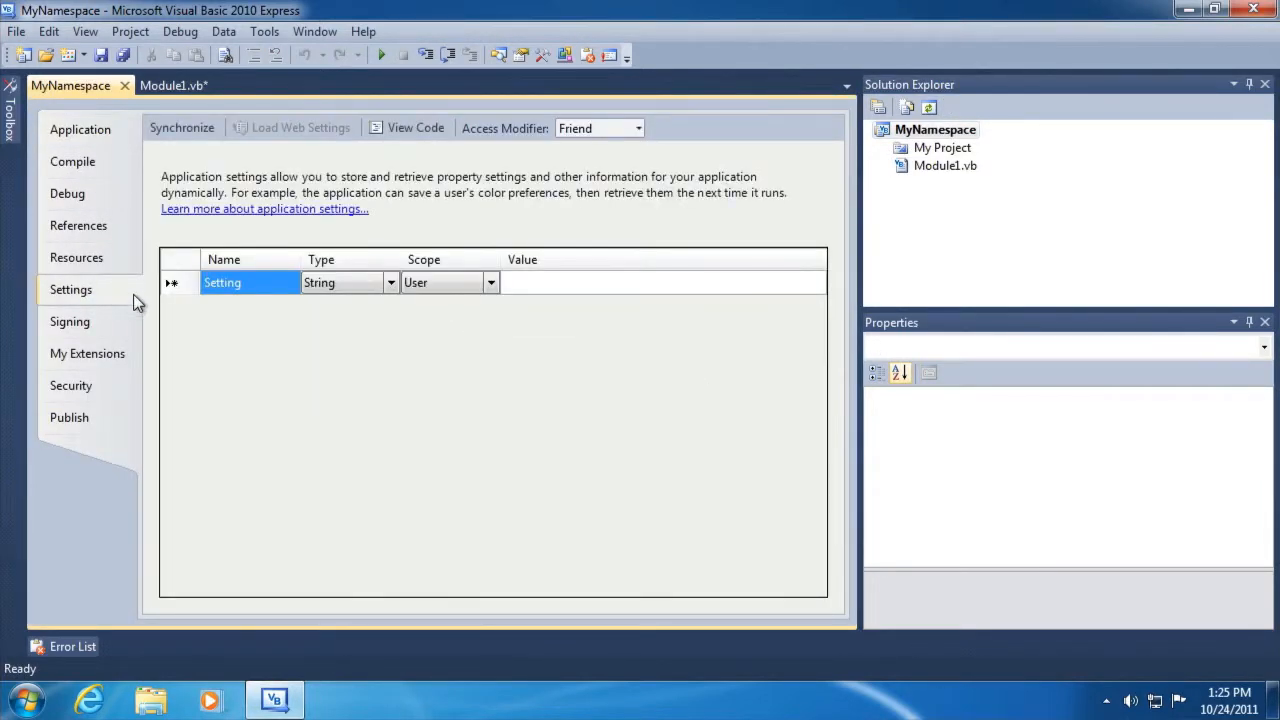
pyautogui.moveTo(205, 178)
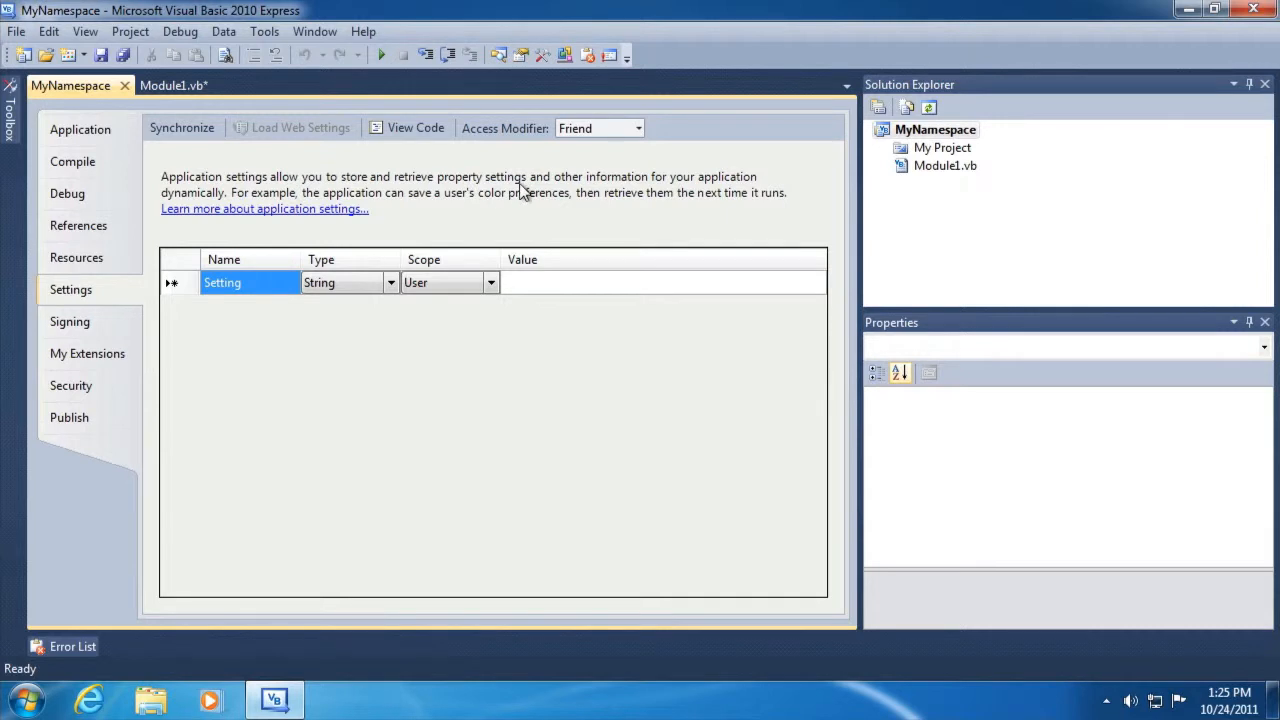
pyautogui.moveTo(490, 191)
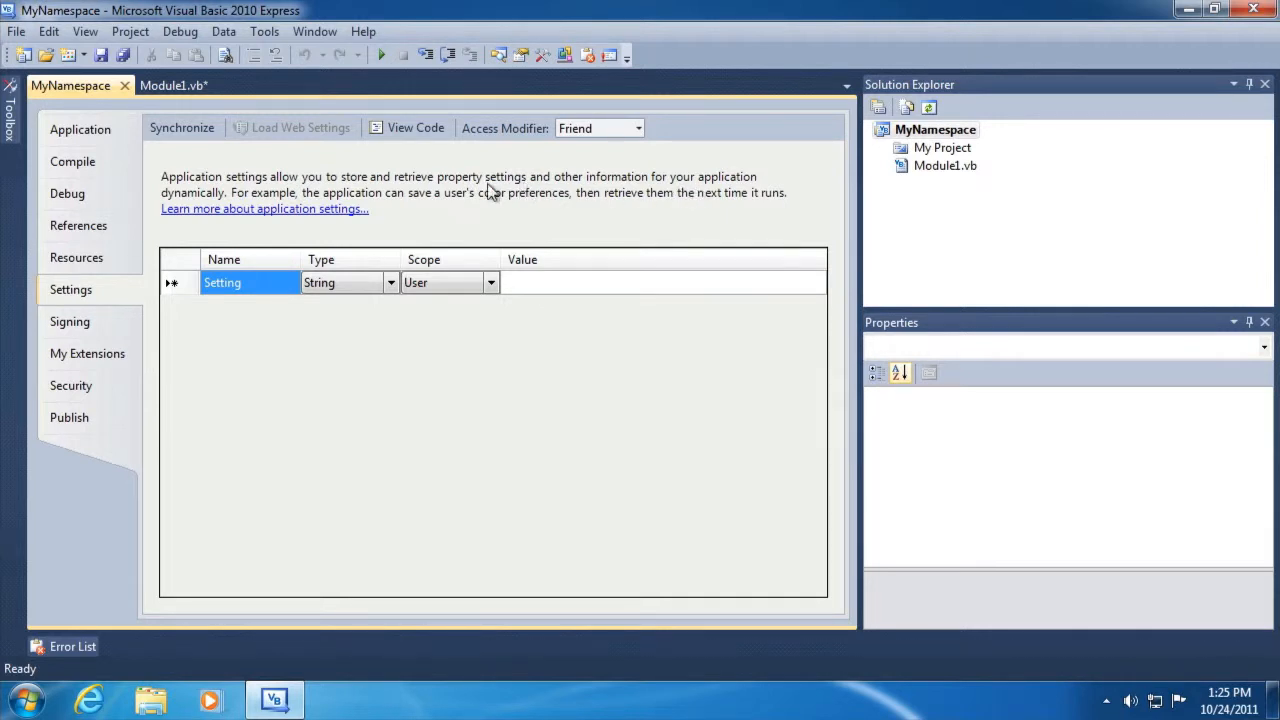
pyautogui.moveTo(487, 205)
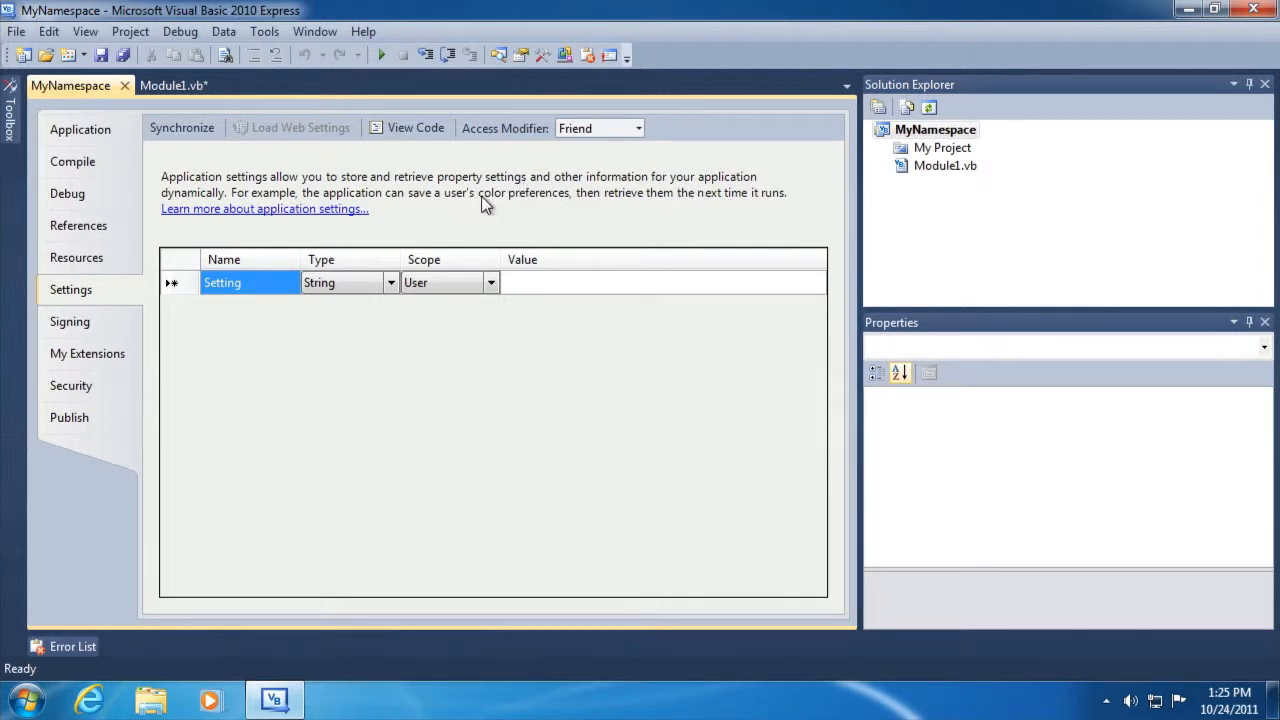
pyautogui.moveTo(540, 205)
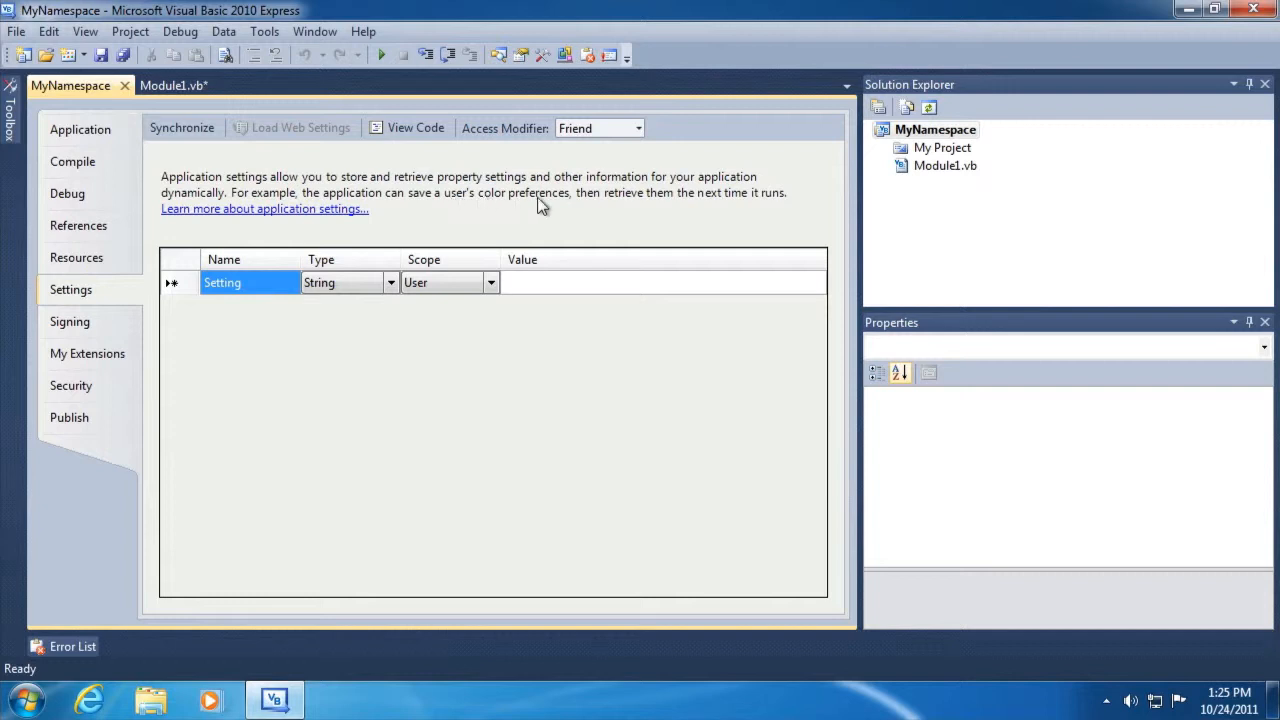
pyautogui.moveTo(783, 210)
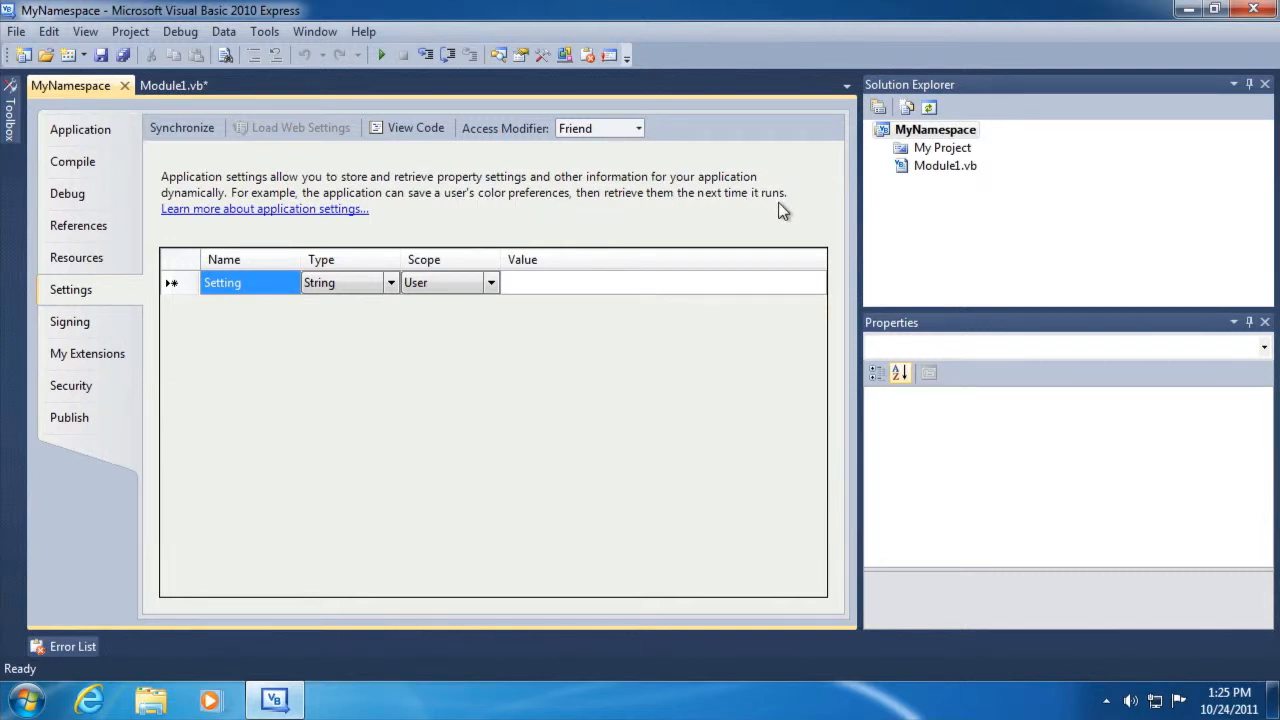
# Add user-scoped String settings FirstValue = Bob and SecondValue = Steve.
pyautogui.click(248, 282)
pyautogui.write('FirstValue')
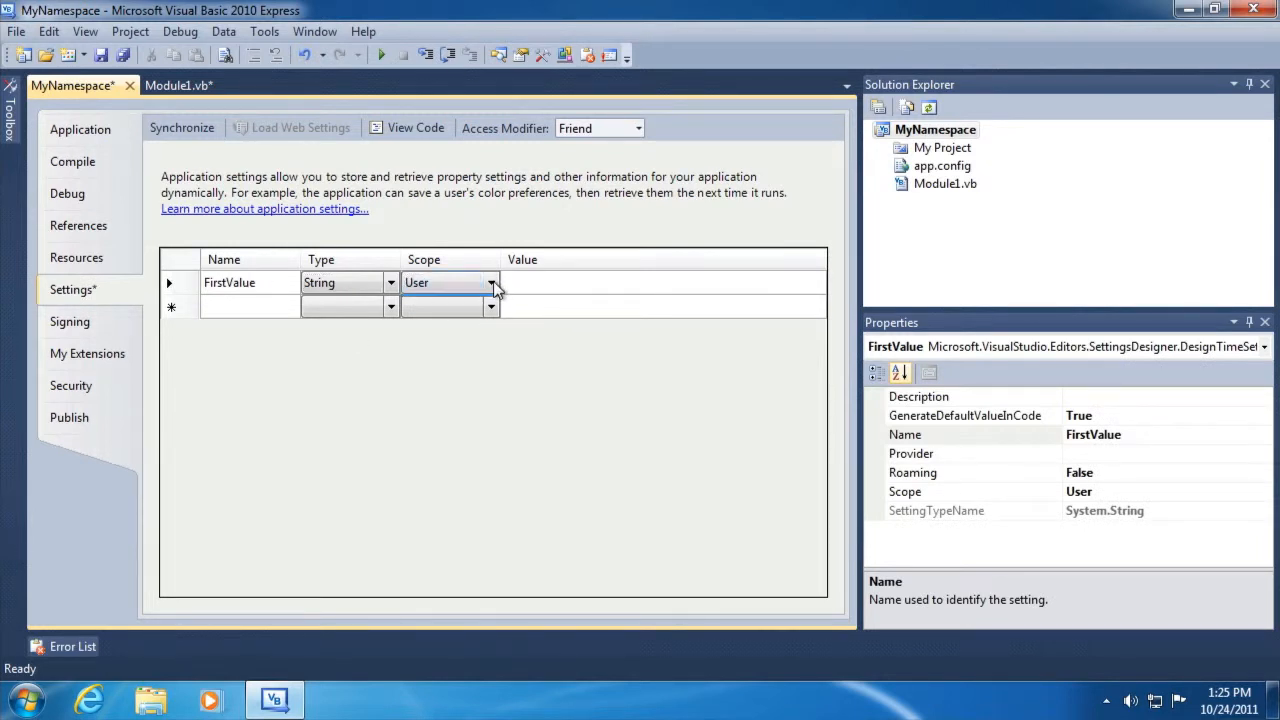
pyautogui.click(445, 307)
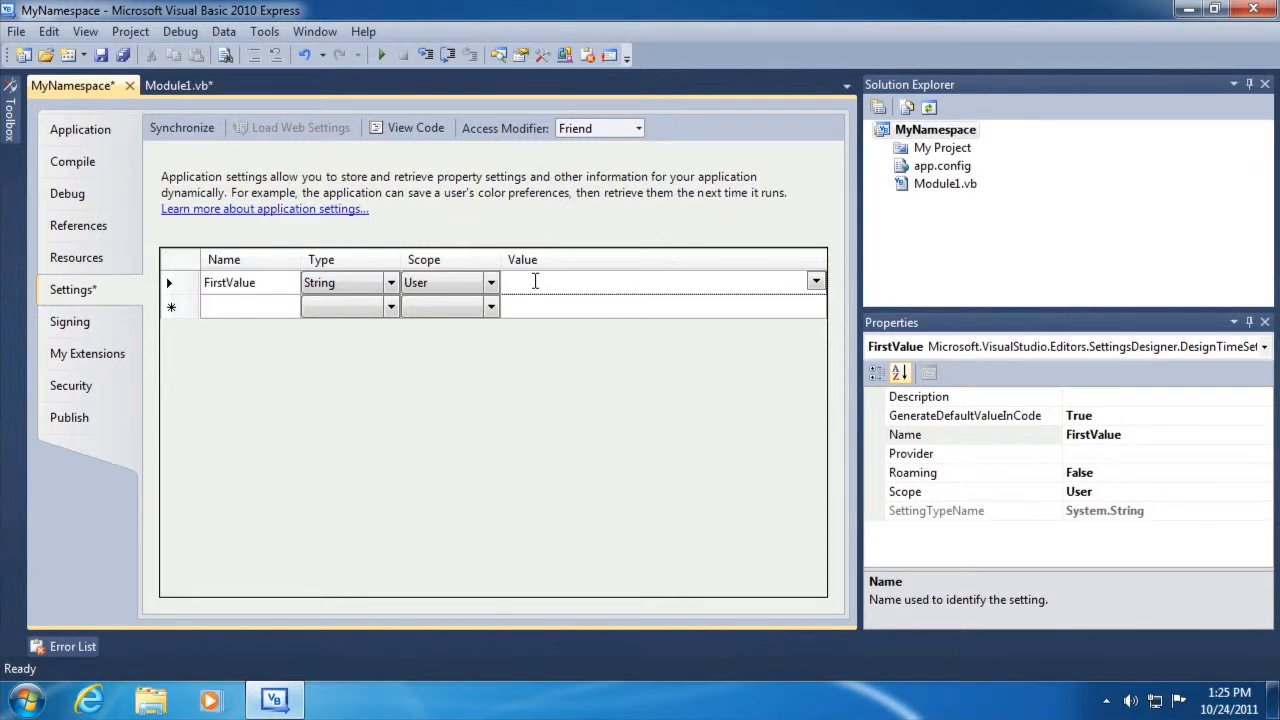
pyautogui.write('Bob')
pyautogui.click(250, 306)
pyautogui.write('F')
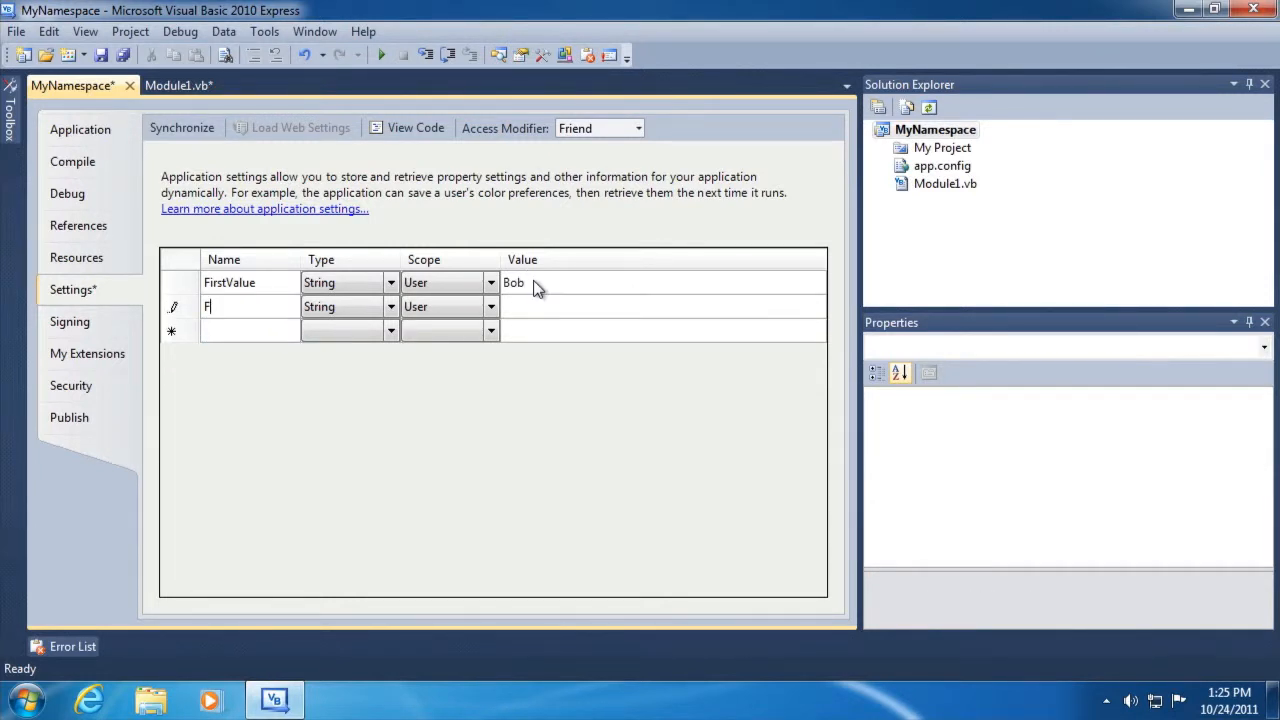
pyautogui.write('SecondValue')
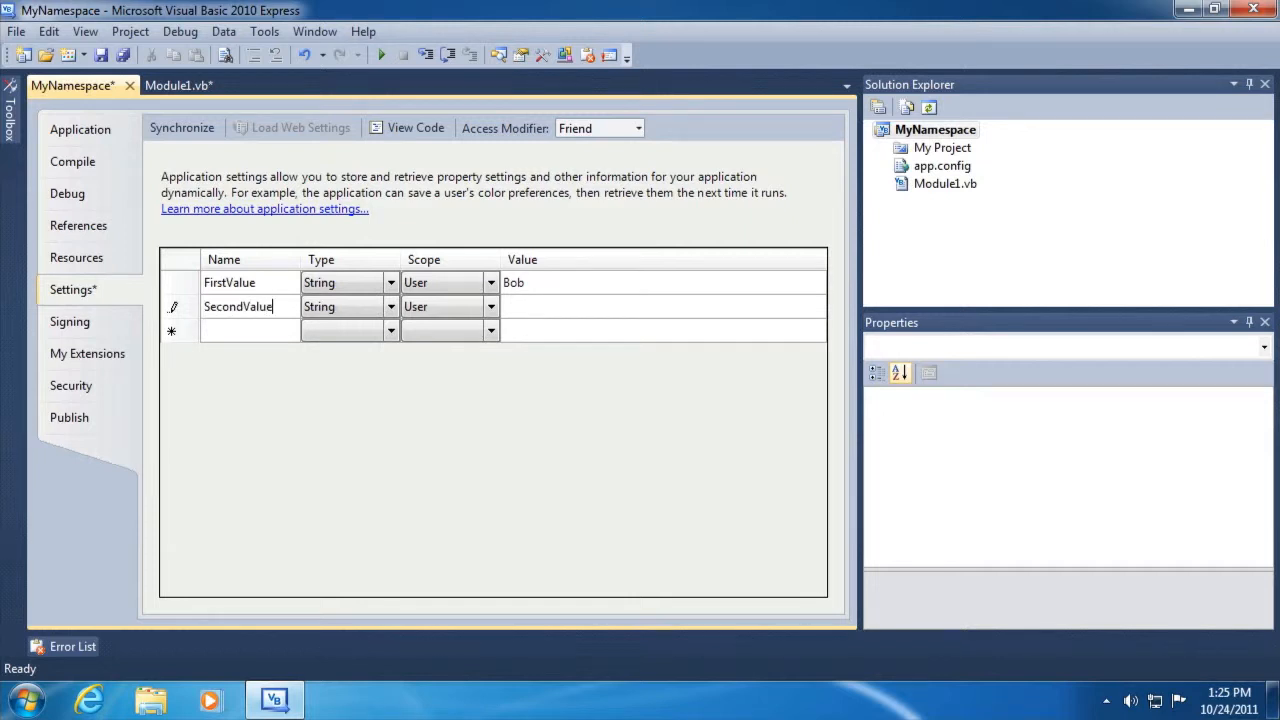
pyautogui.write('Steve')
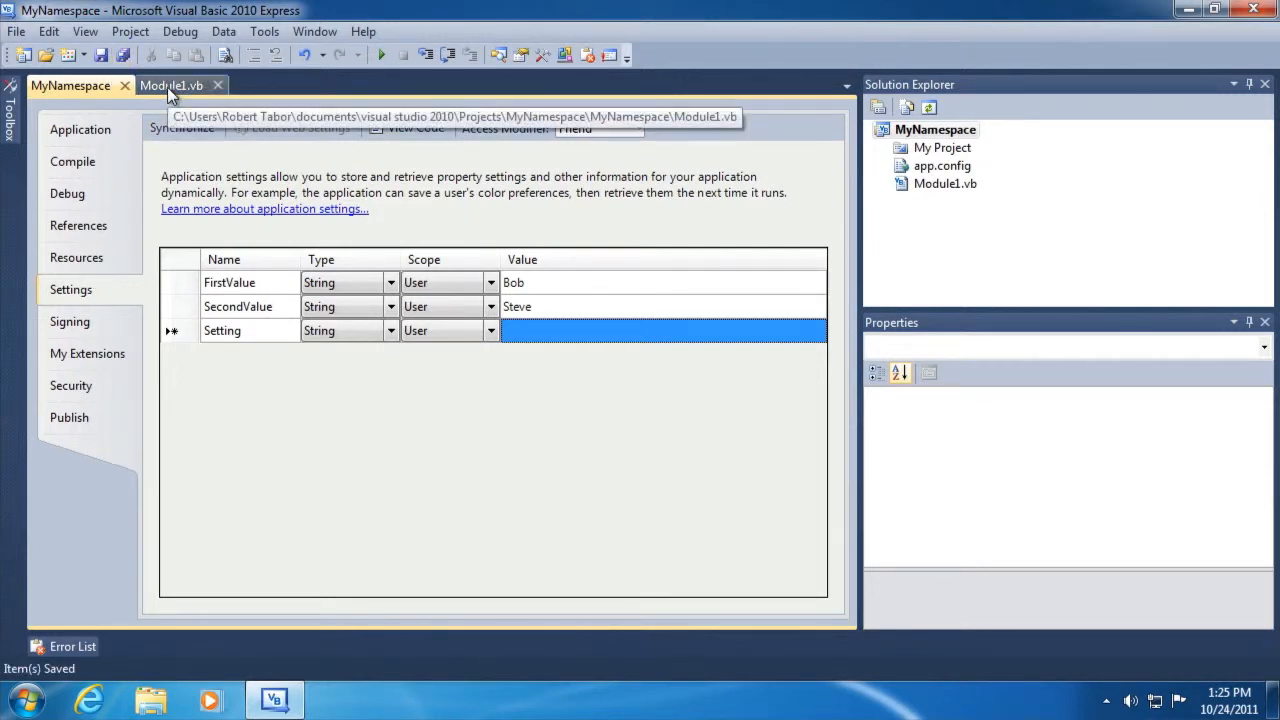
# In Module1, add Console.WriteLine(My.Settings.FirstValue) and Console.WriteLine(My.Settings.SecondValue) above Console.ReadLine().
pyautogui.click(170, 85)
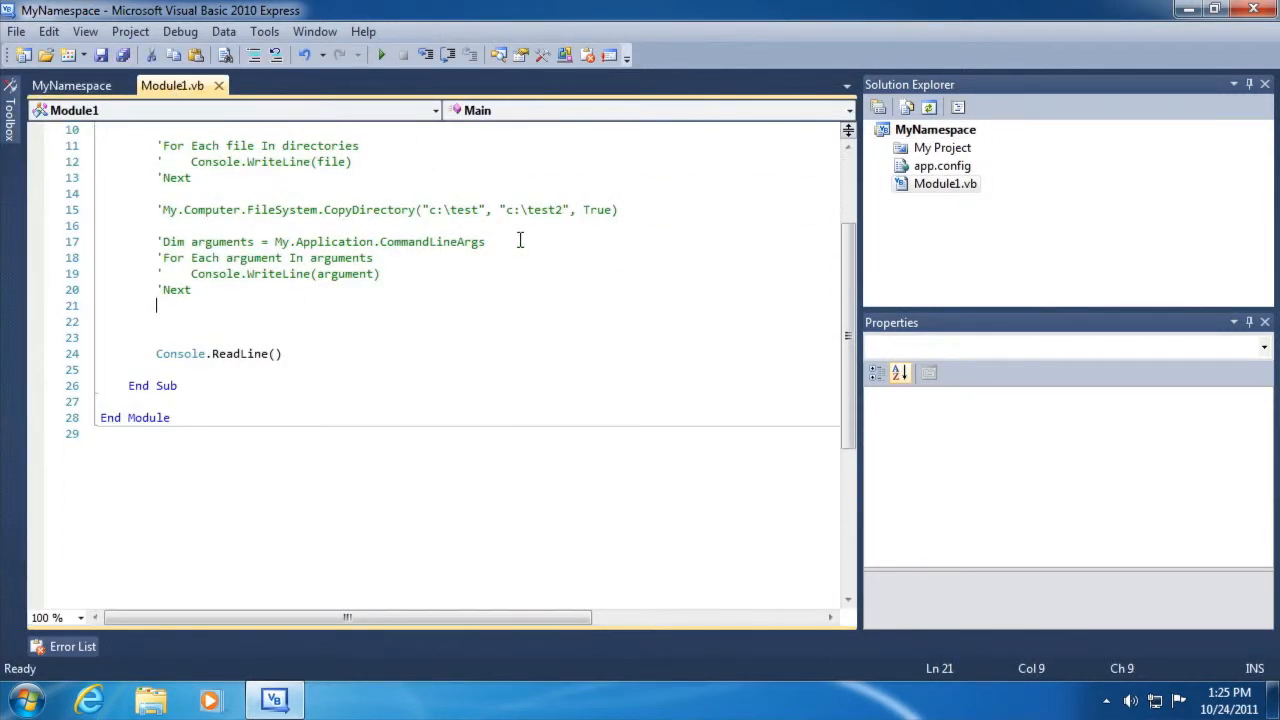
pyautogui.press('enter')
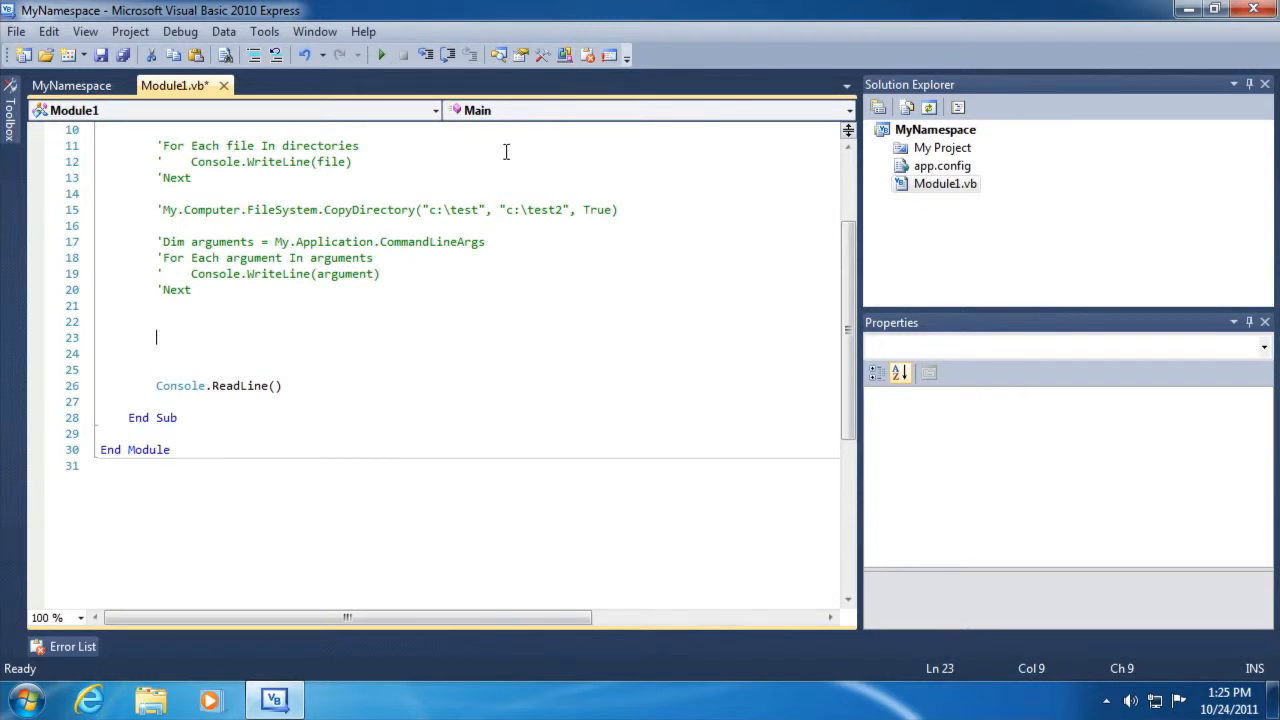
pyautogui.write('Console.WriteLine(')
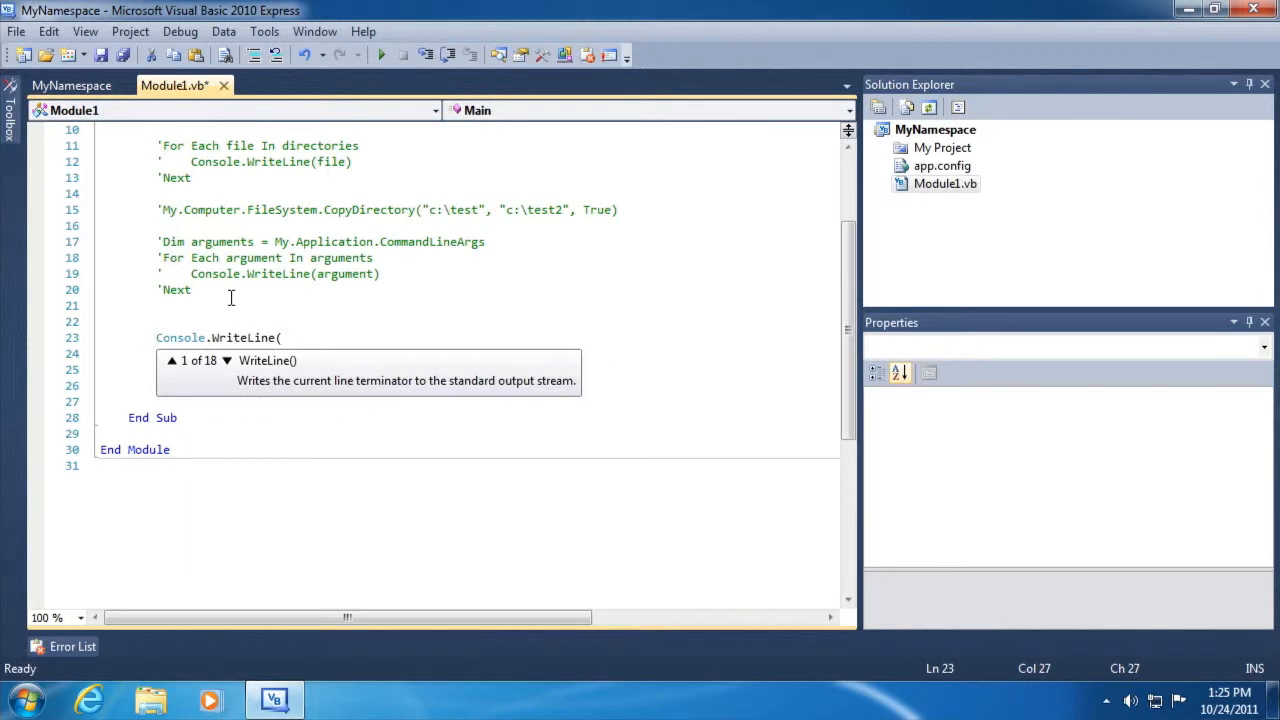
pyautogui.write('My.')
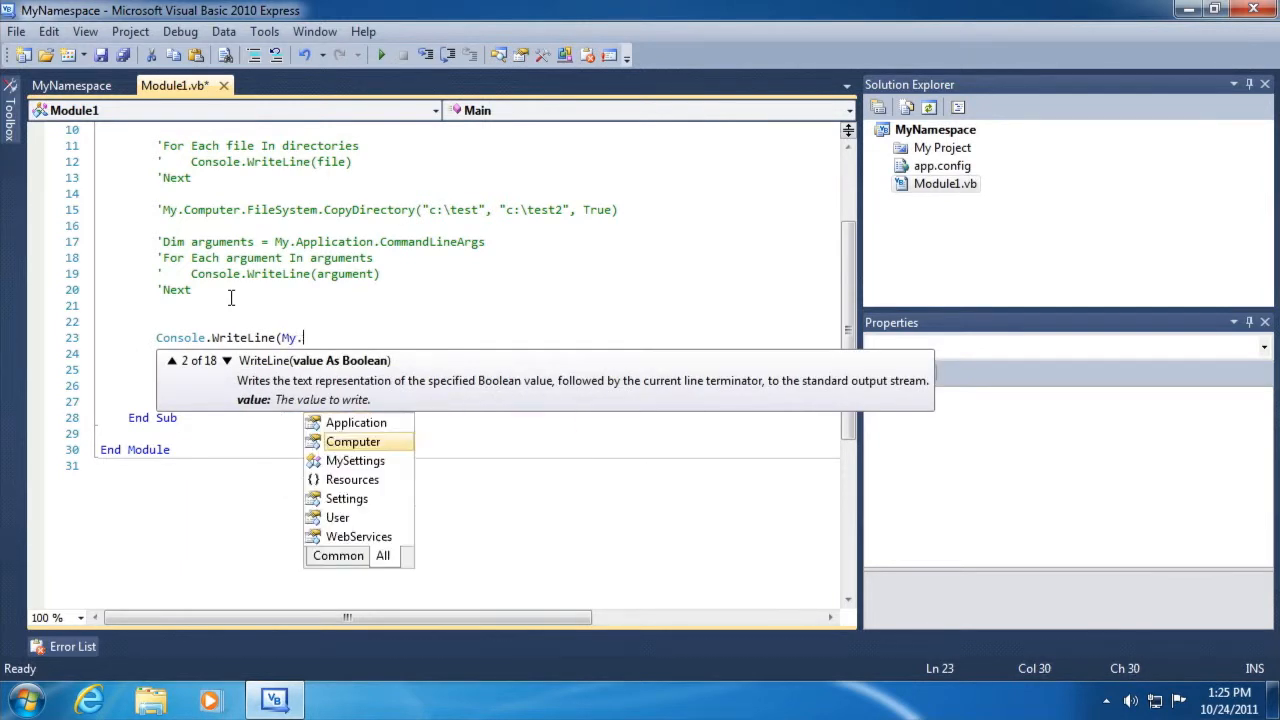
pyautogui.write('Settings.')
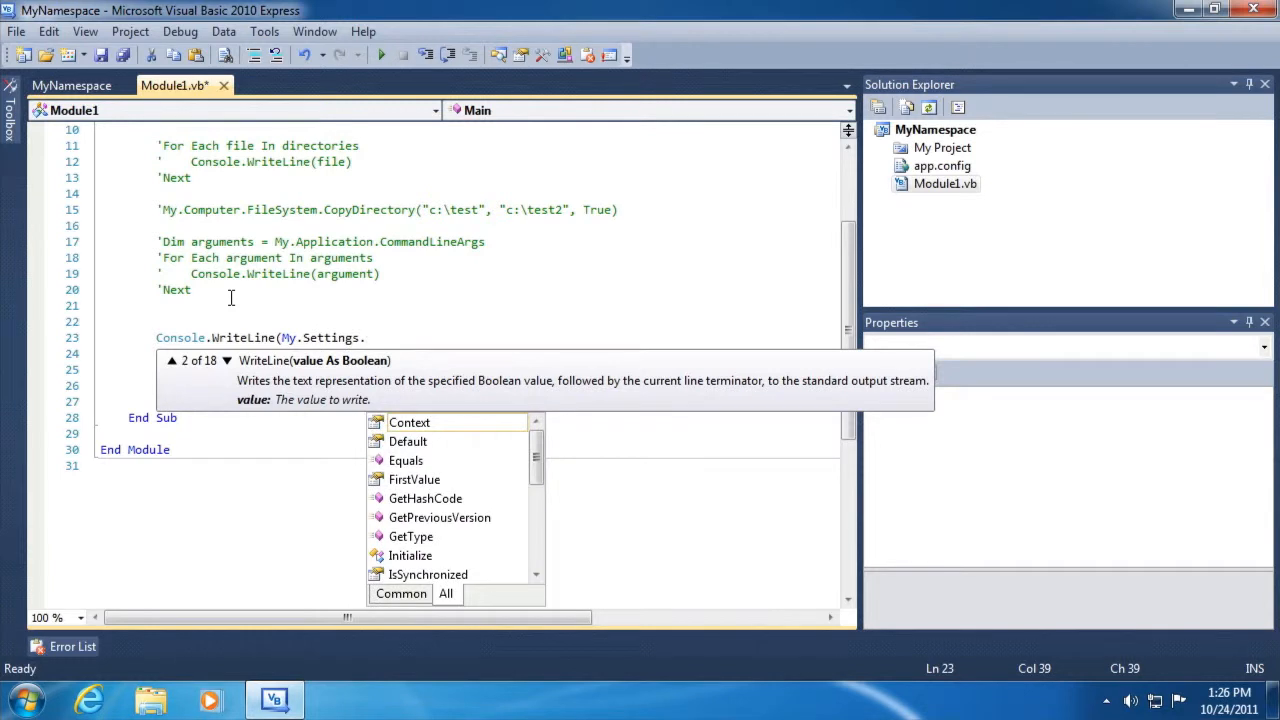
pyautogui.write('FirstValue')
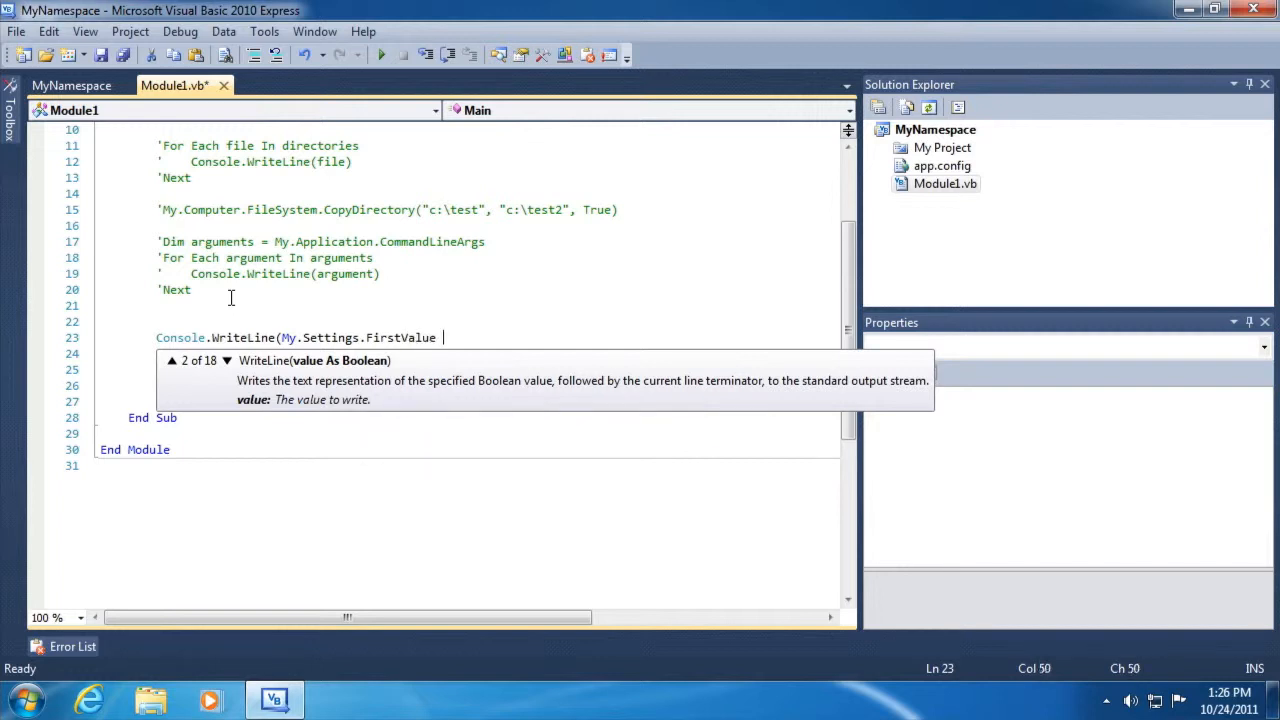
pyautogui.write(')')
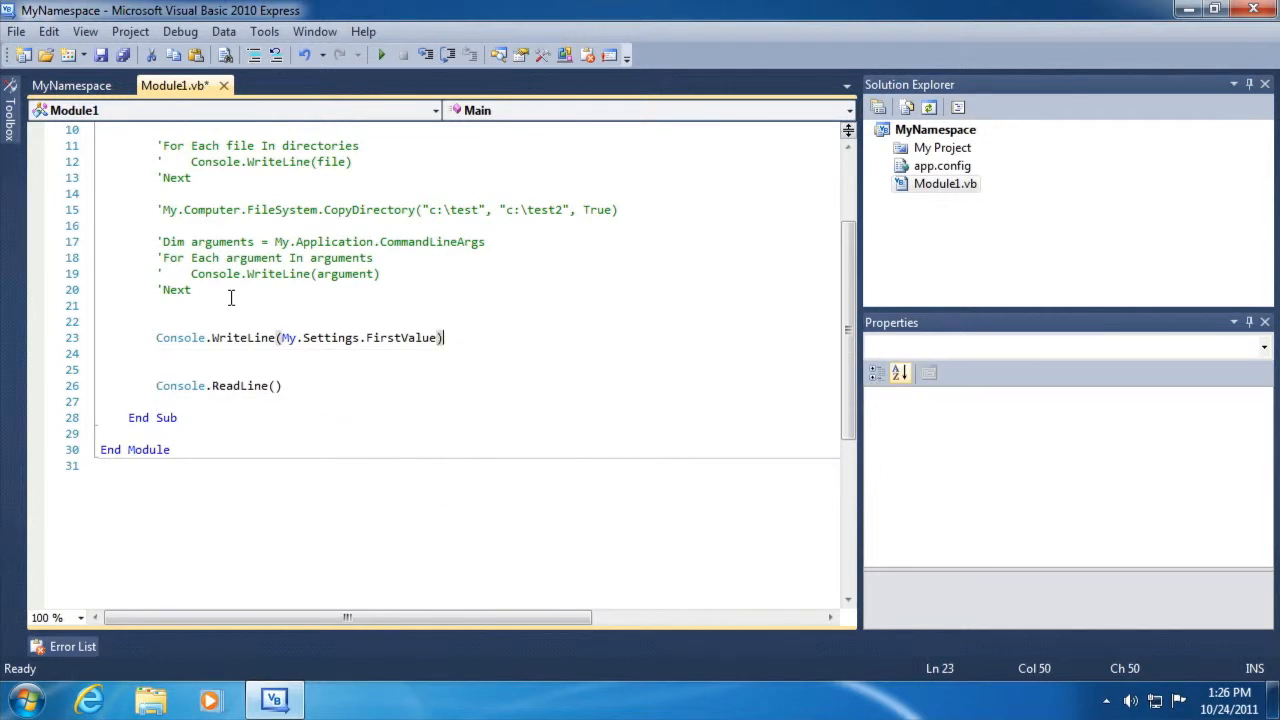
pyautogui.write('Console.WriteLine(My.Settings.SecondValue)')
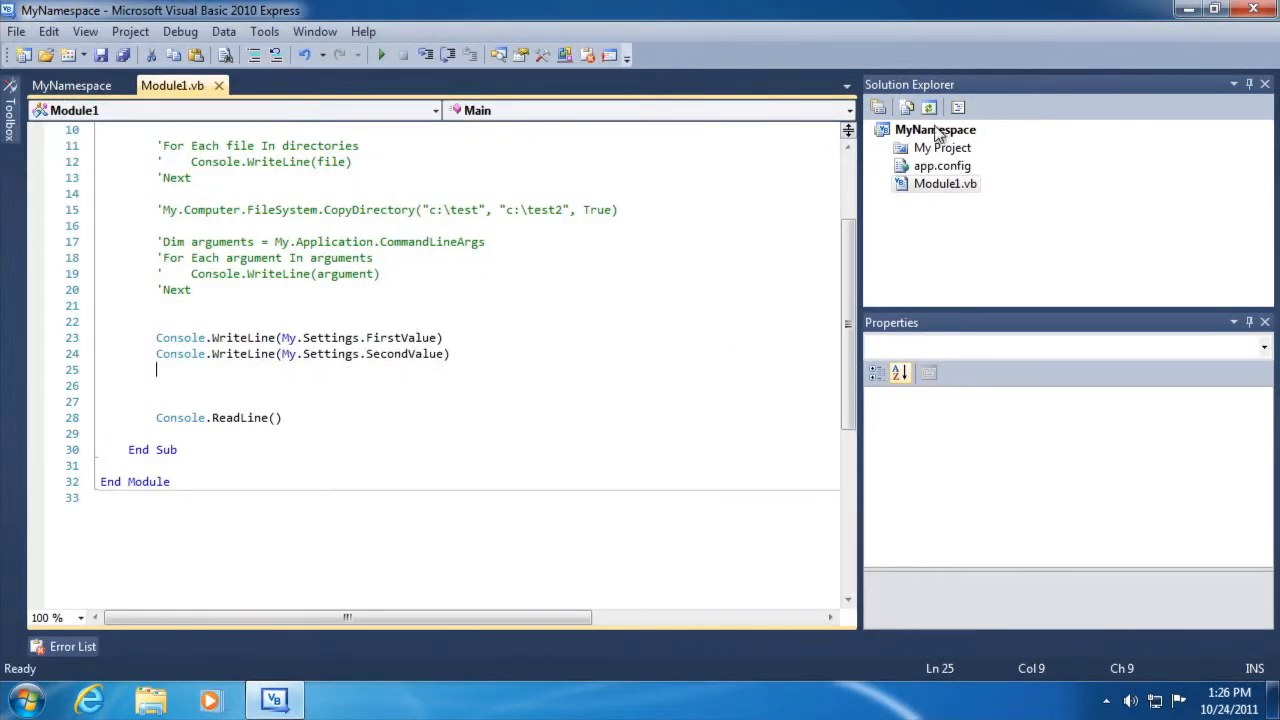
# Recheck the MyNamespace properties settings, then close that page to refocus Module1.
pyautogui.click(935, 129)
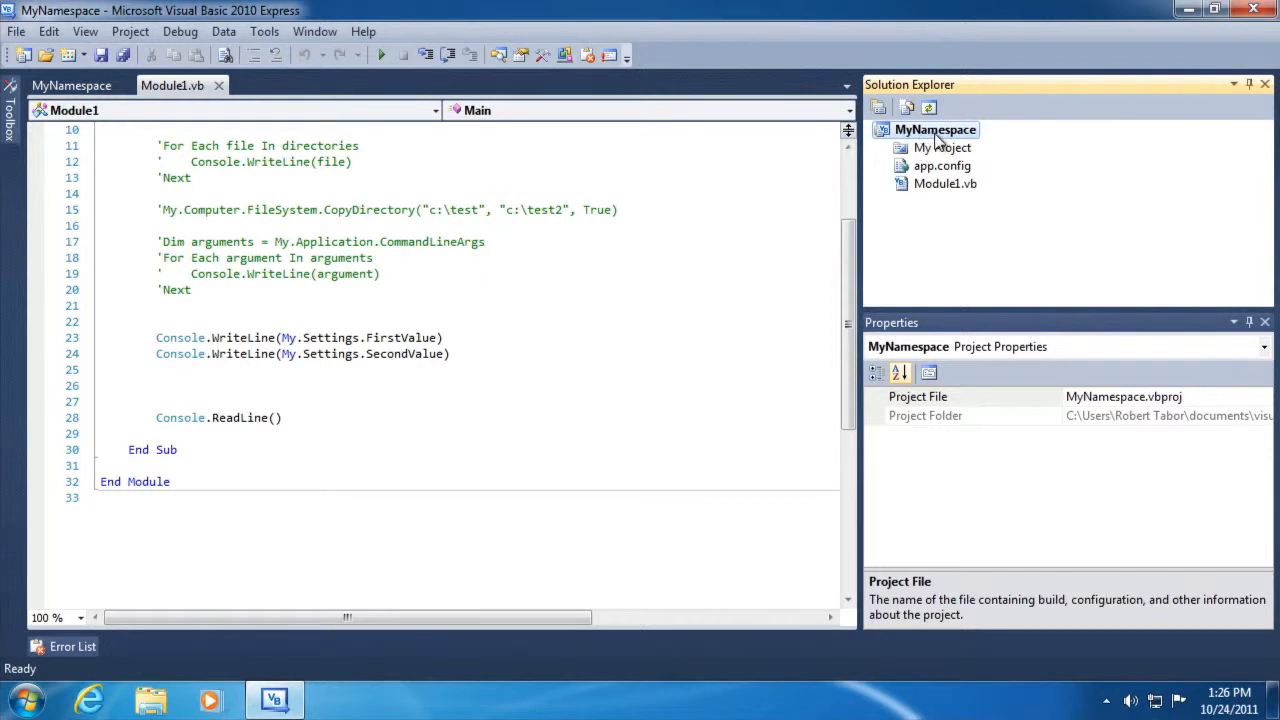
pyautogui.rightClick(935, 129)
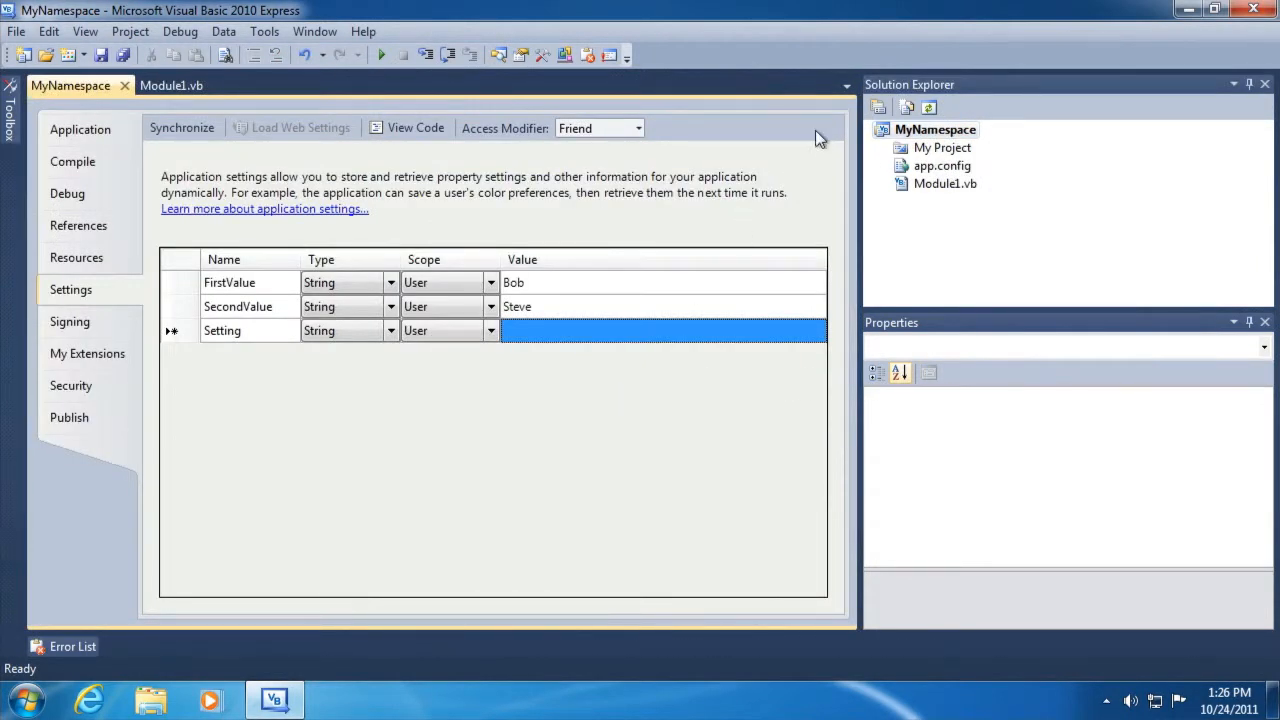
pyautogui.click(171, 85)
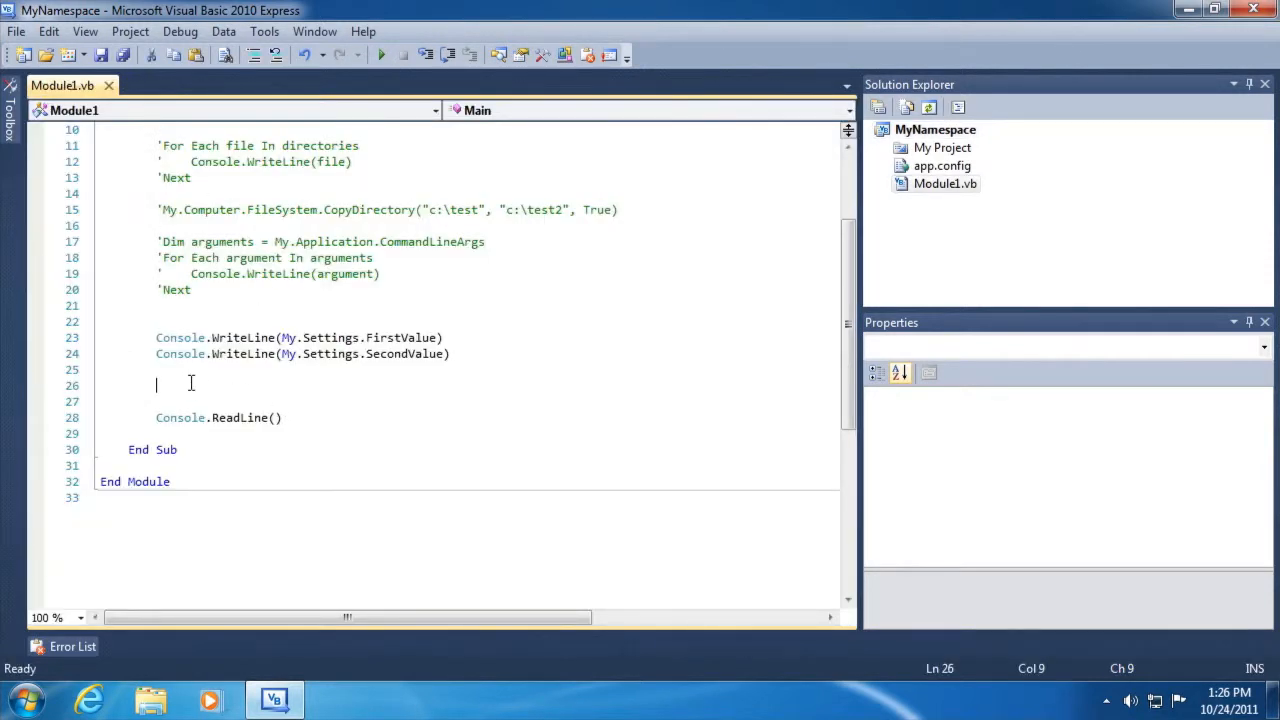
# In Main, assign My.Settings.FirstValue = "Brian" and SecondValue = "Chuck".
pyautogui.click(180, 337)
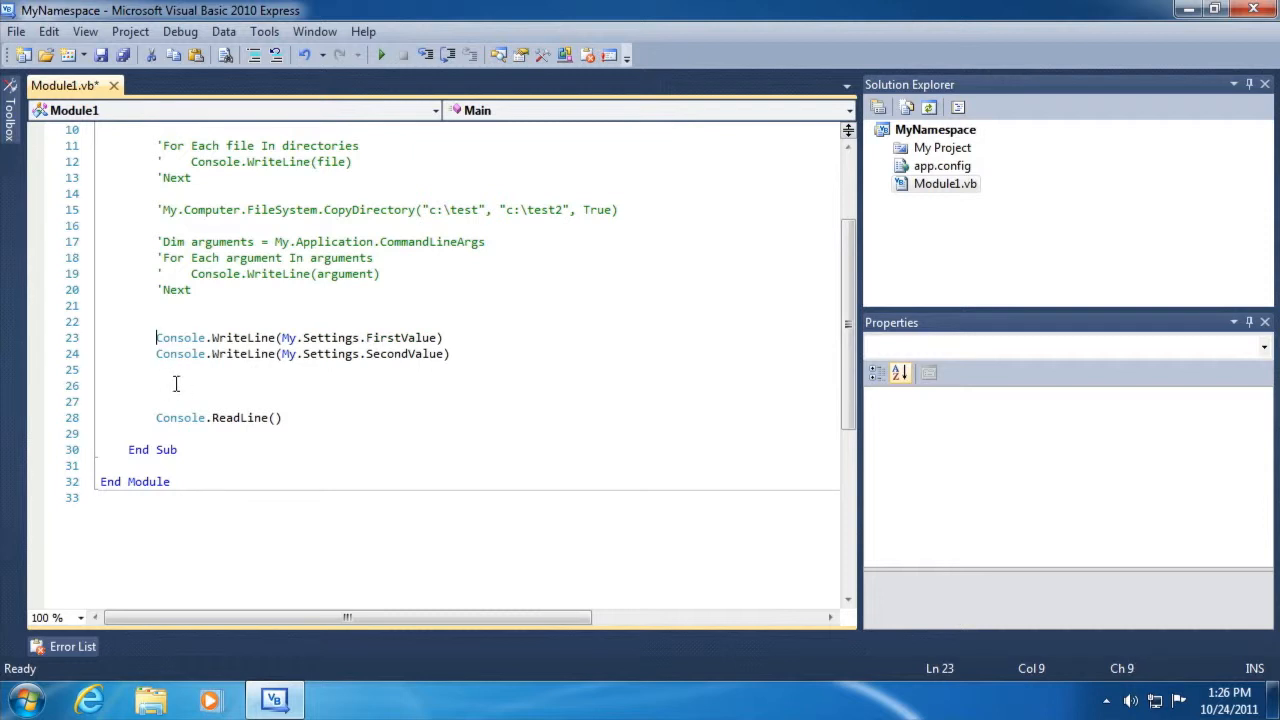
pyautogui.write('M')
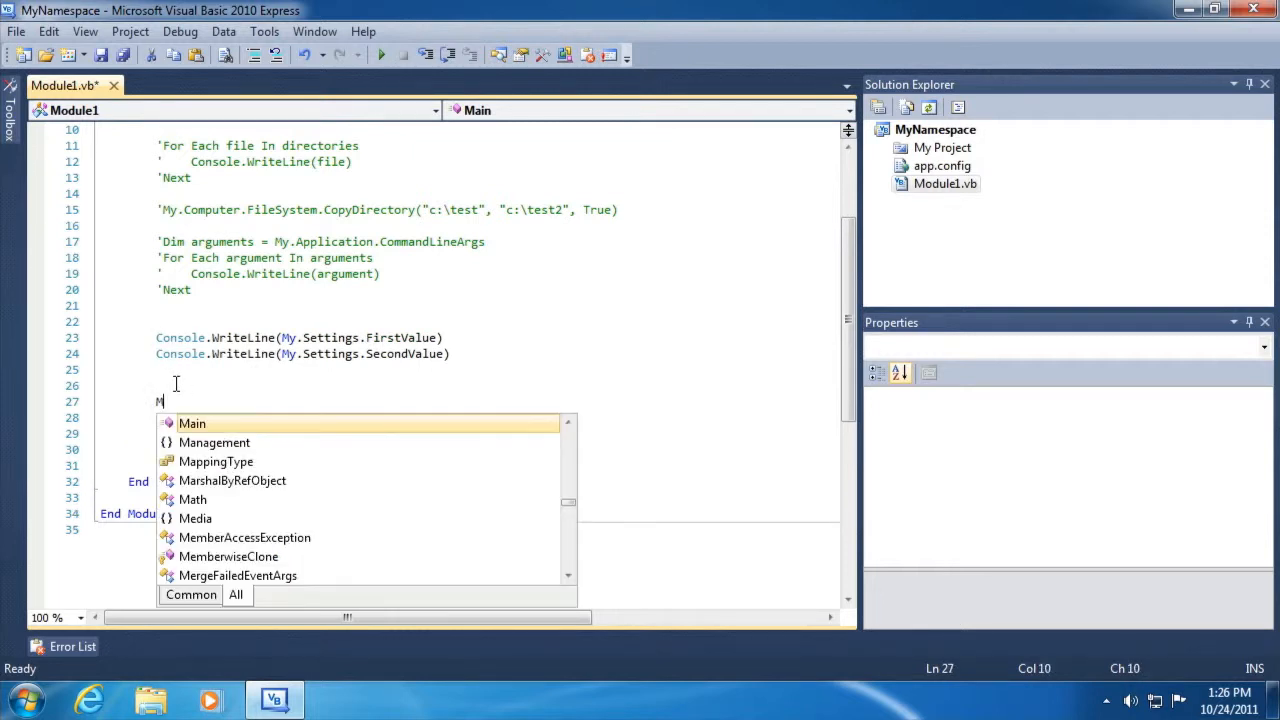
pyautogui.write('y.S')
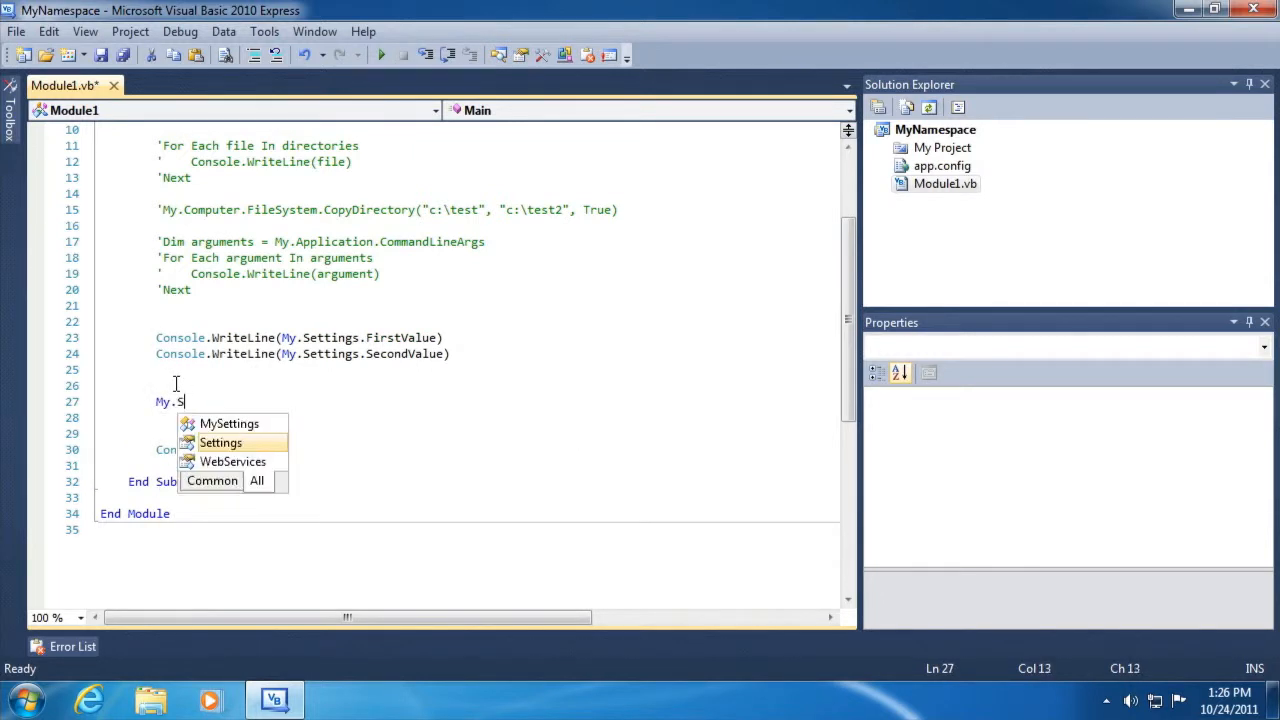
pyautogui.write('ettings.FirstValue')
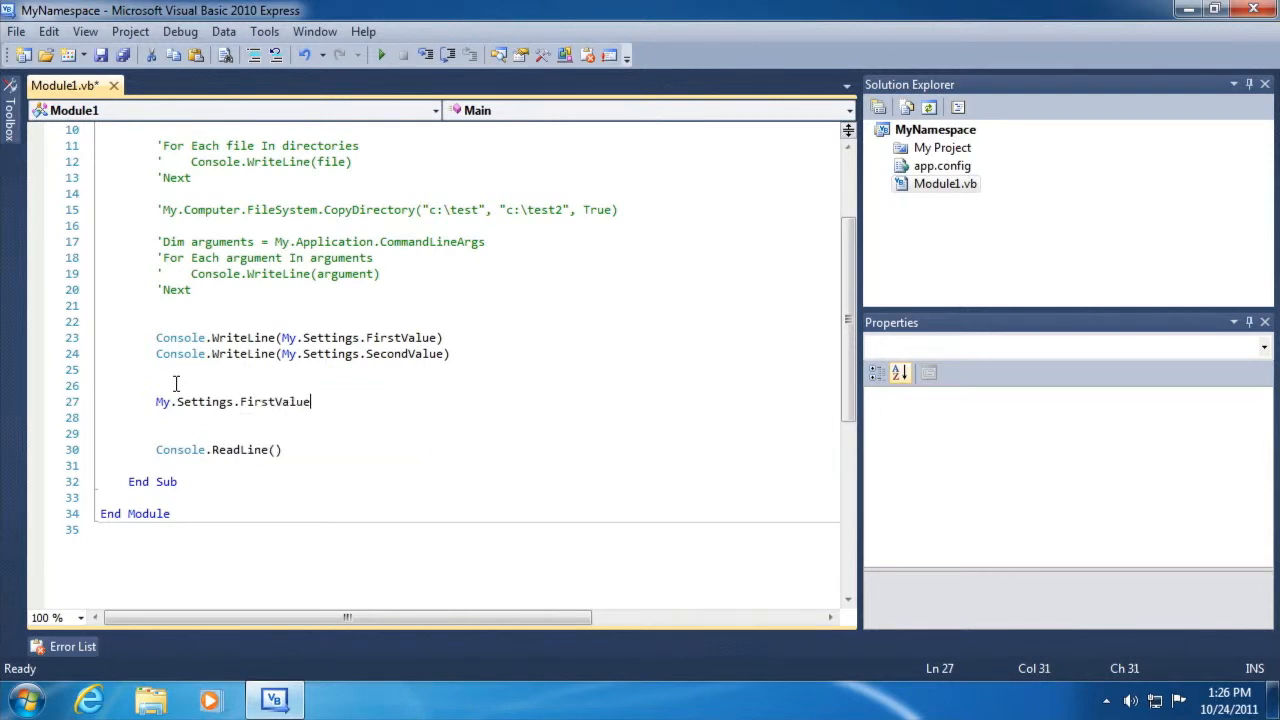
pyautogui.write('= "Brian')
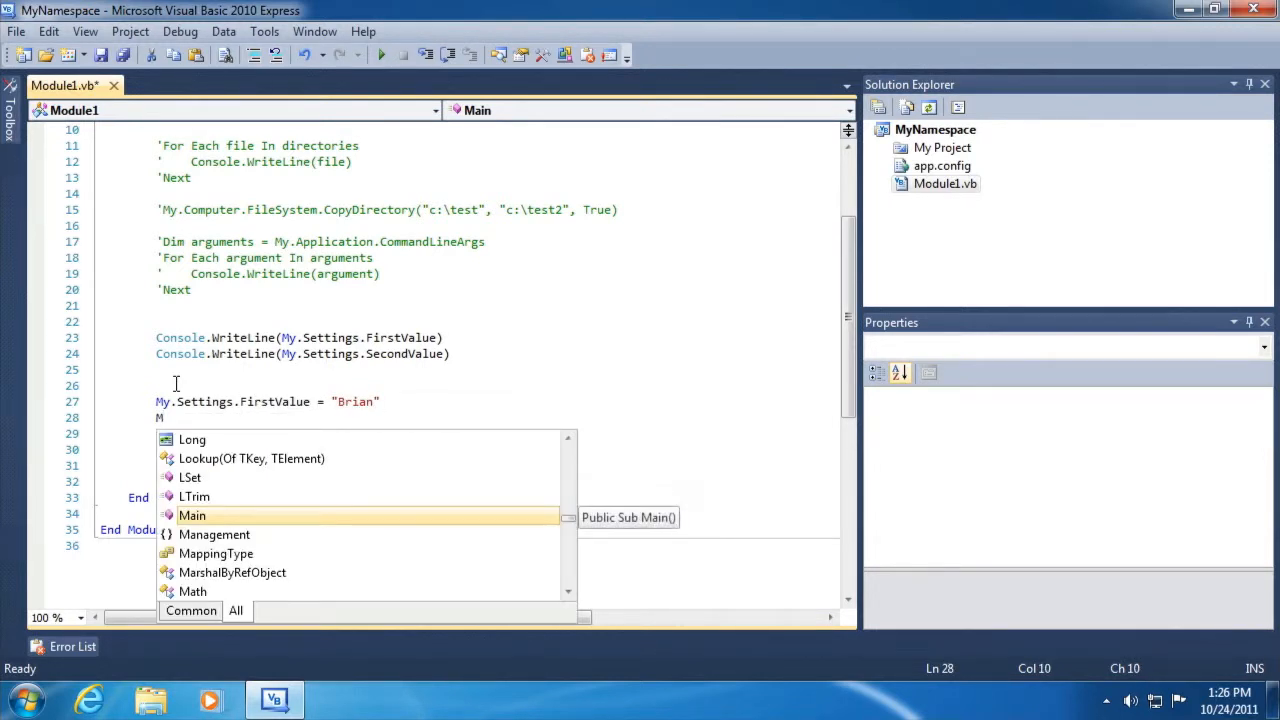
pyautogui.write('My.Settings.SecondValue =')
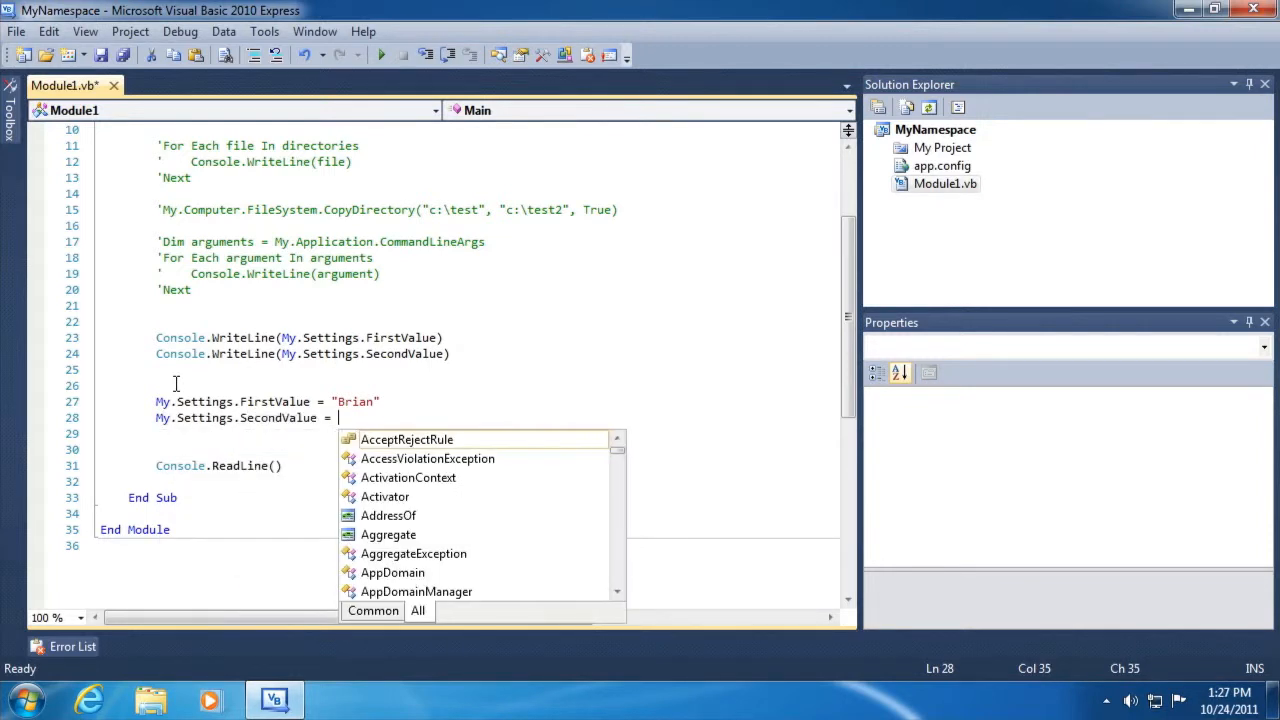
pyautogui.write('"Chec')
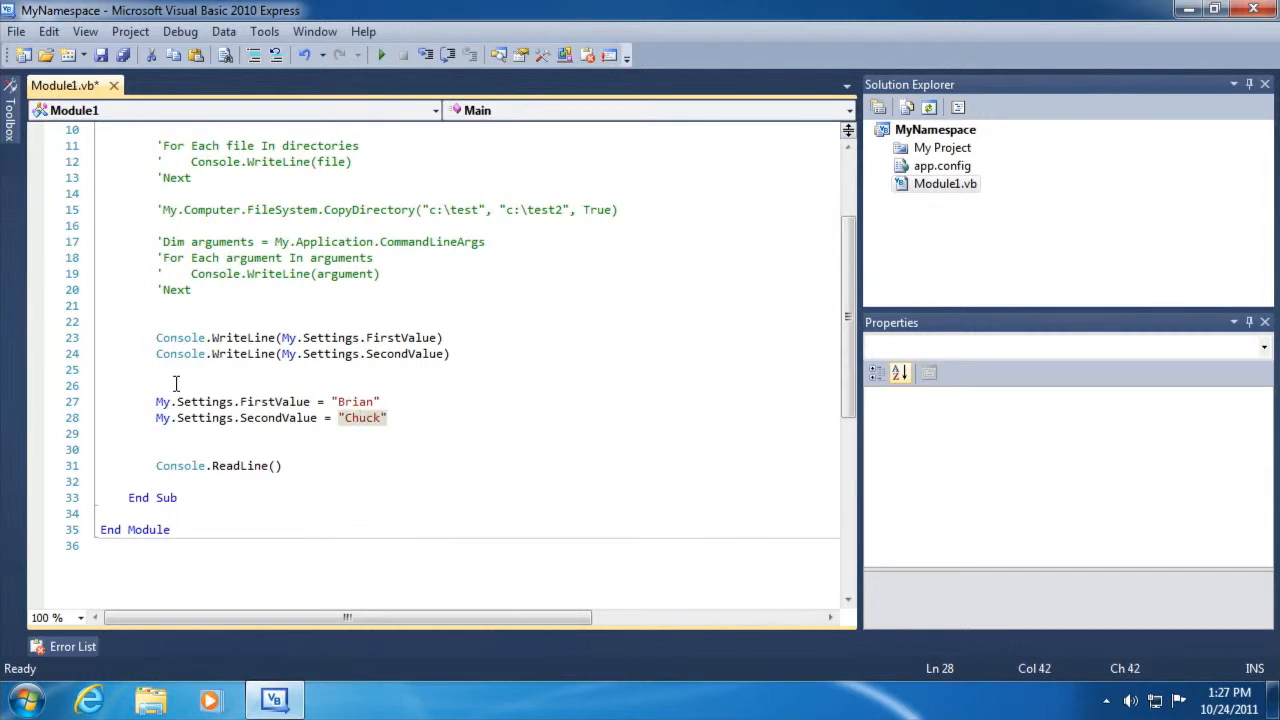
# Add My.Settings.Save() and run the program with Start Debugging.
pyautogui.write('My.S')
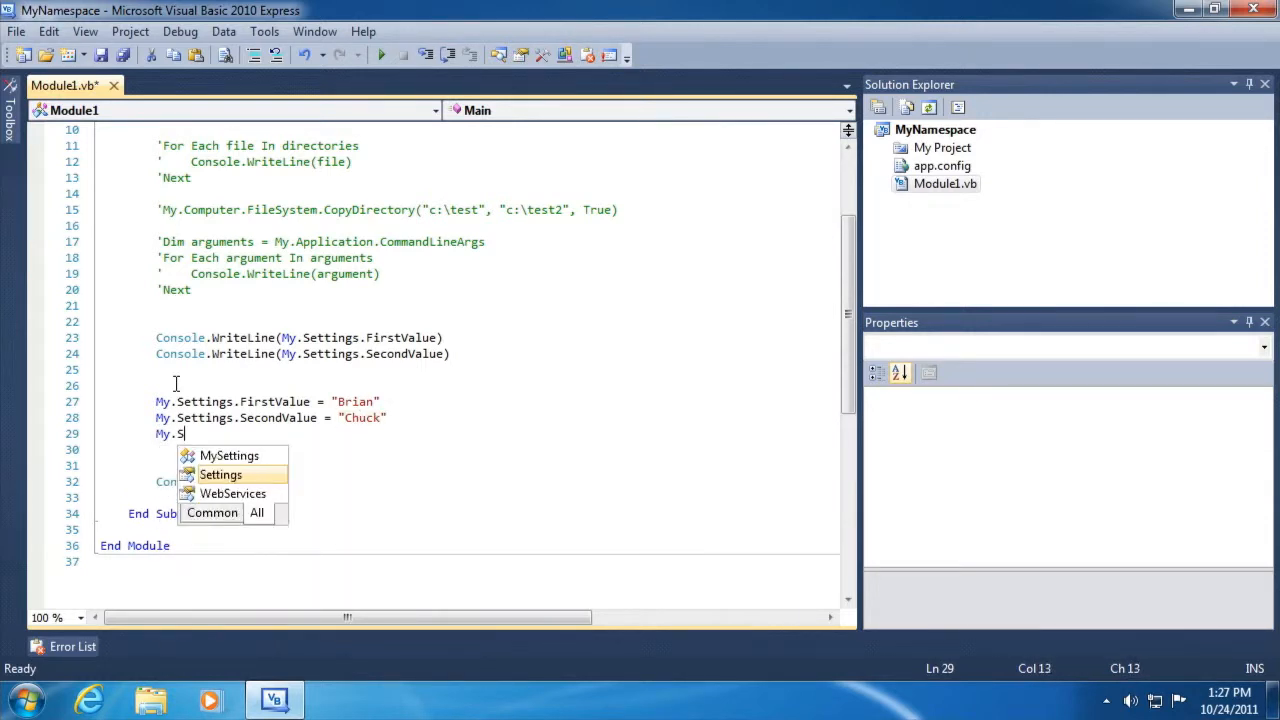
pyautogui.write('ettings.Save()')
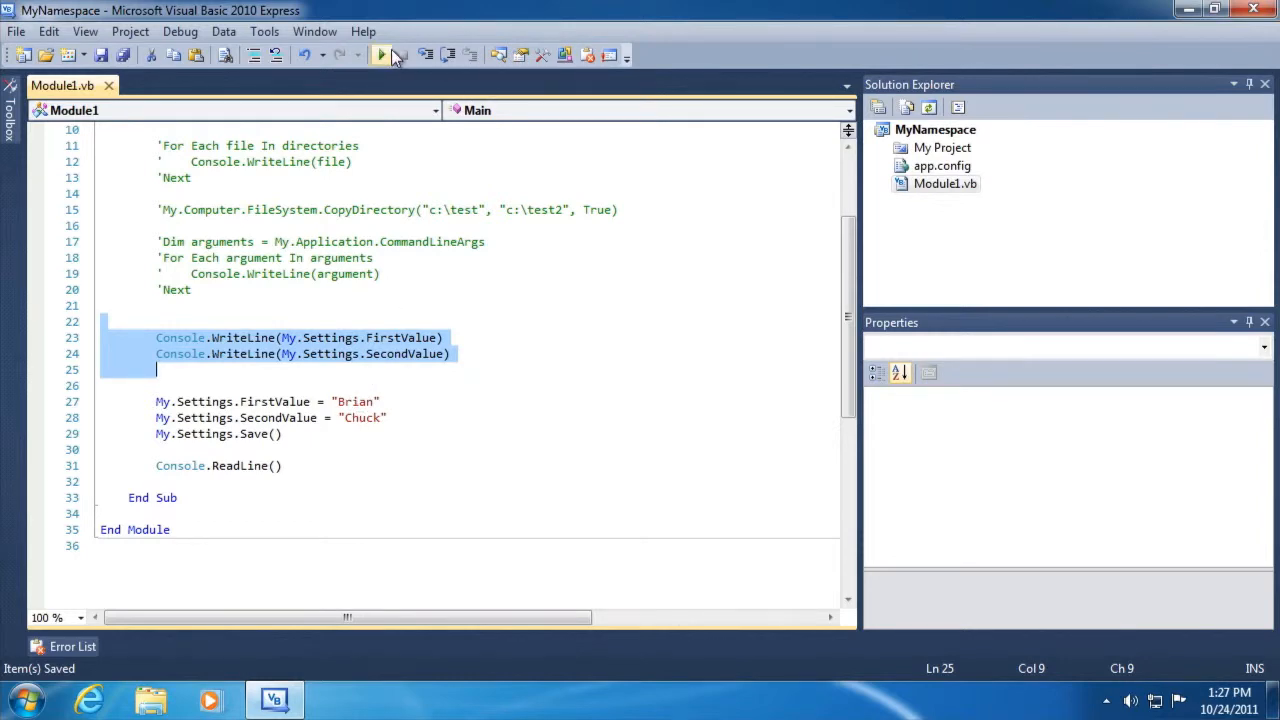
pyautogui.click(380, 55)
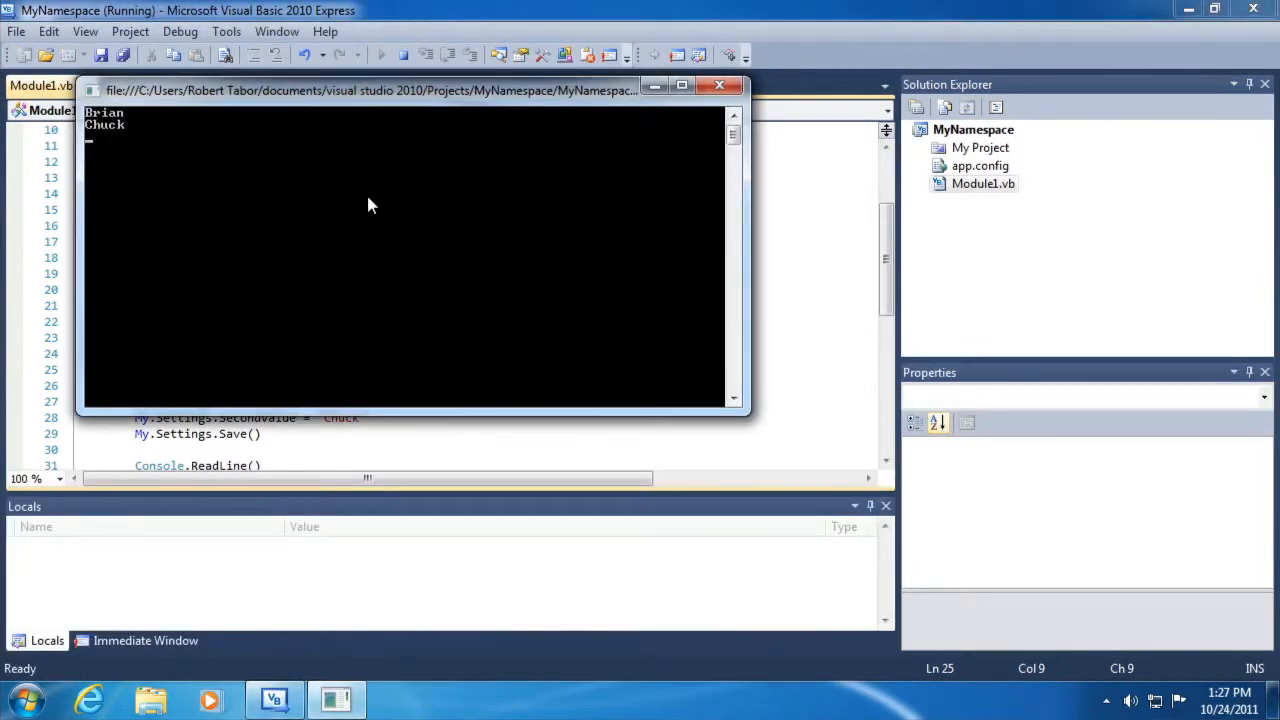